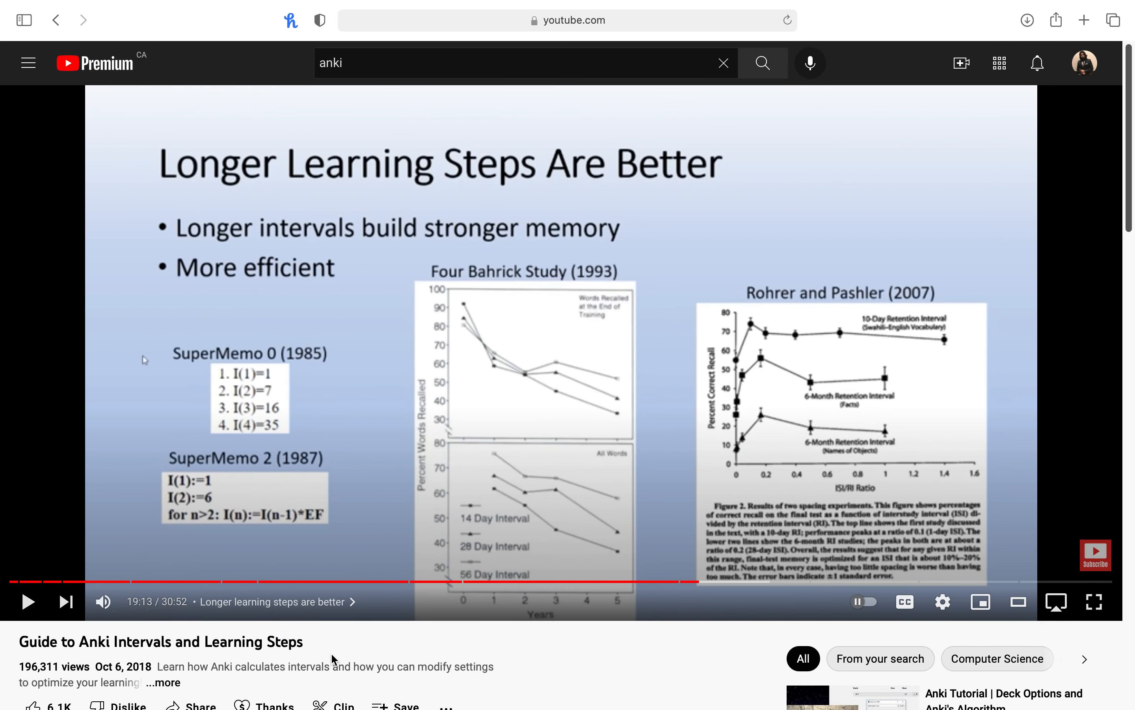
pyautogui.moveTo(332, 654)
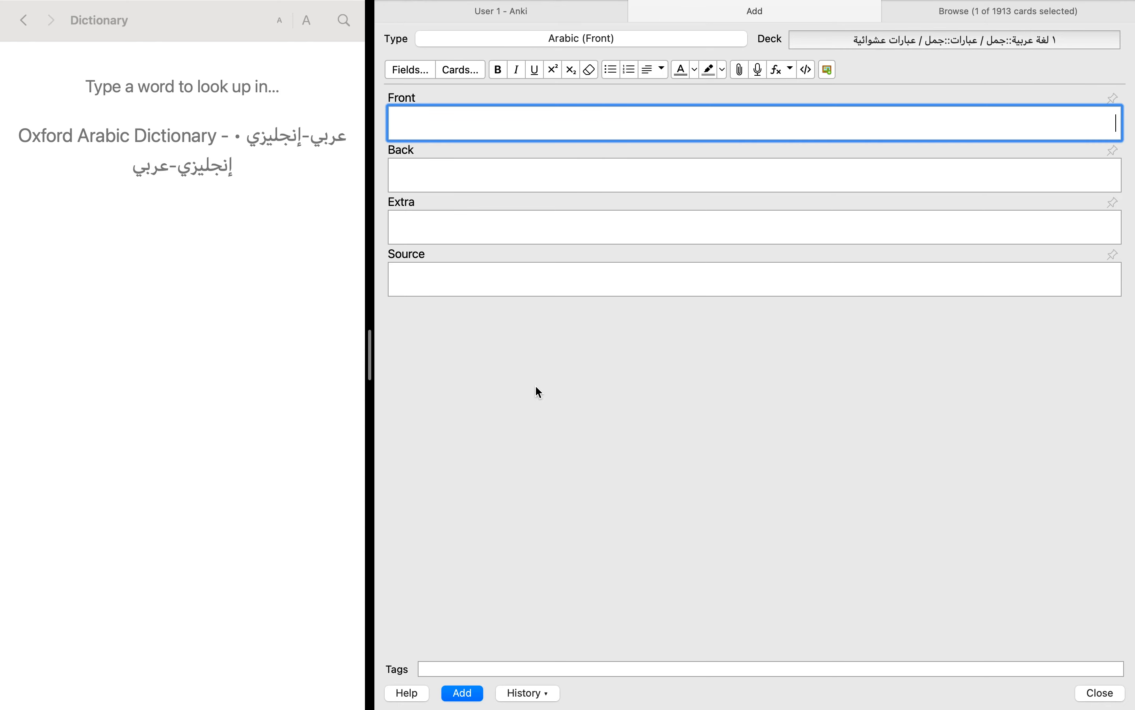
pyautogui.moveTo(566, 390)
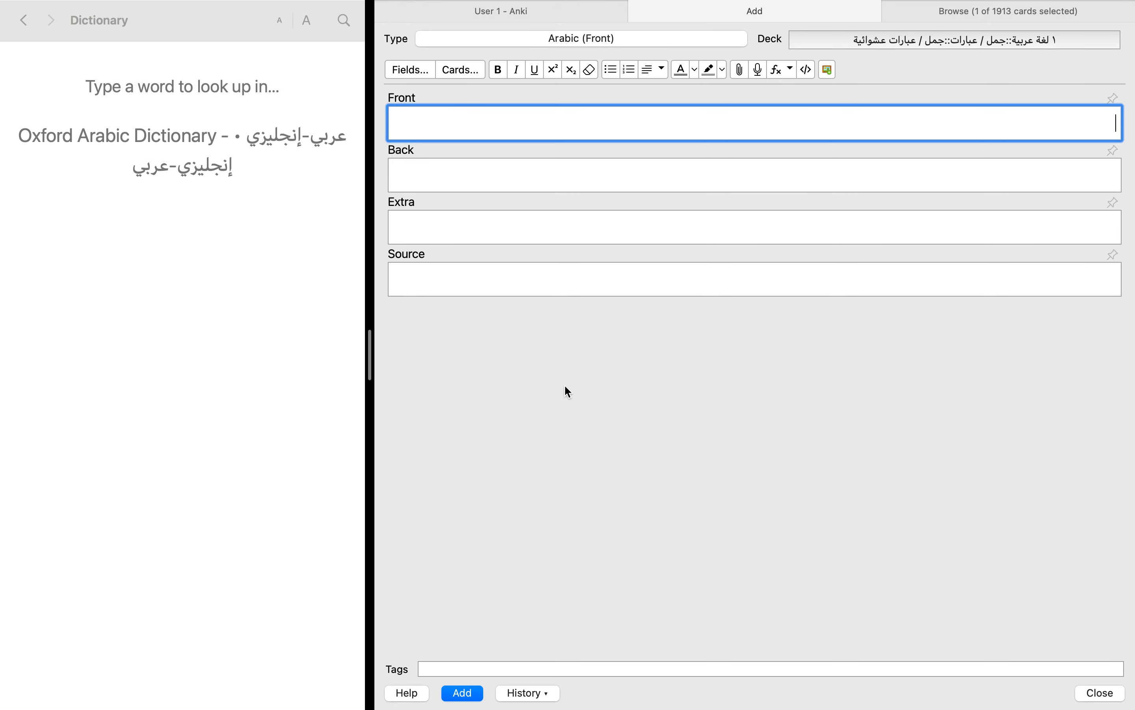
pyautogui.moveTo(274, 177)
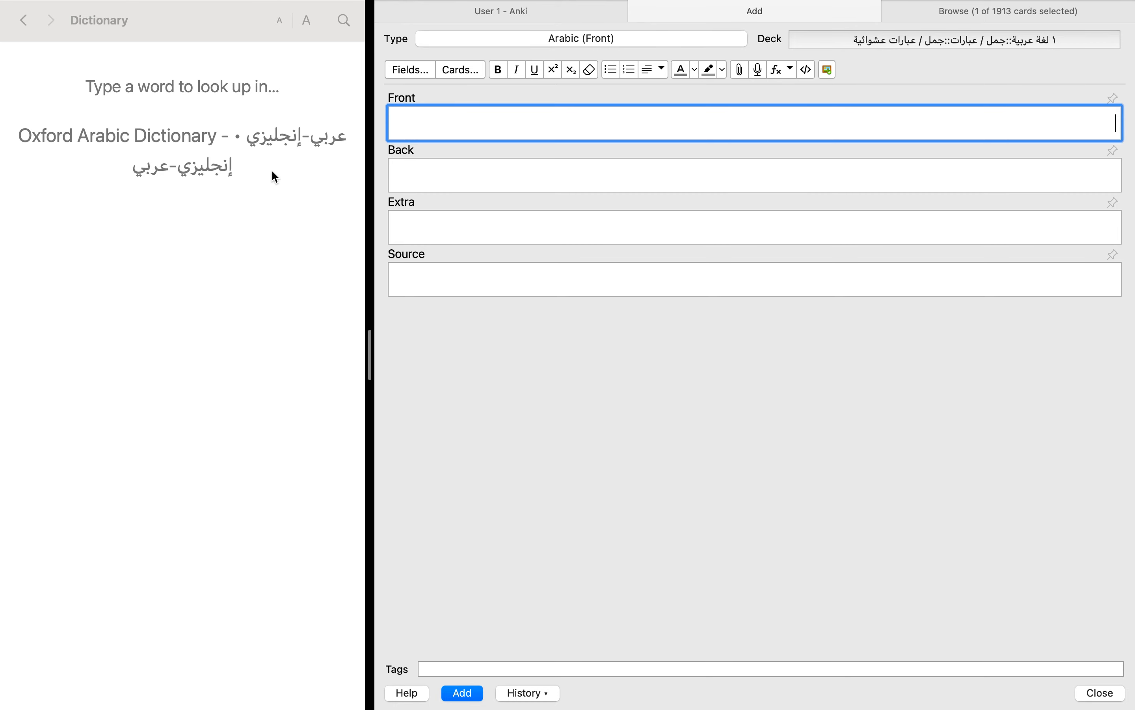
# Step: Look up قرأ in macOS Dictionary to show its entry, then move to the Anki Front field
pyautogui.doubleClick(123, 136)
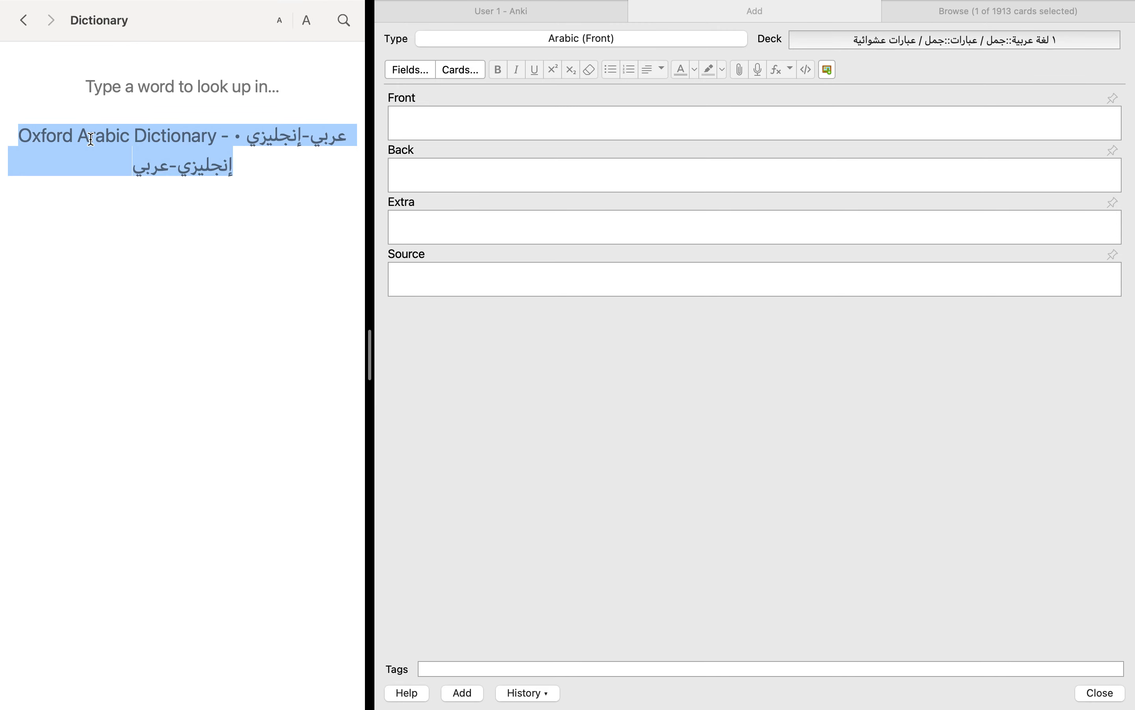
pyautogui.moveTo(296, 173)
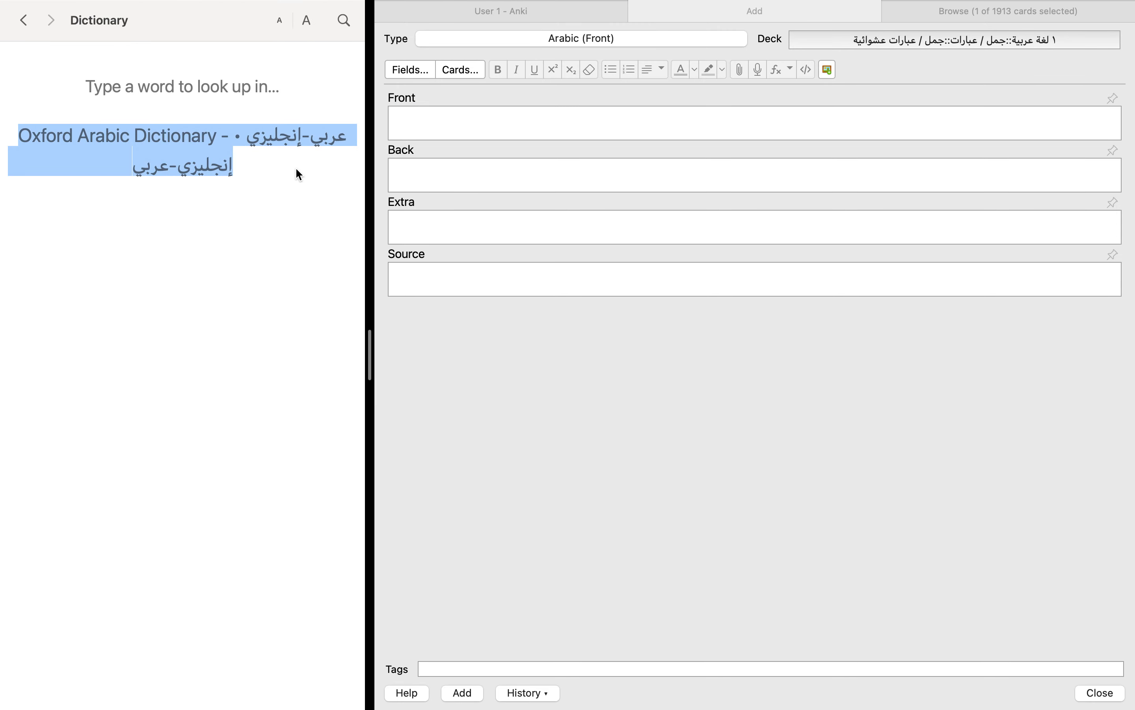
pyautogui.moveTo(269, 122)
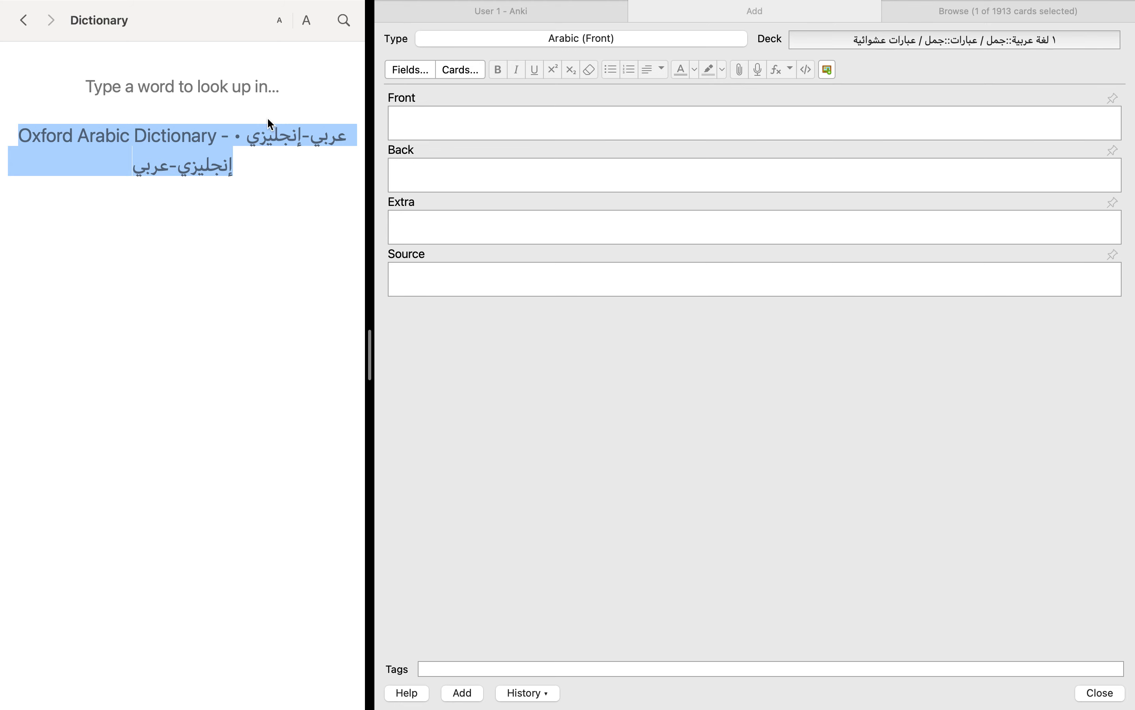
pyautogui.moveTo(209, 137)
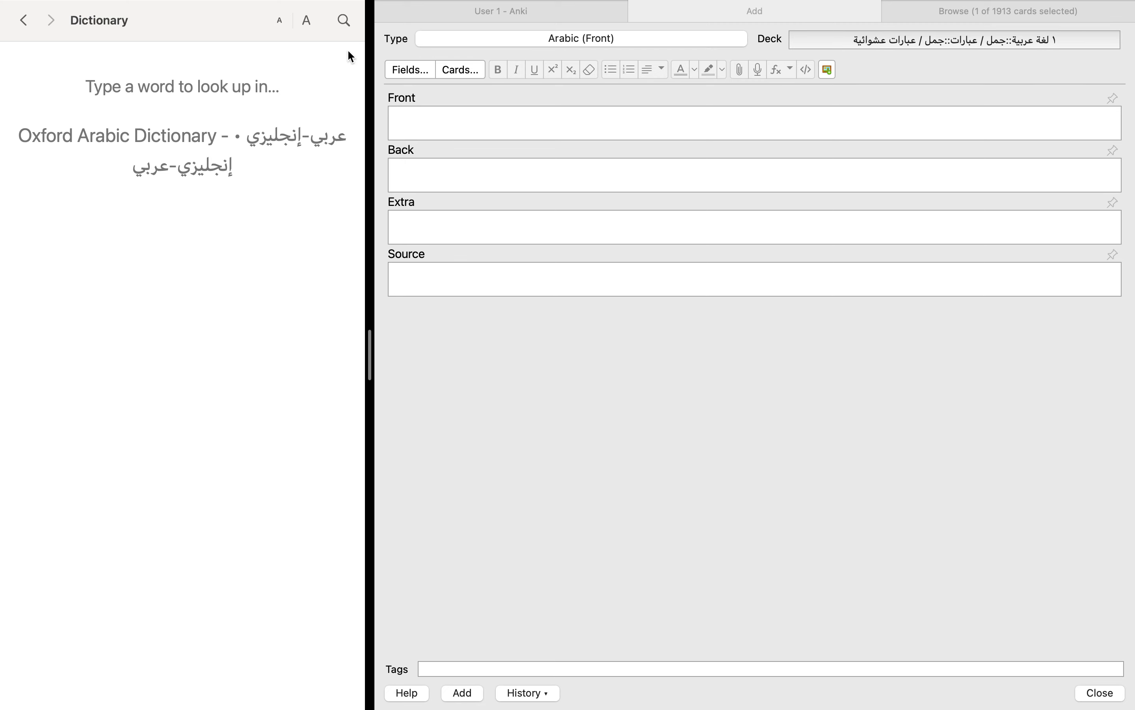
pyautogui.click(344, 21)
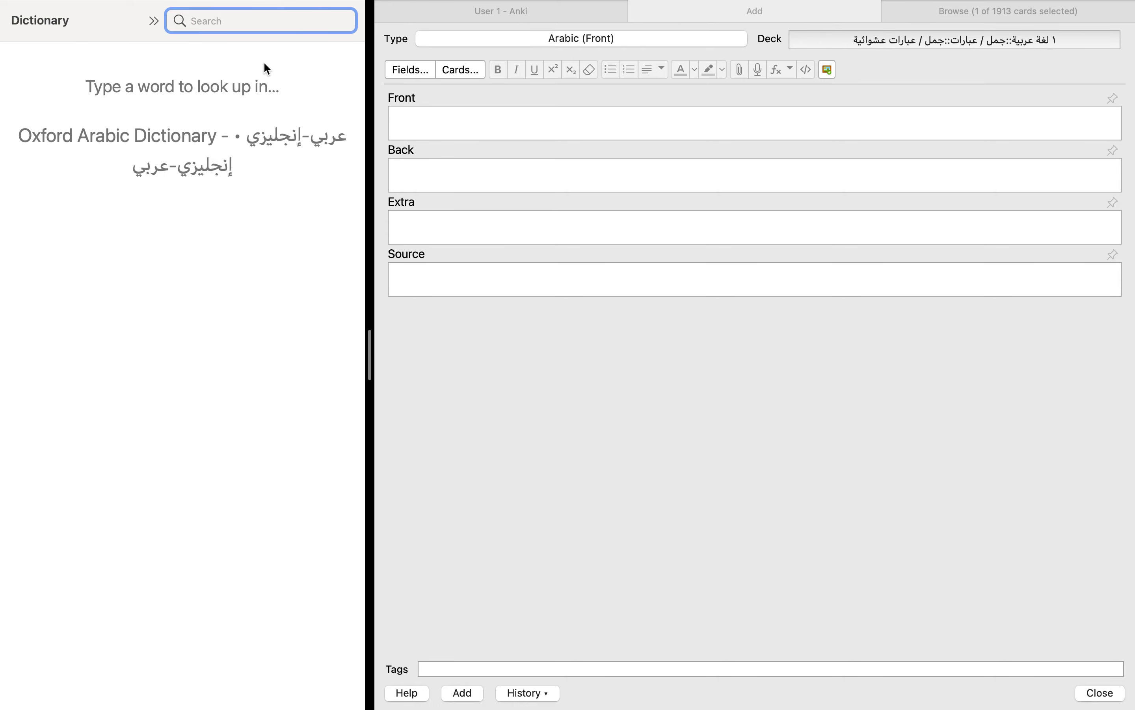
pyautogui.write('قرأ')
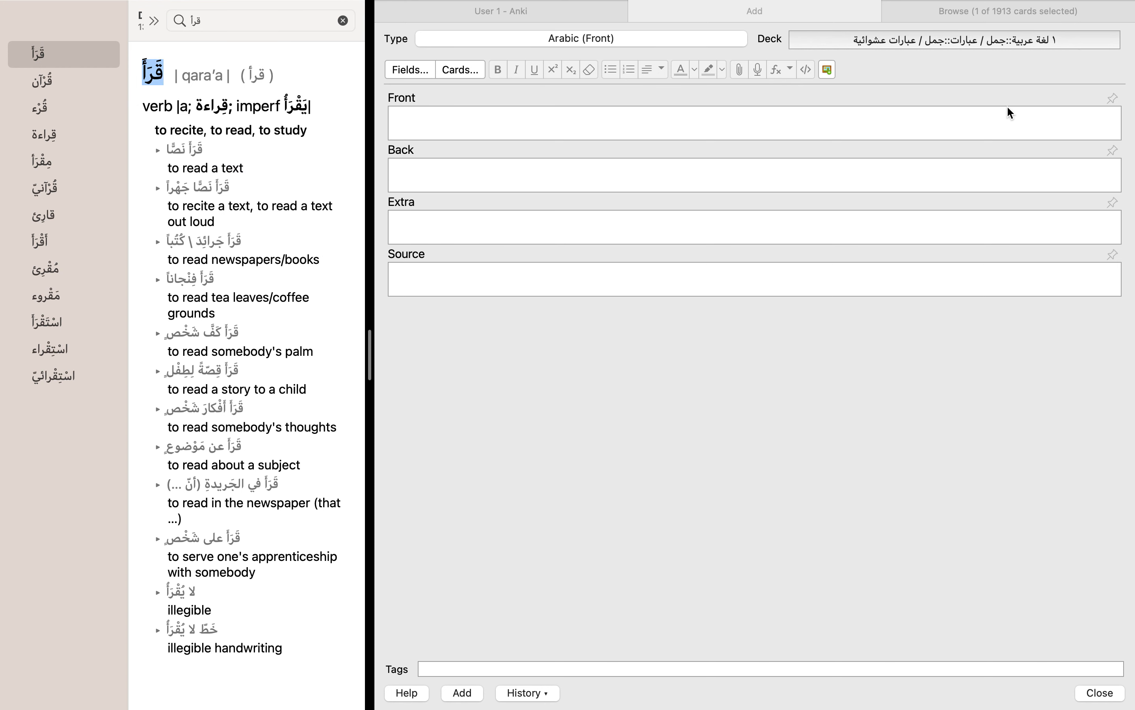
pyautogui.click(752, 123)
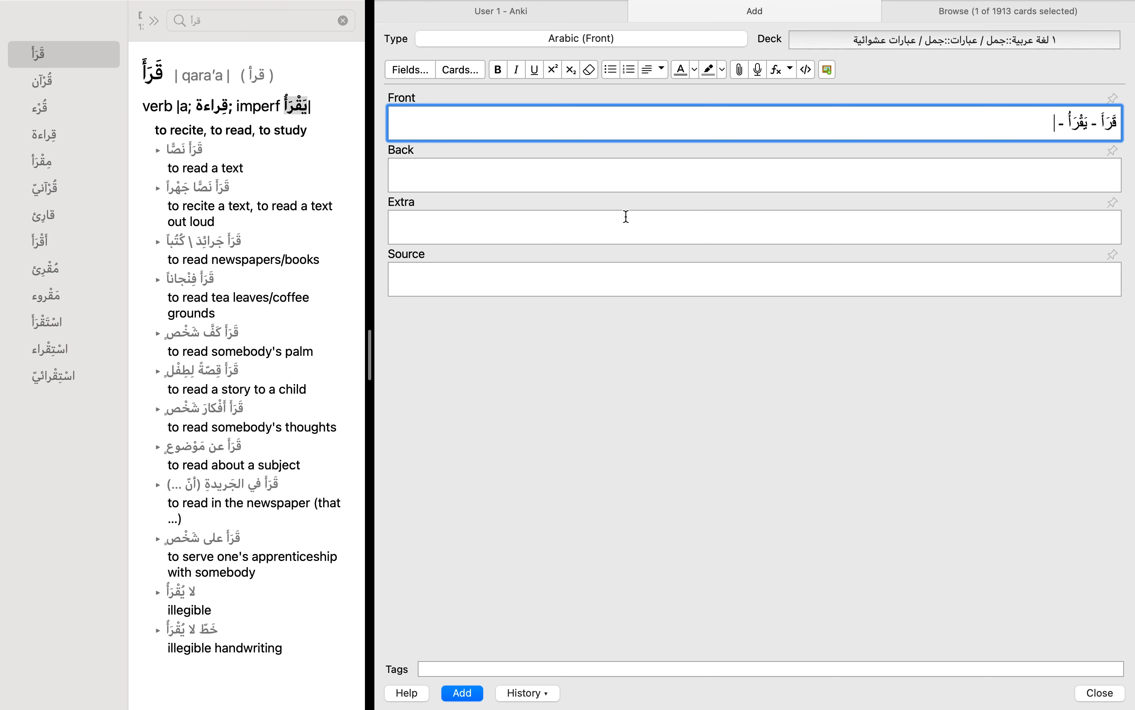
# Step: Complete the front with القراءة and take 'to recite, to read, to study' from Dictionary for the back
pyautogui.rightClick(214, 106)
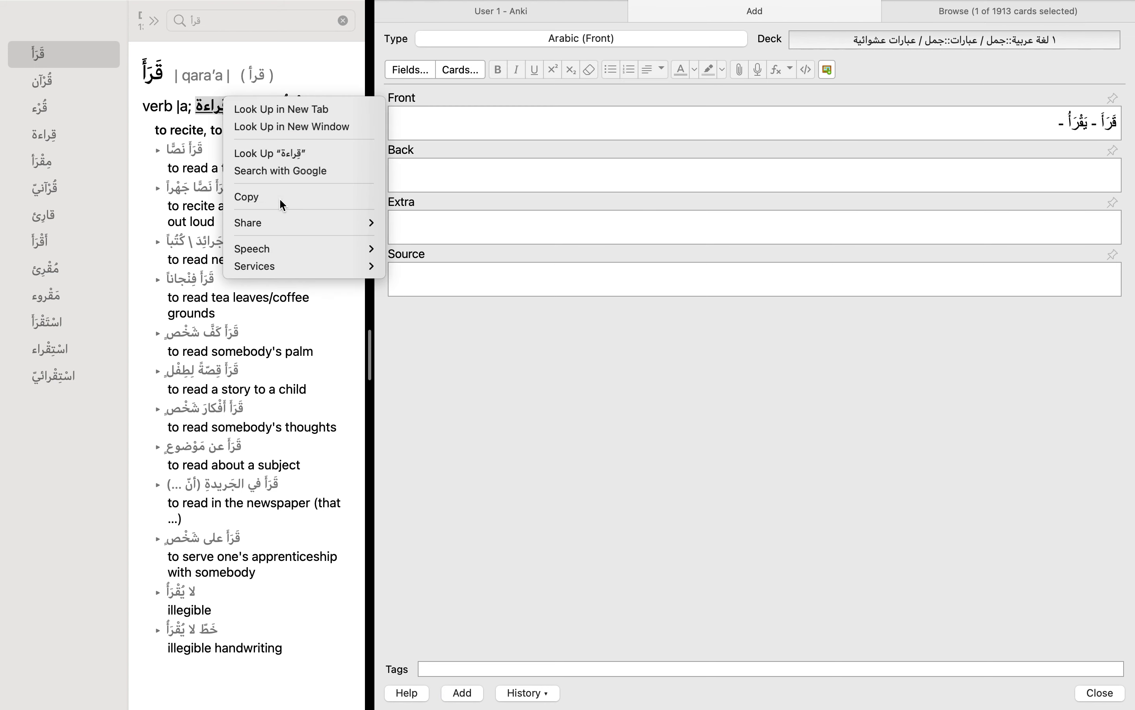
pyautogui.write('hg')
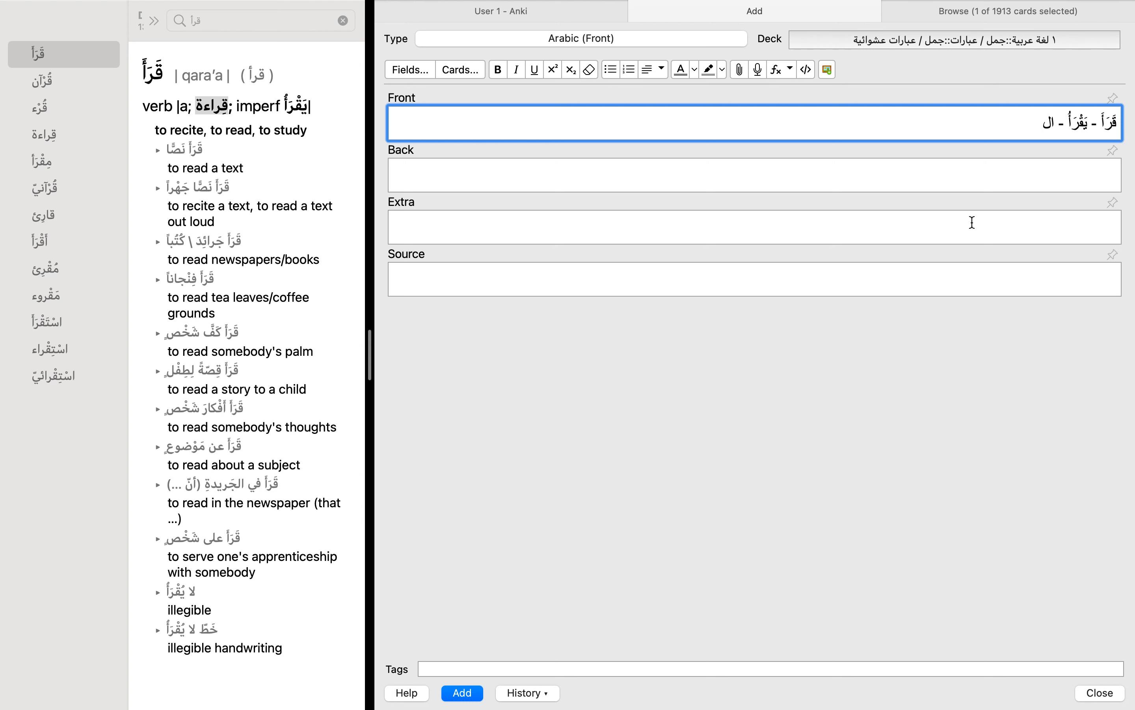
pyautogui.write('القراءة')
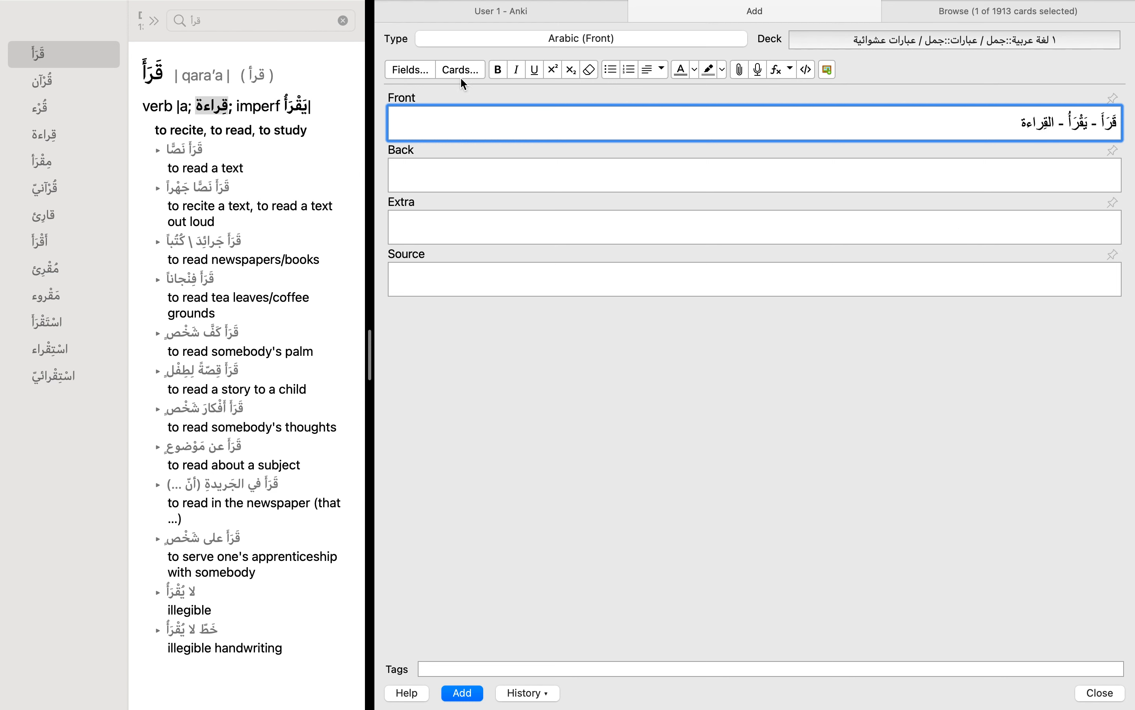
pyautogui.doubleClick(229, 129)
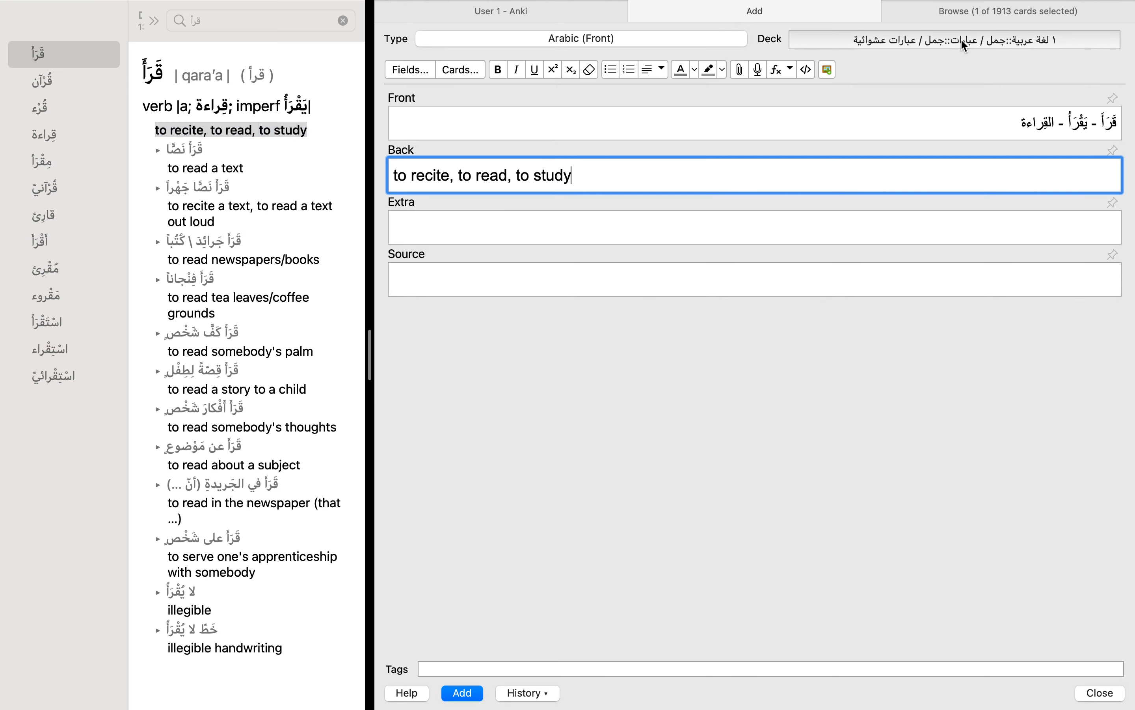
# Step: File the card under the كليمات عشوائية subdeck
pyautogui.click(954, 39)
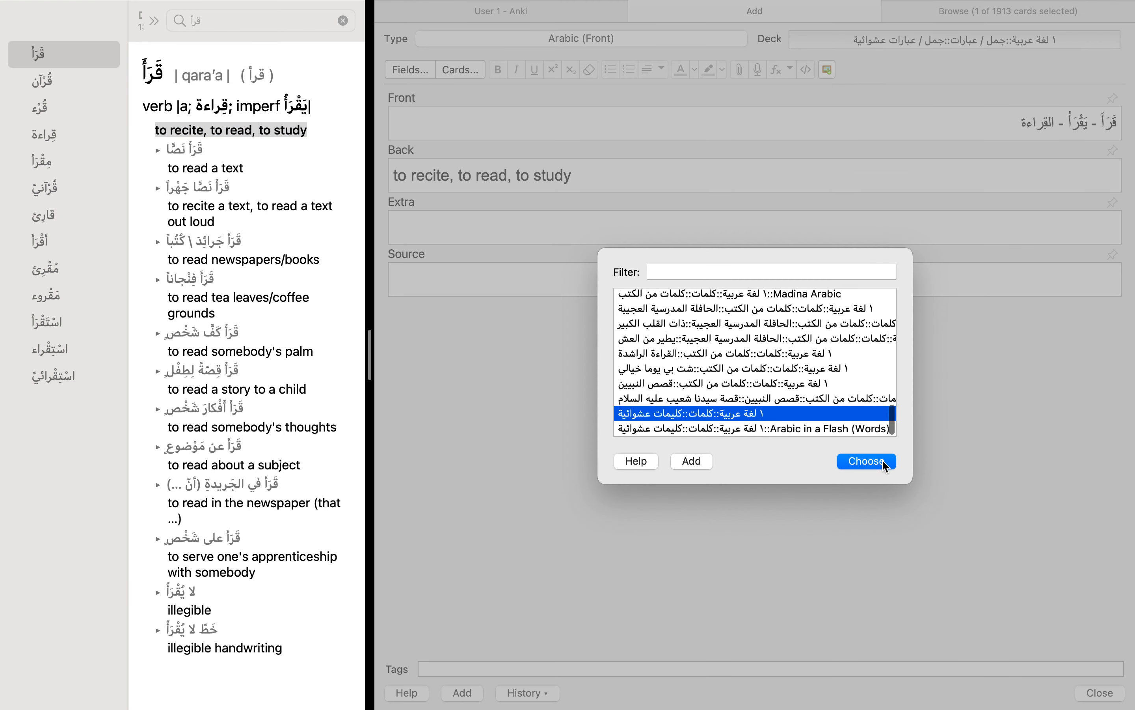
pyautogui.click(865, 462)
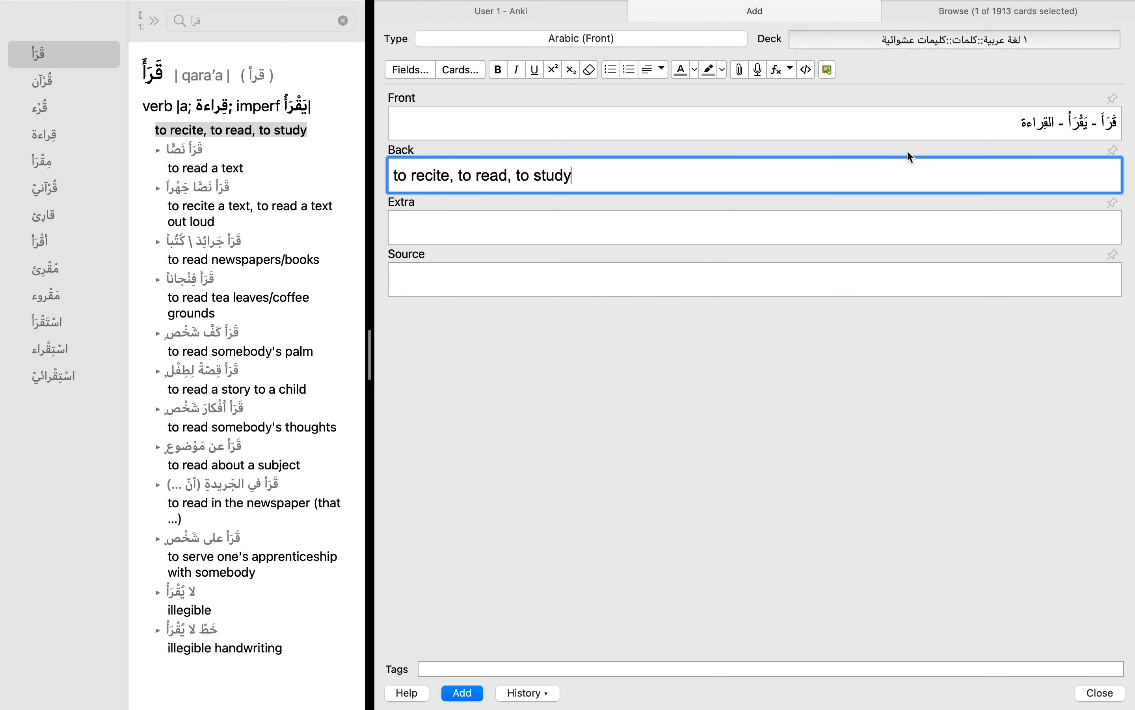
pyautogui.moveTo(883, 132)
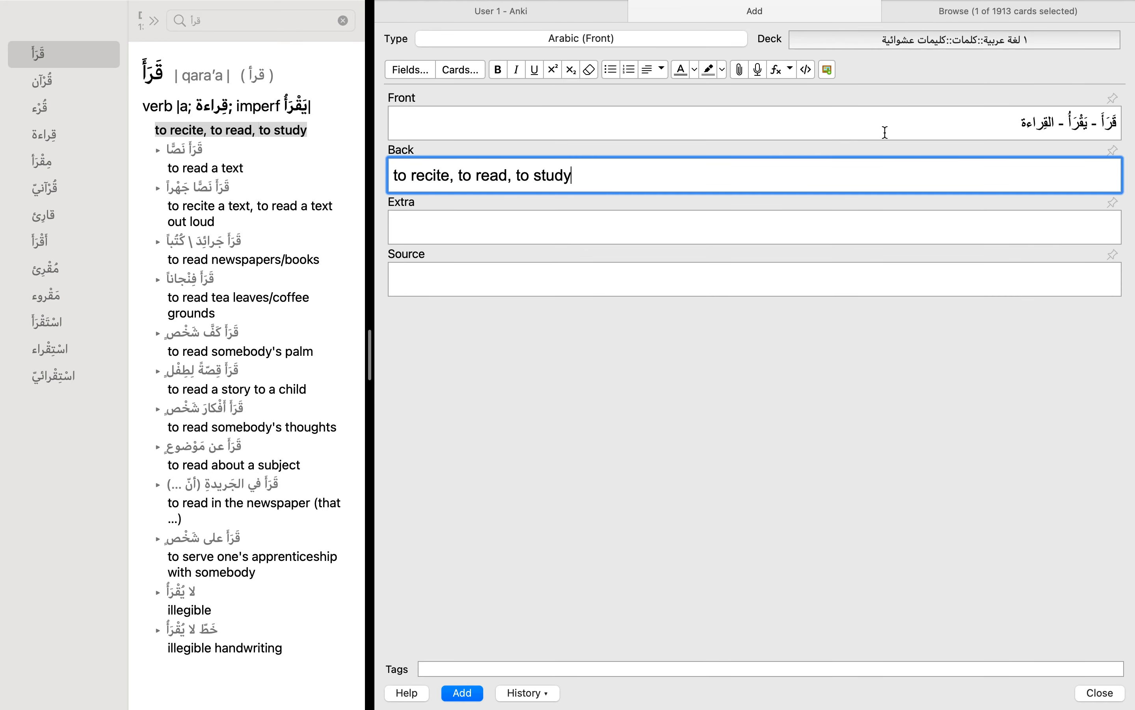
pyautogui.moveTo(893, 131)
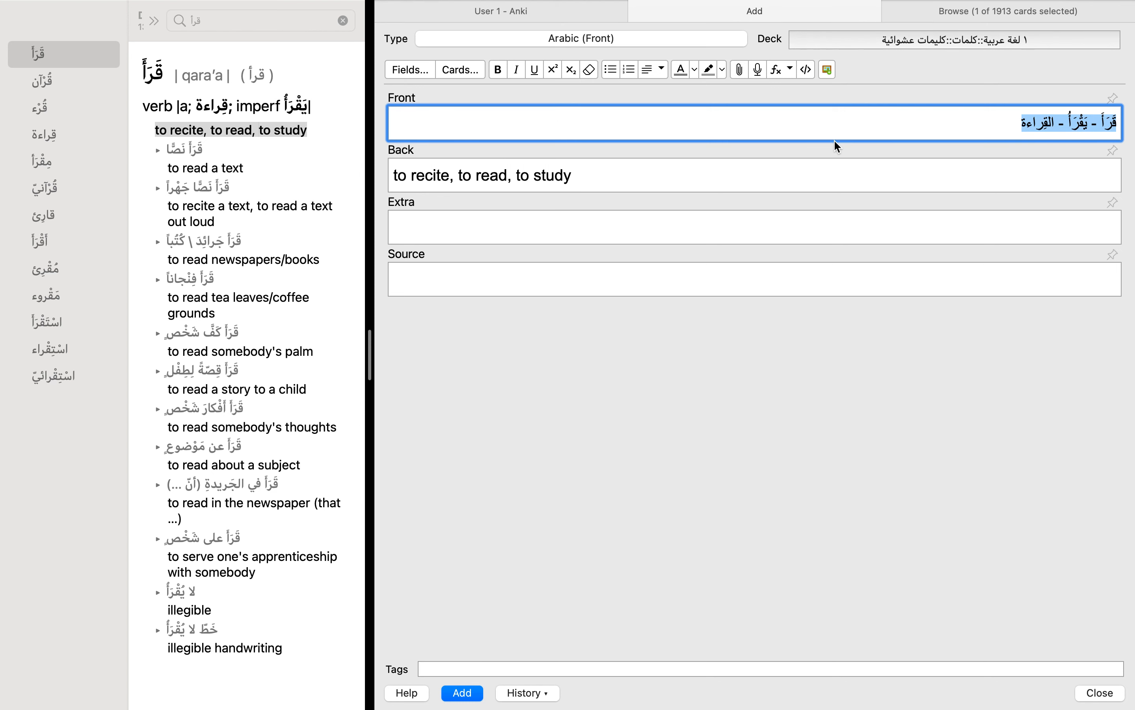
pyautogui.moveTo(910, 114)
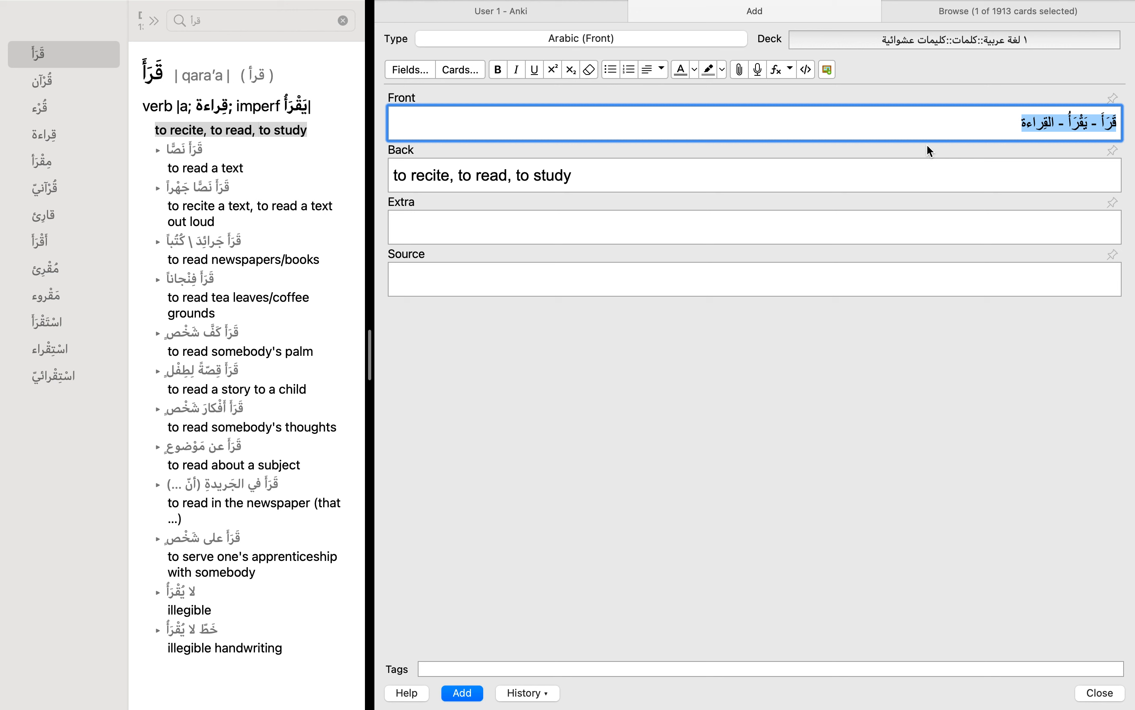
pyautogui.moveTo(942, 119)
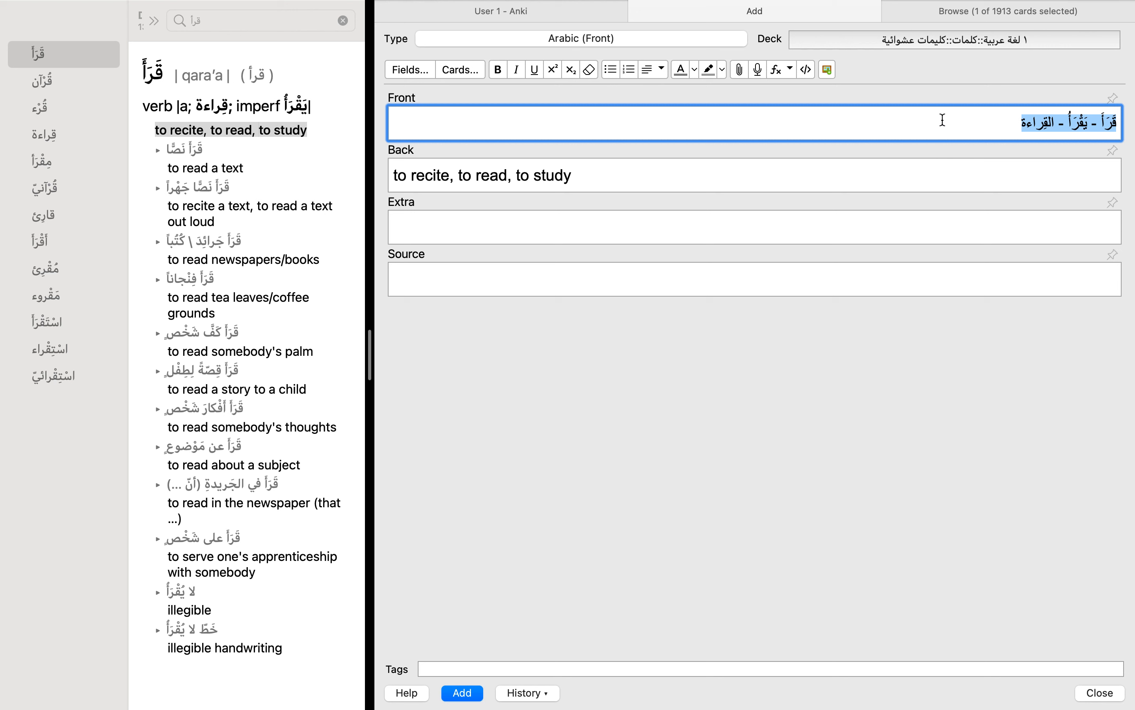
pyautogui.moveTo(746, 124)
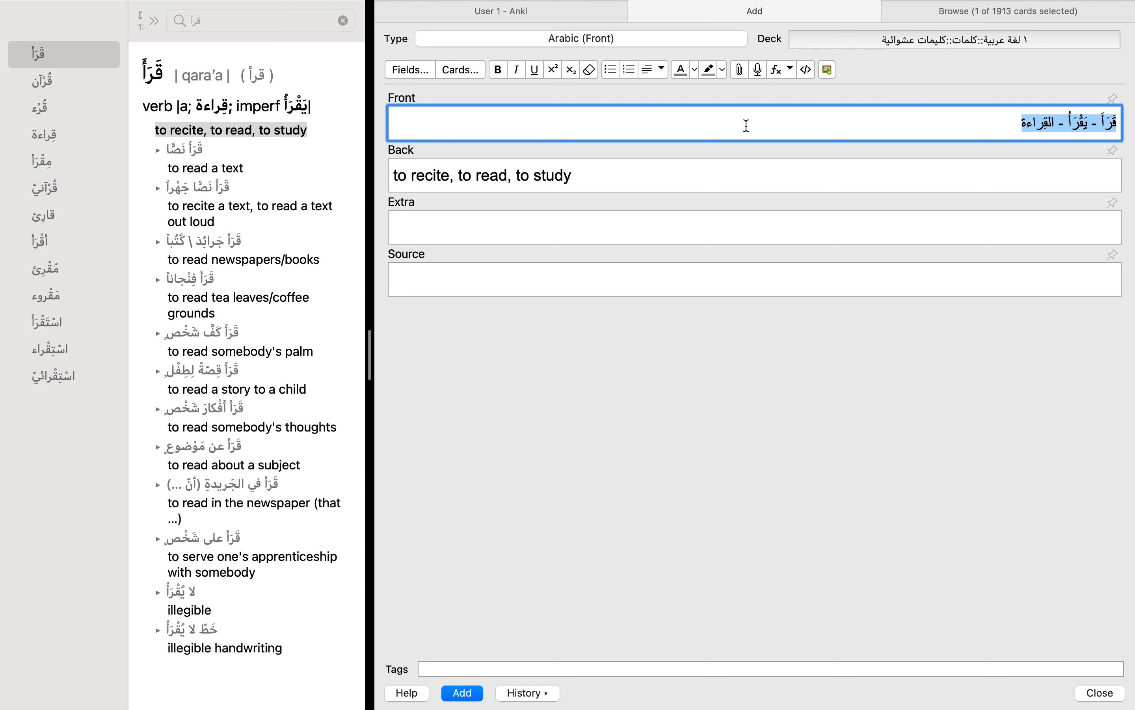
pyautogui.moveTo(793, 172)
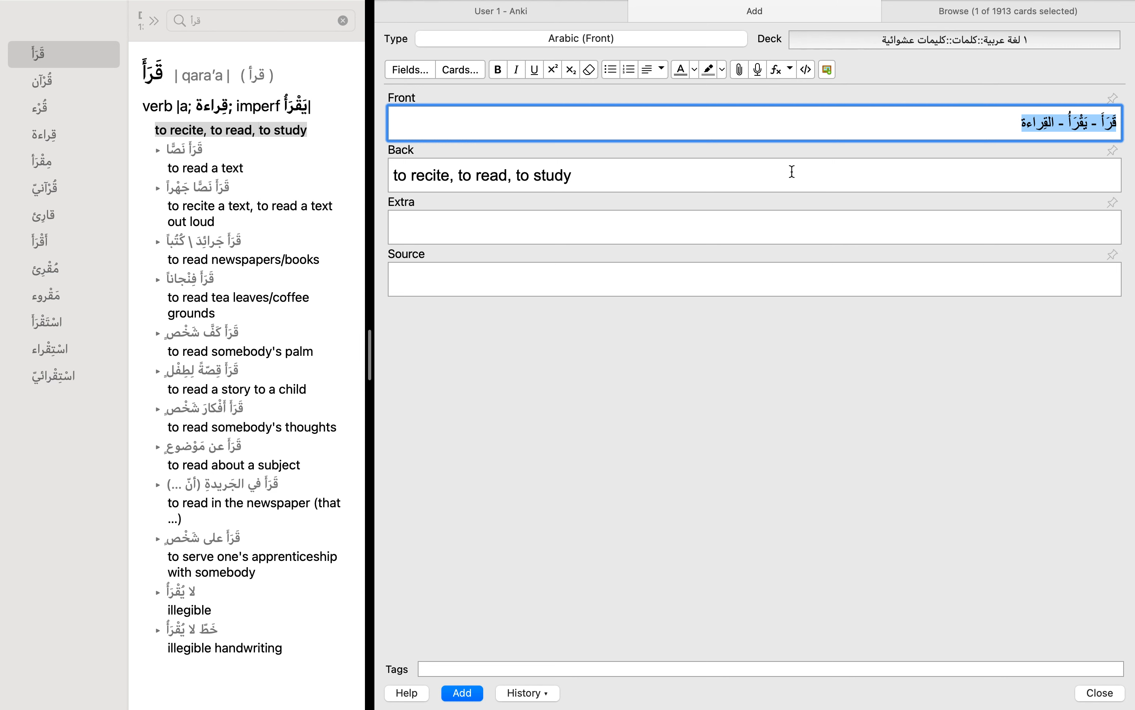
pyautogui.moveTo(592, 165)
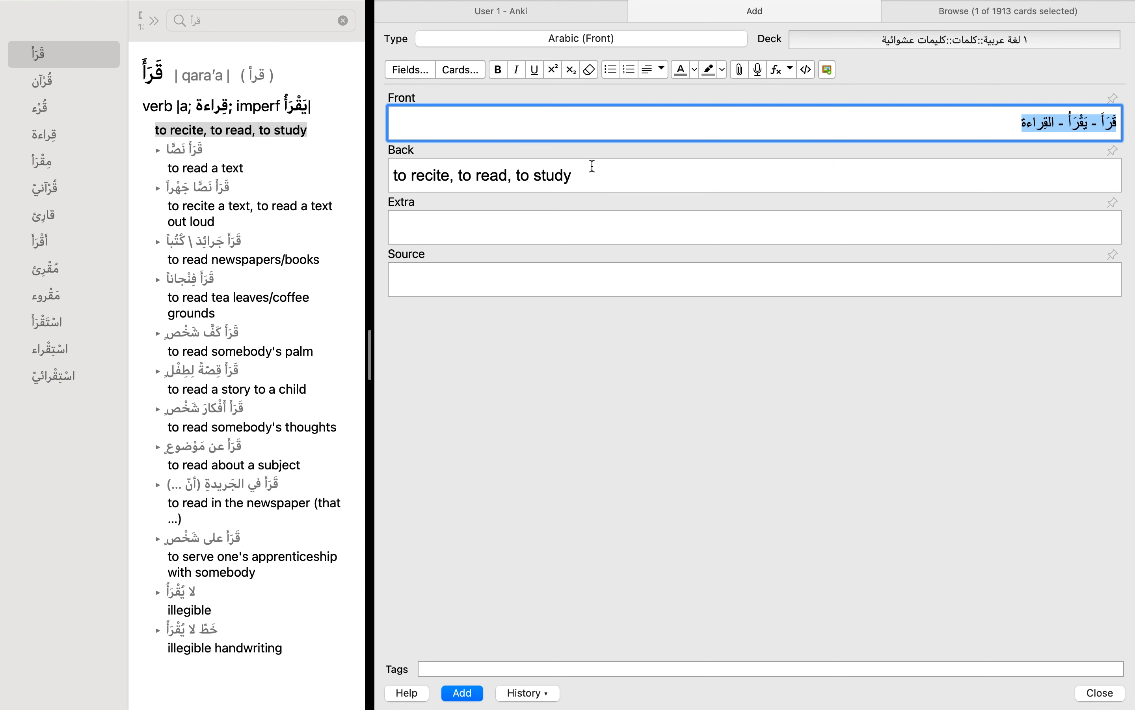
# Step: Split the back meanings onto separate lines and add the قرأ card
pyautogui.click(453, 175)
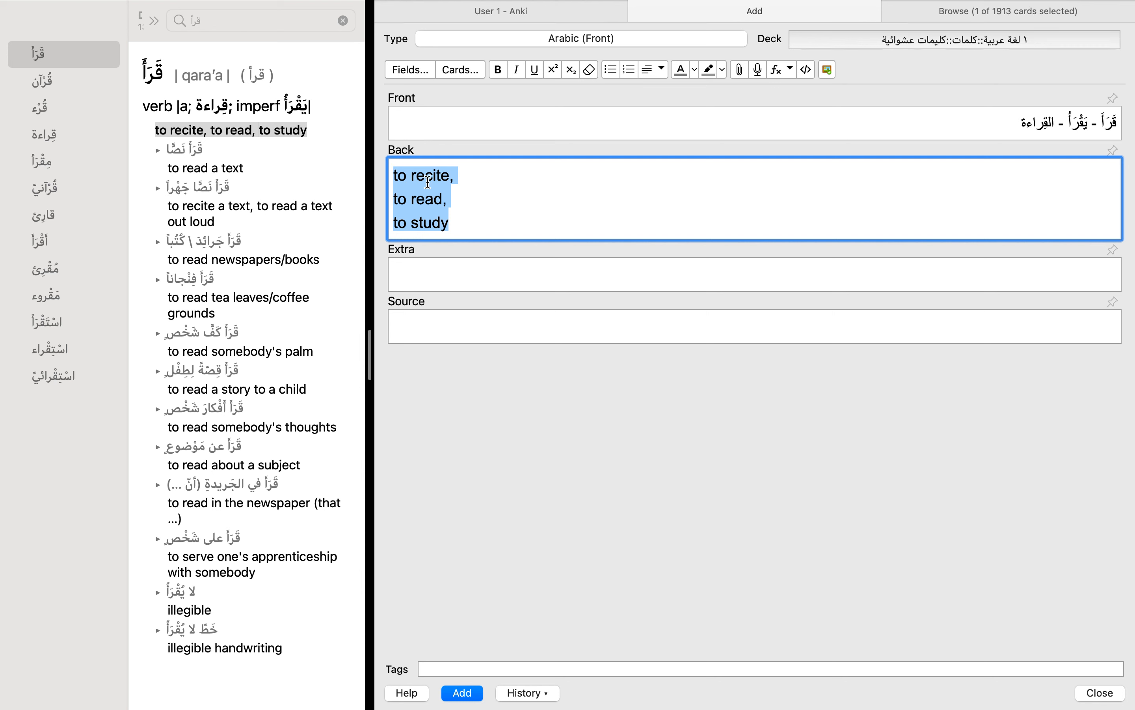
pyautogui.moveTo(386, 174)
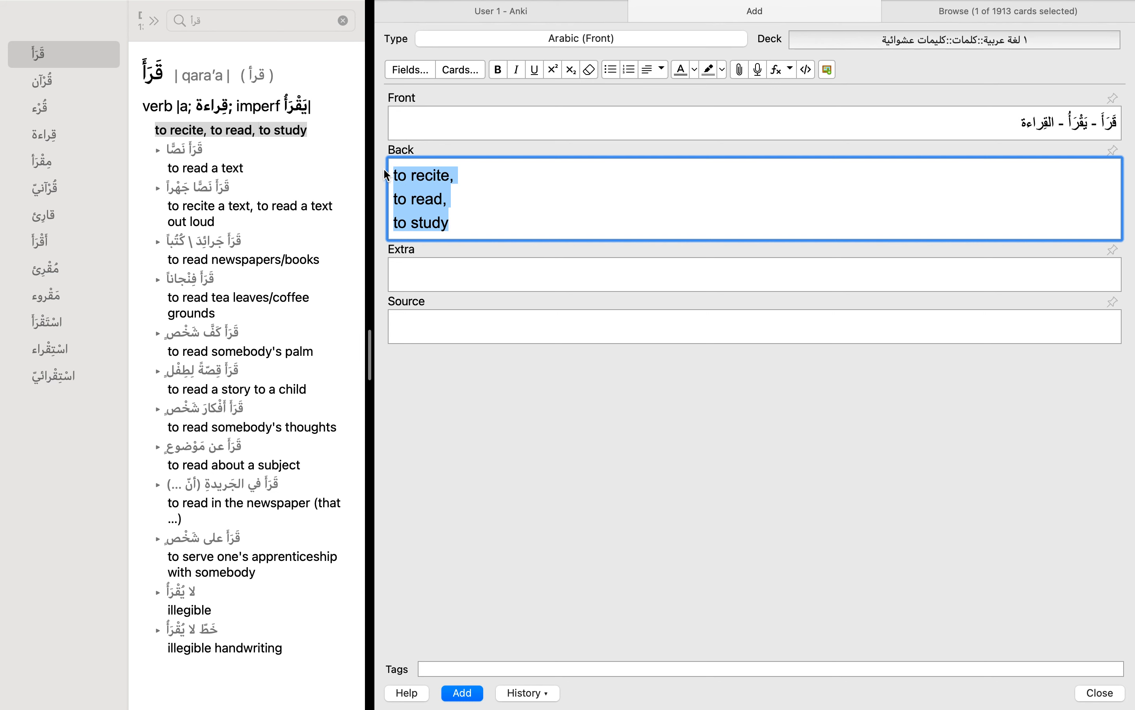
pyautogui.moveTo(435, 186)
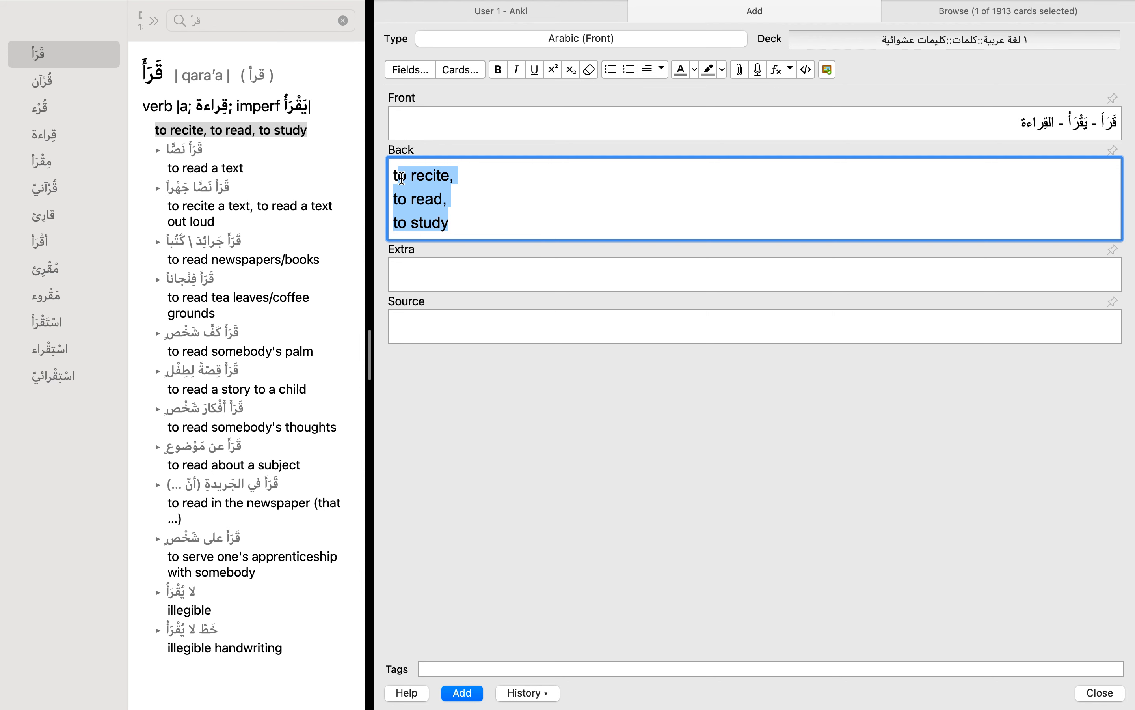
pyautogui.click(449, 199)
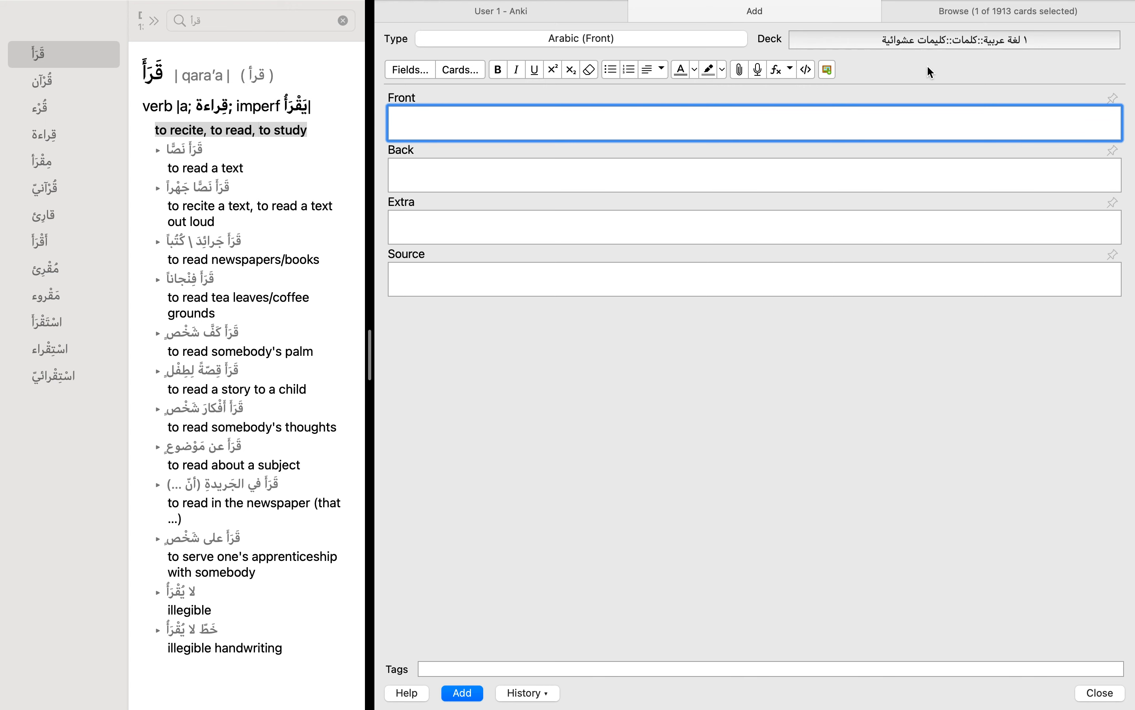
# Step: Add a card قَرَأ نَصًّا / 'to read a text' under the عبارات عشوائية phrases subdeck
pyautogui.click(954, 39)
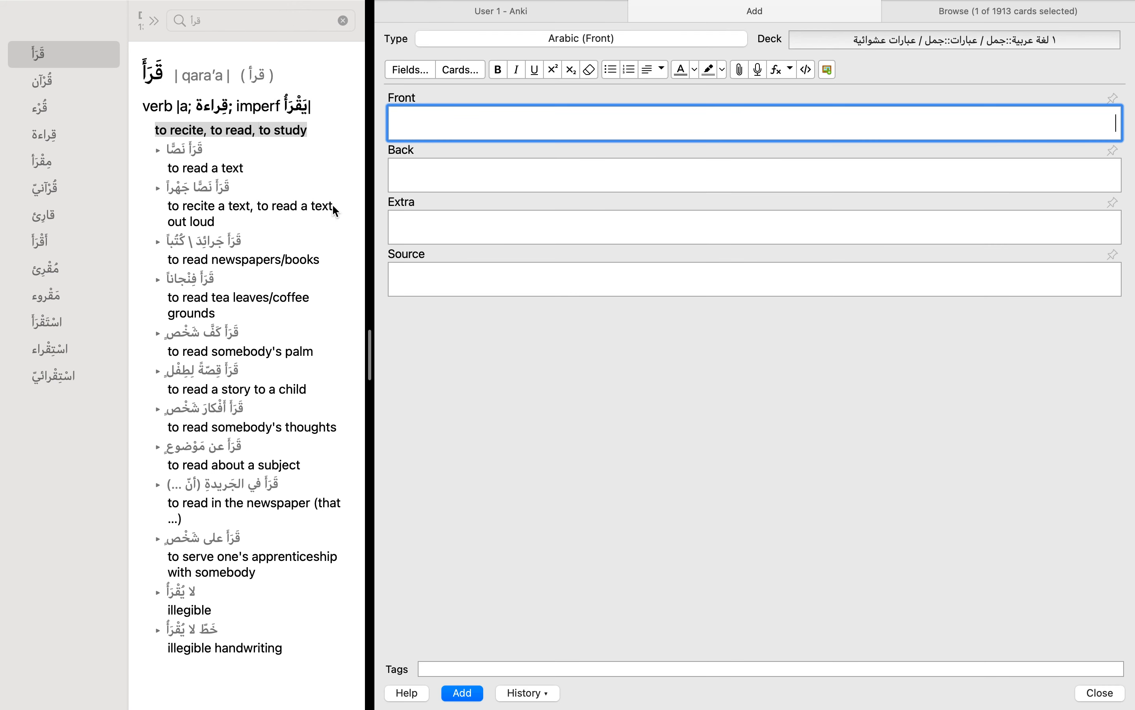
pyautogui.moveTo(939, 65)
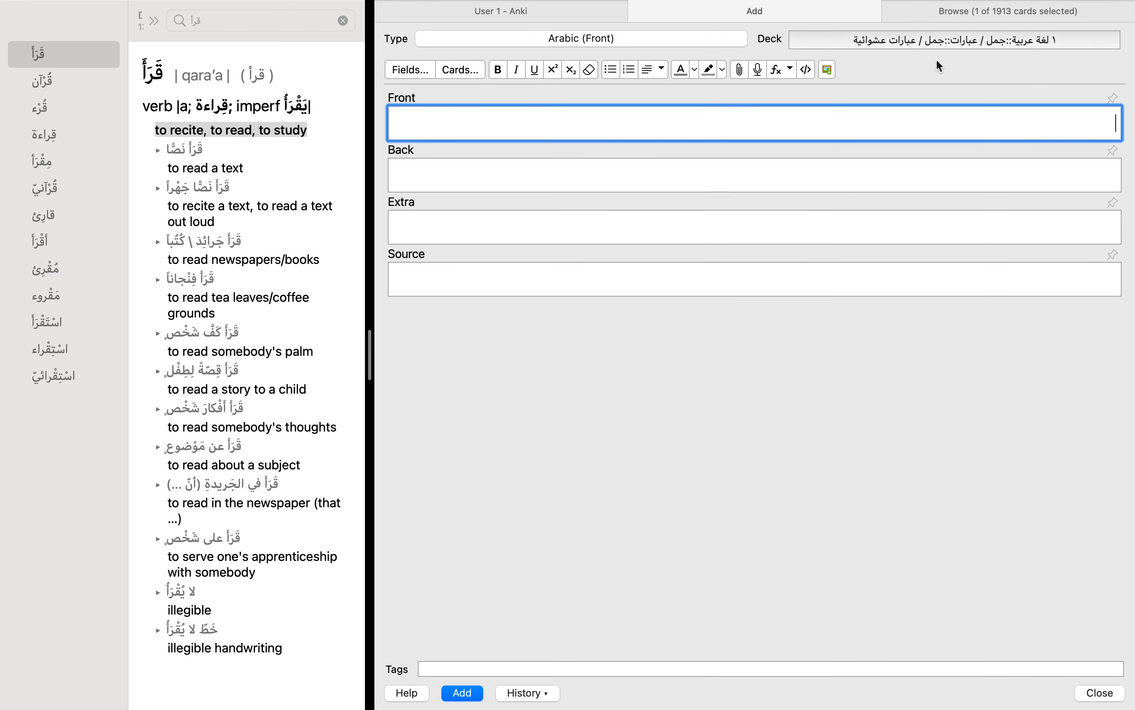
pyautogui.moveTo(920, 66)
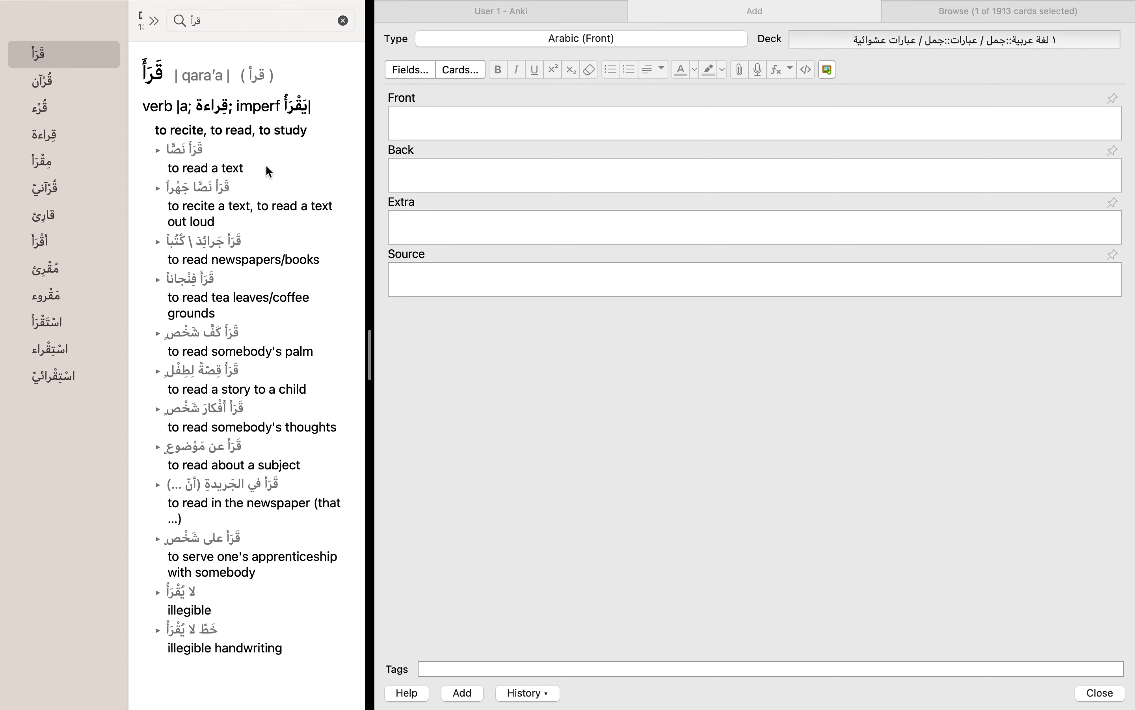
pyautogui.click(753, 123)
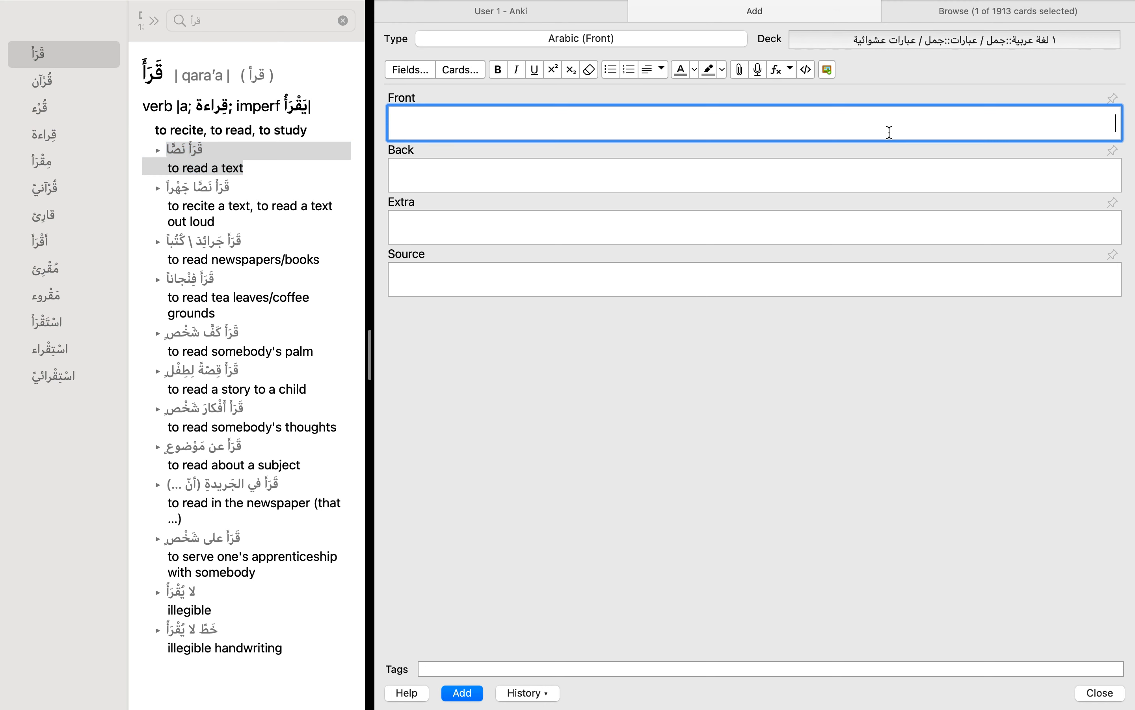
pyautogui.write('قَرَأ نَصًّا')
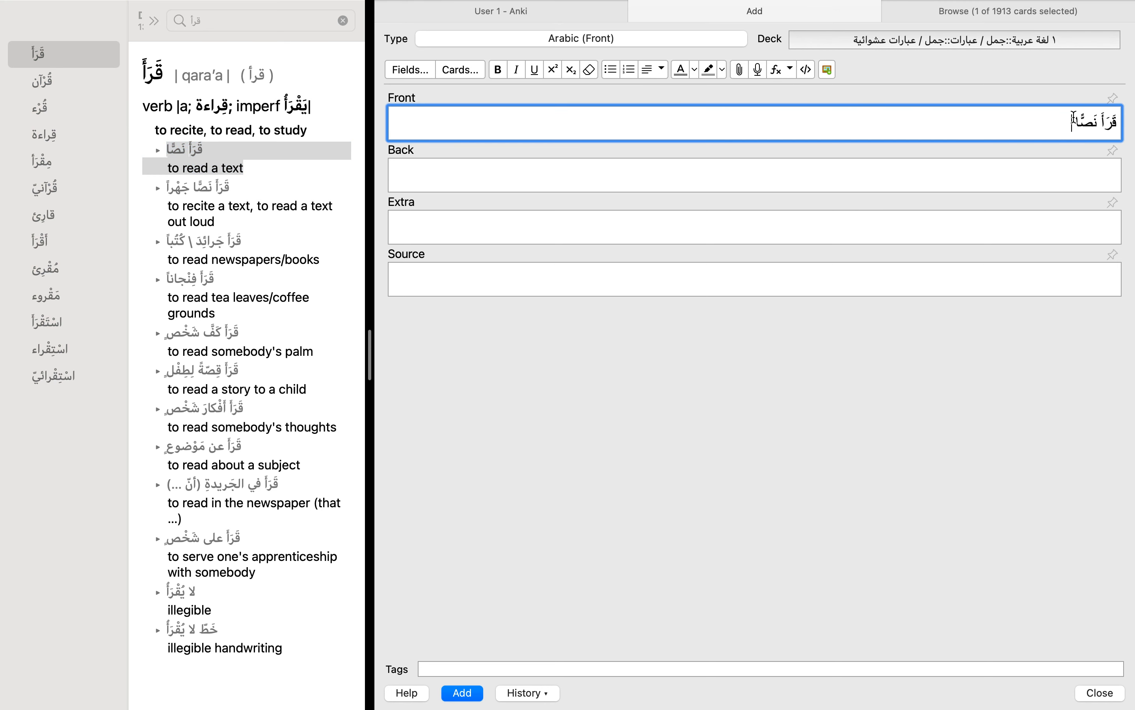
pyautogui.write('to read a text')
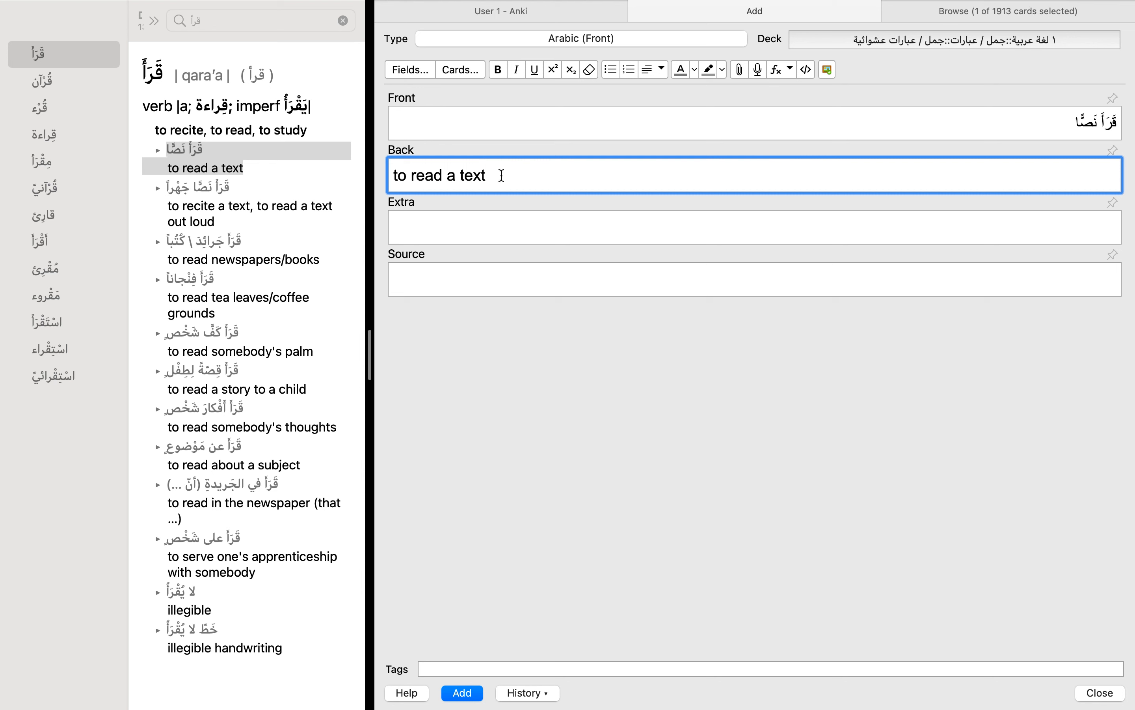
pyautogui.click(753, 123)
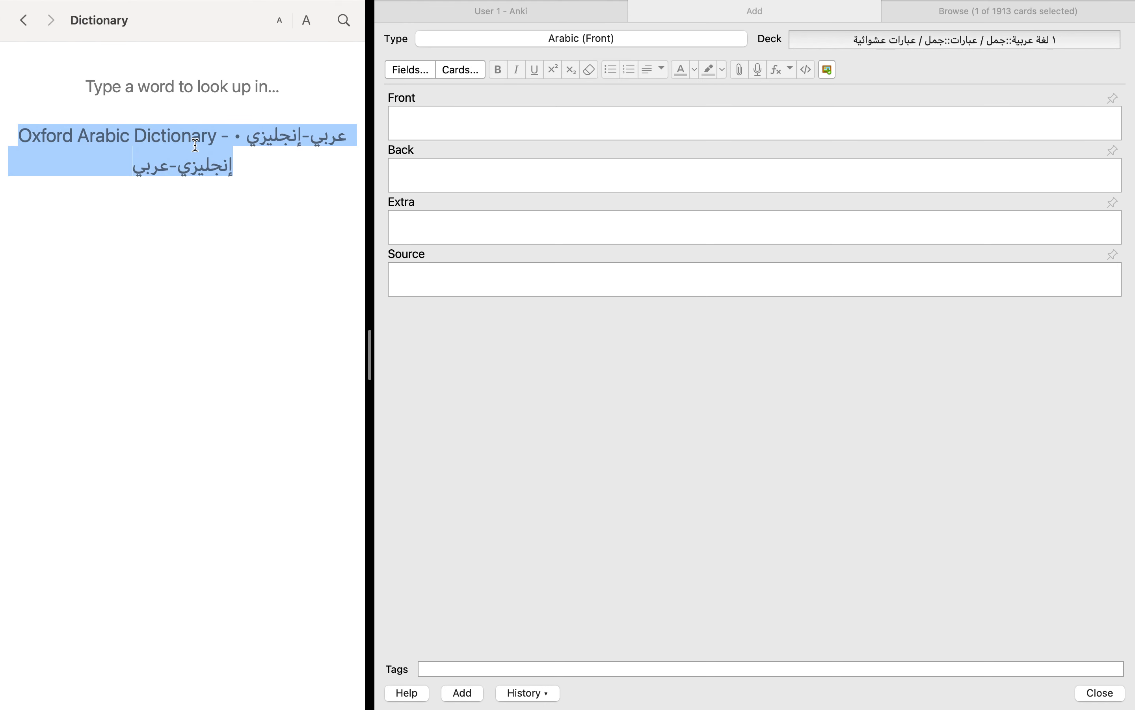
pyautogui.click(192, 157)
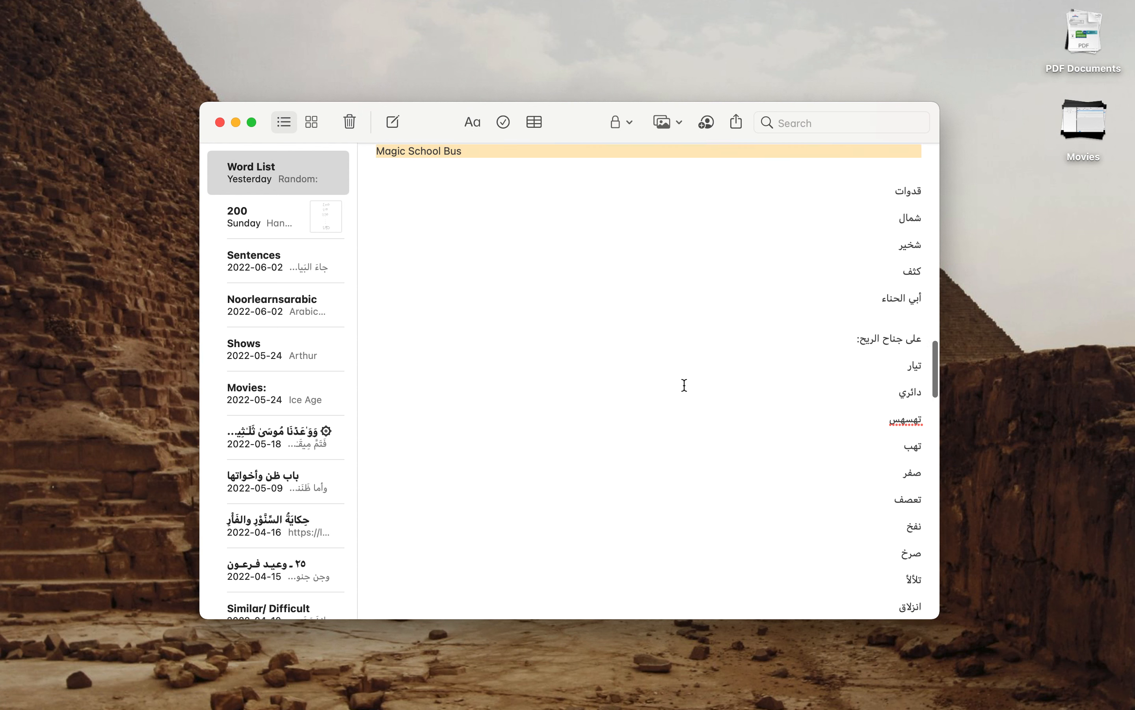
# Step: Scroll the Word List note to الأوان and look it up so the أوان entry shows
pyautogui.scroll(-3)
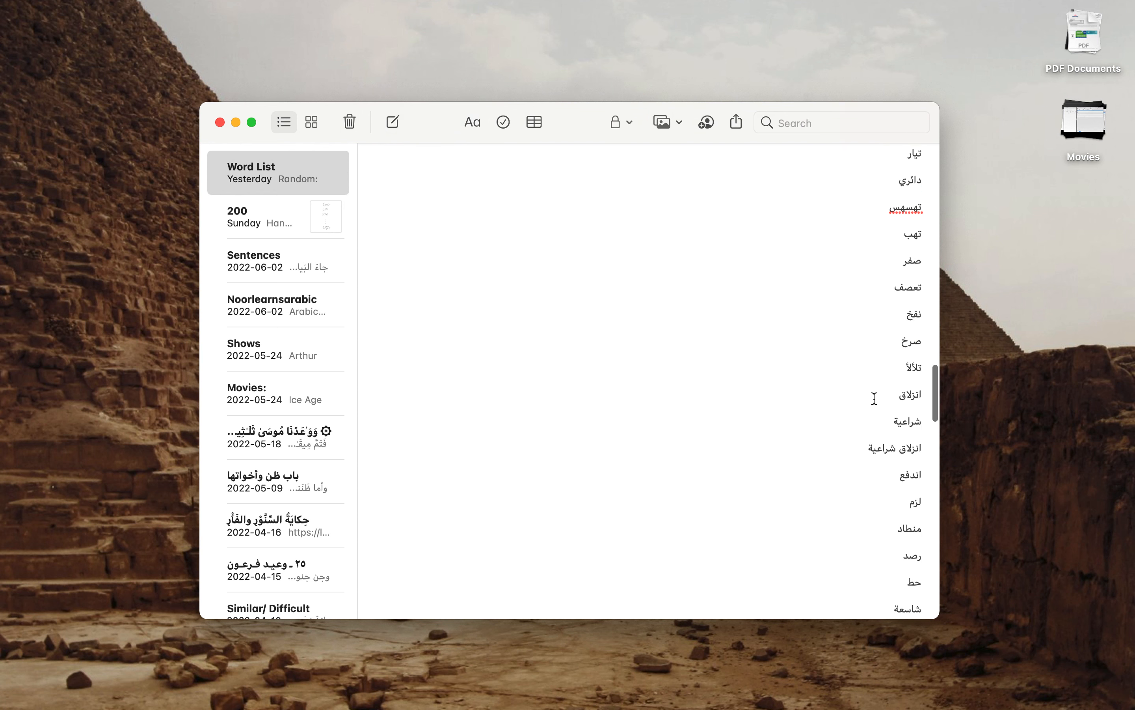
pyautogui.scroll(-3)
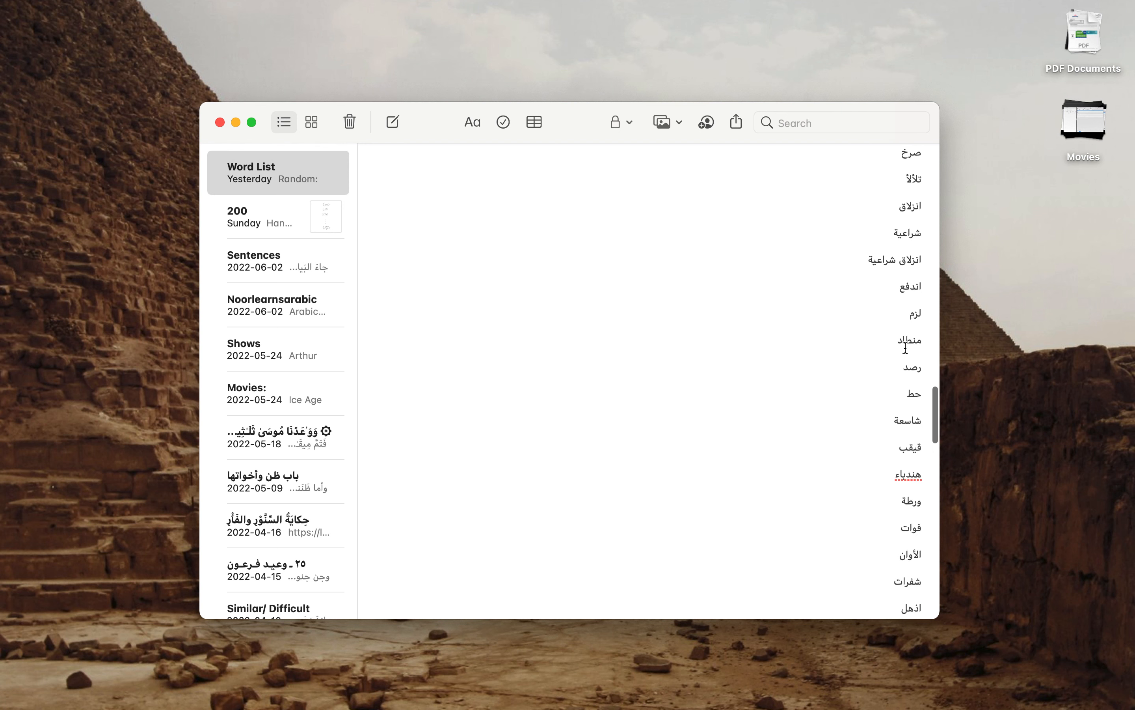
pyautogui.scroll(-3)
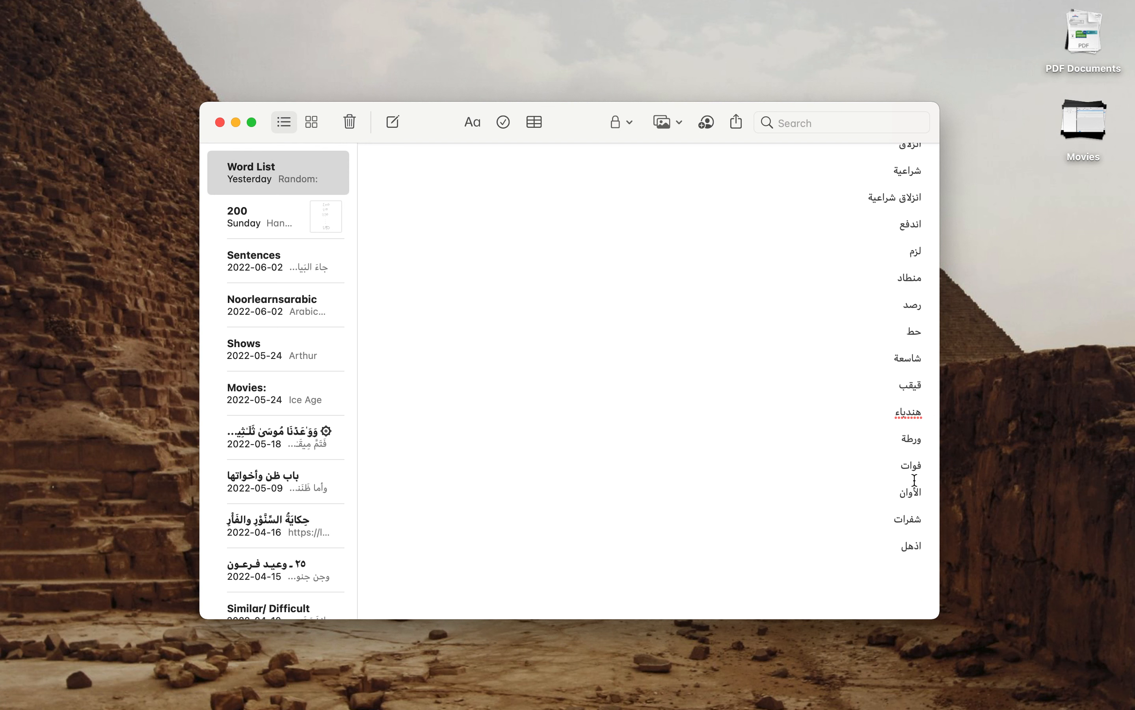
pyautogui.doubleClick(911, 492)
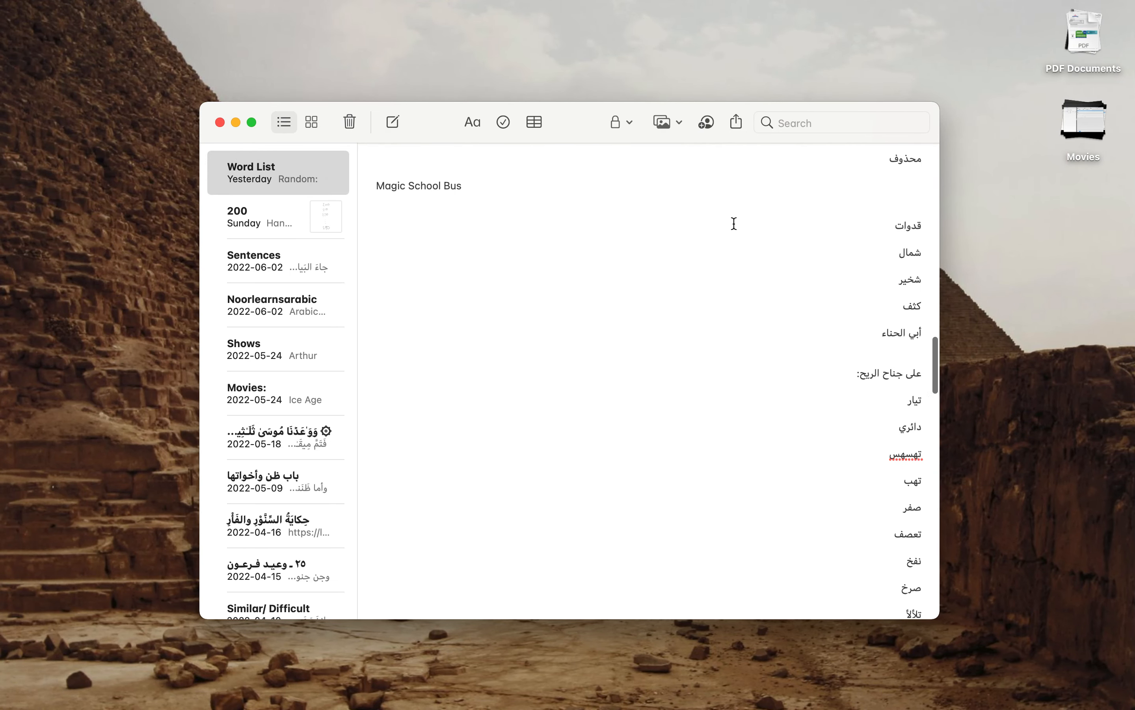
pyautogui.scroll(-3)
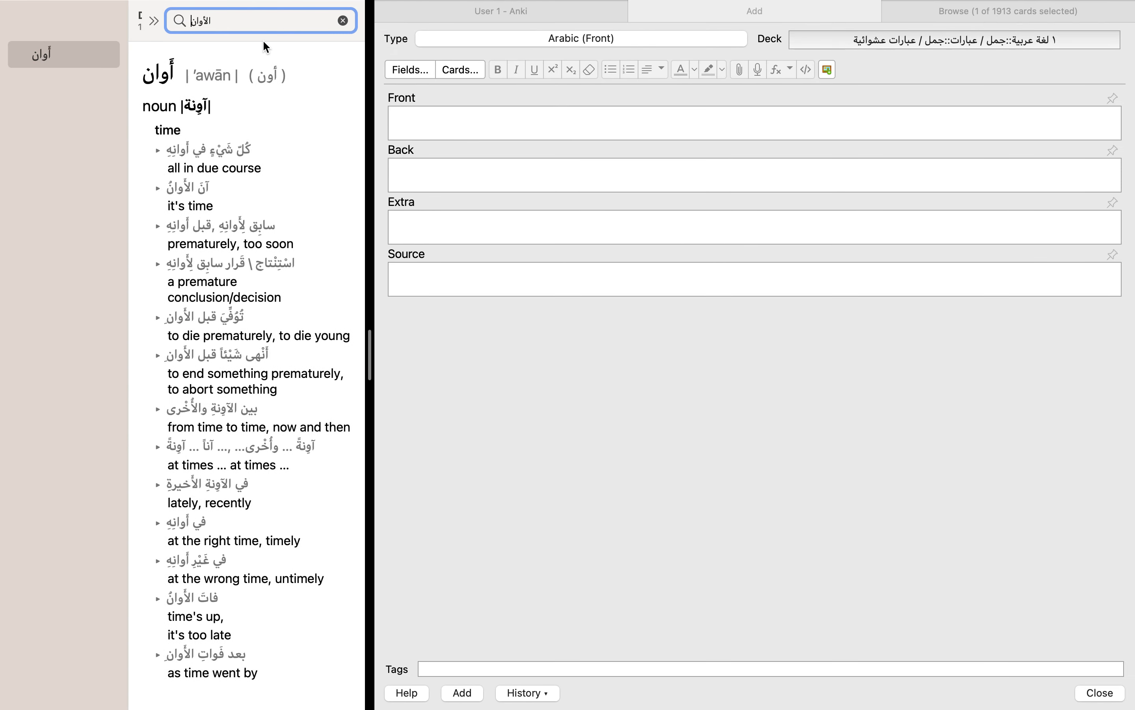
pyautogui.moveTo(165, 84)
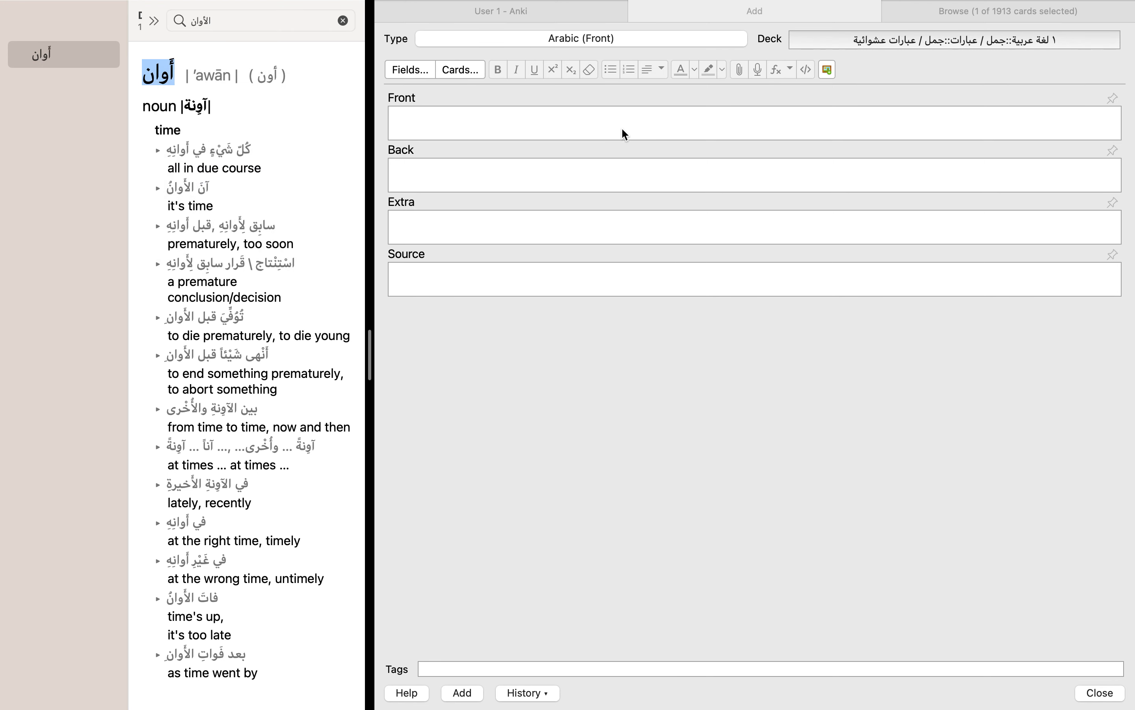
# Step: Focus the Front field of Anki's blank new-card form
pyautogui.click(752, 122)
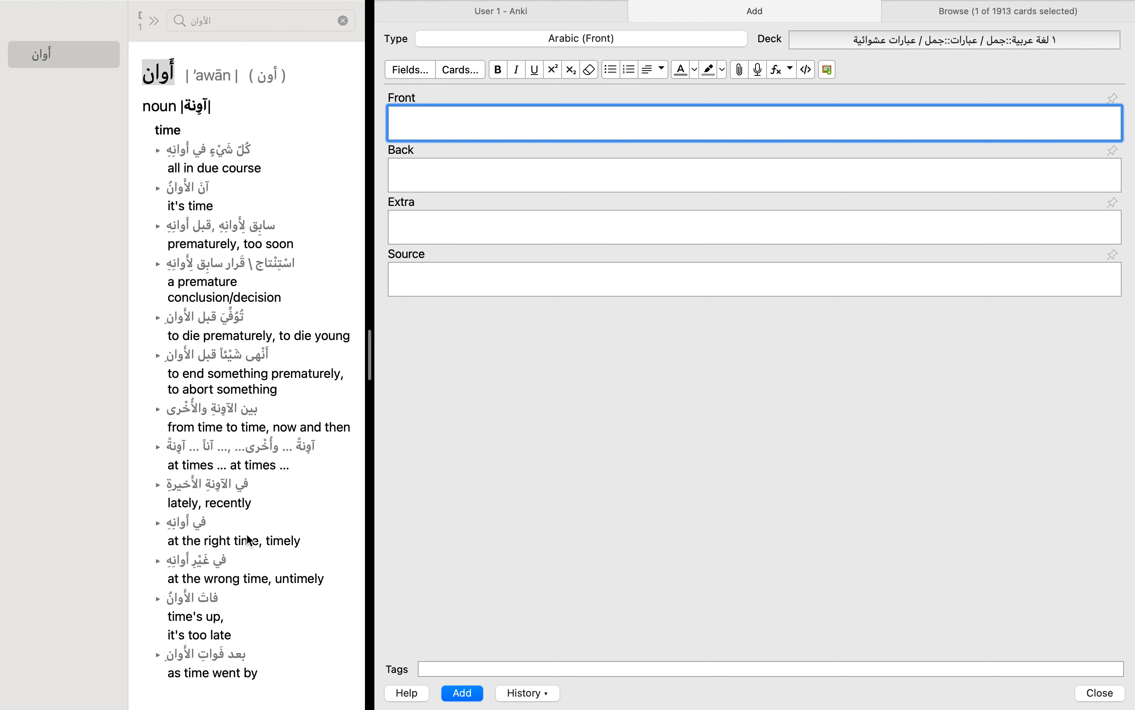
pyautogui.moveTo(212, 324)
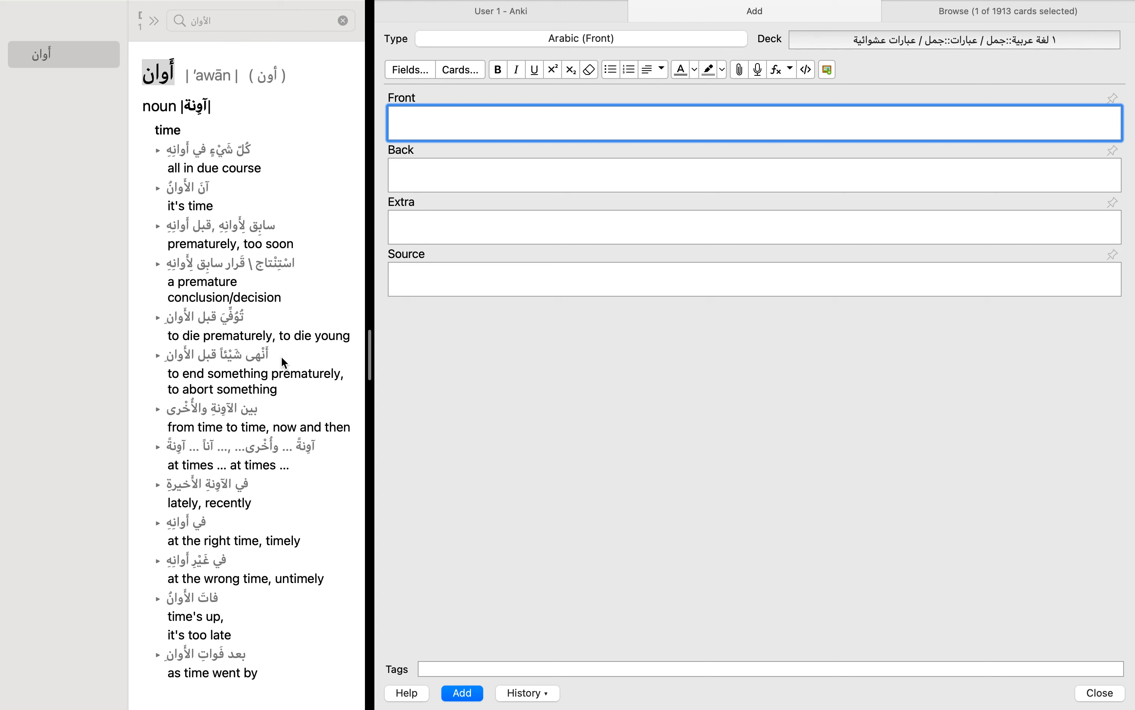
pyautogui.moveTo(271, 267)
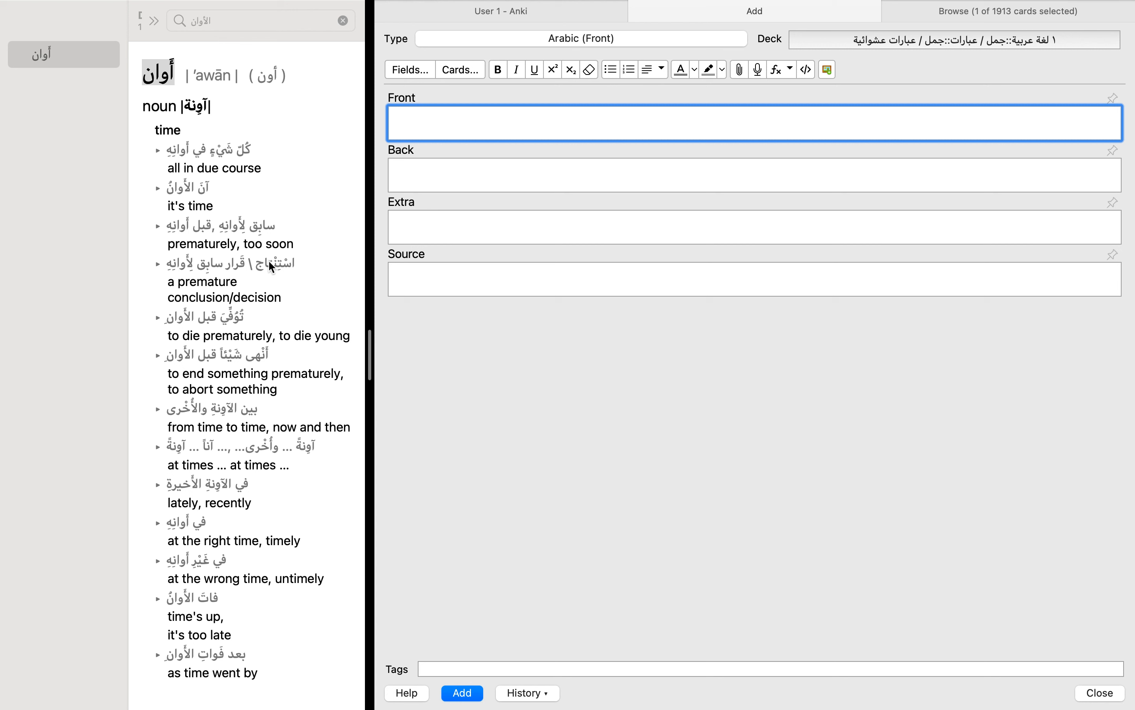
pyautogui.moveTo(334, 291)
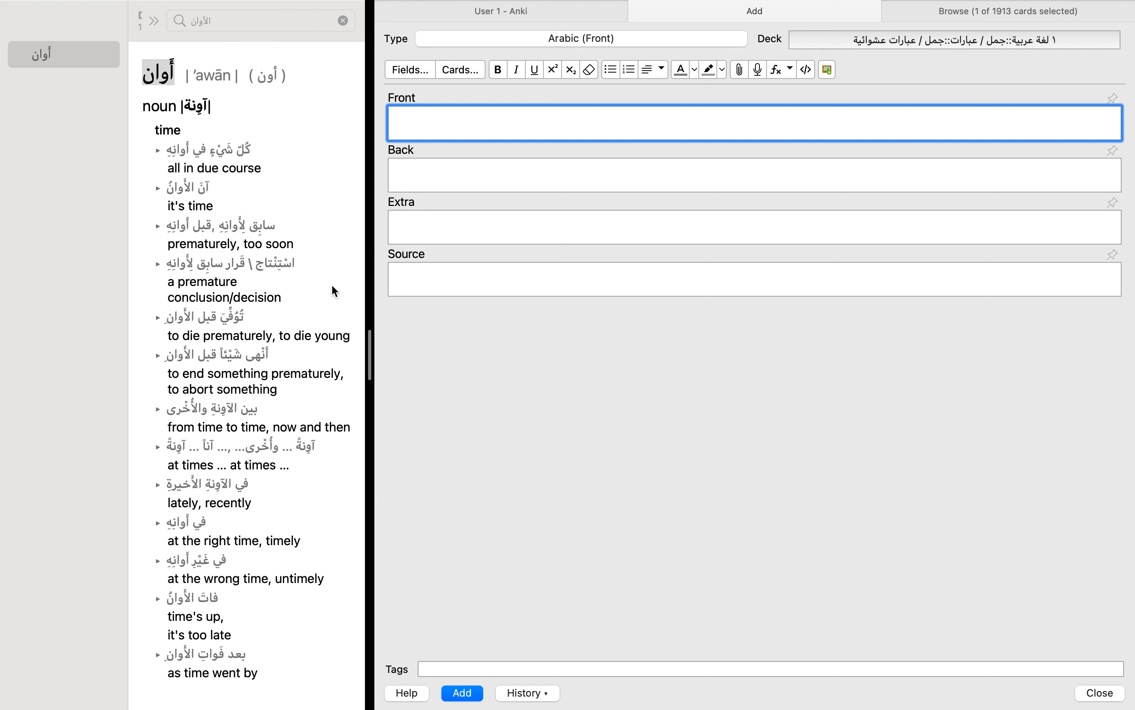
pyautogui.moveTo(341, 281)
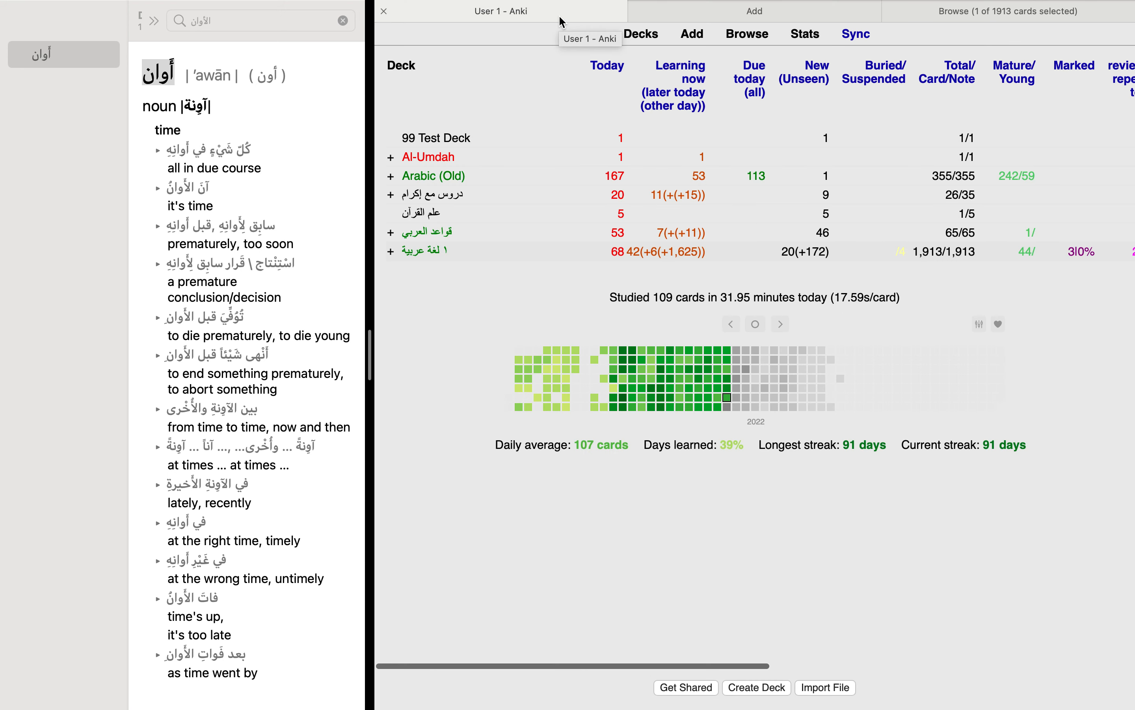
pyautogui.moveTo(671, 82)
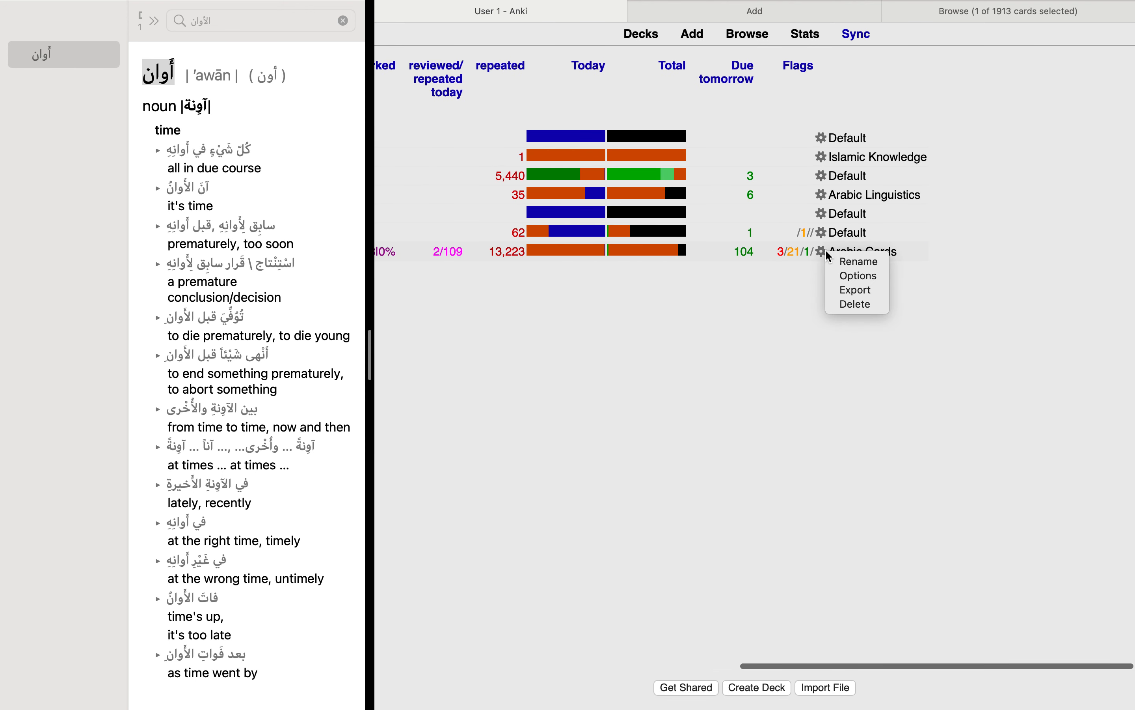
# Step: Open the ١ لغة عربية deck options and scroll to the New Cards section
pyautogui.click(858, 275)
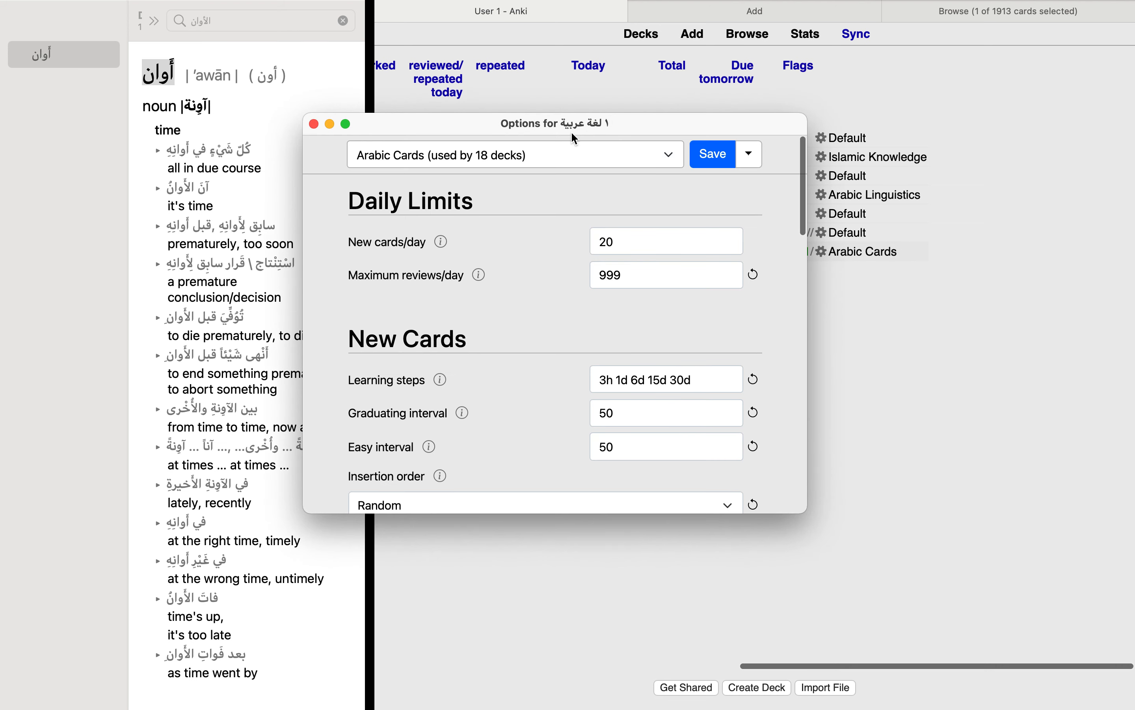
pyautogui.scroll(-3)
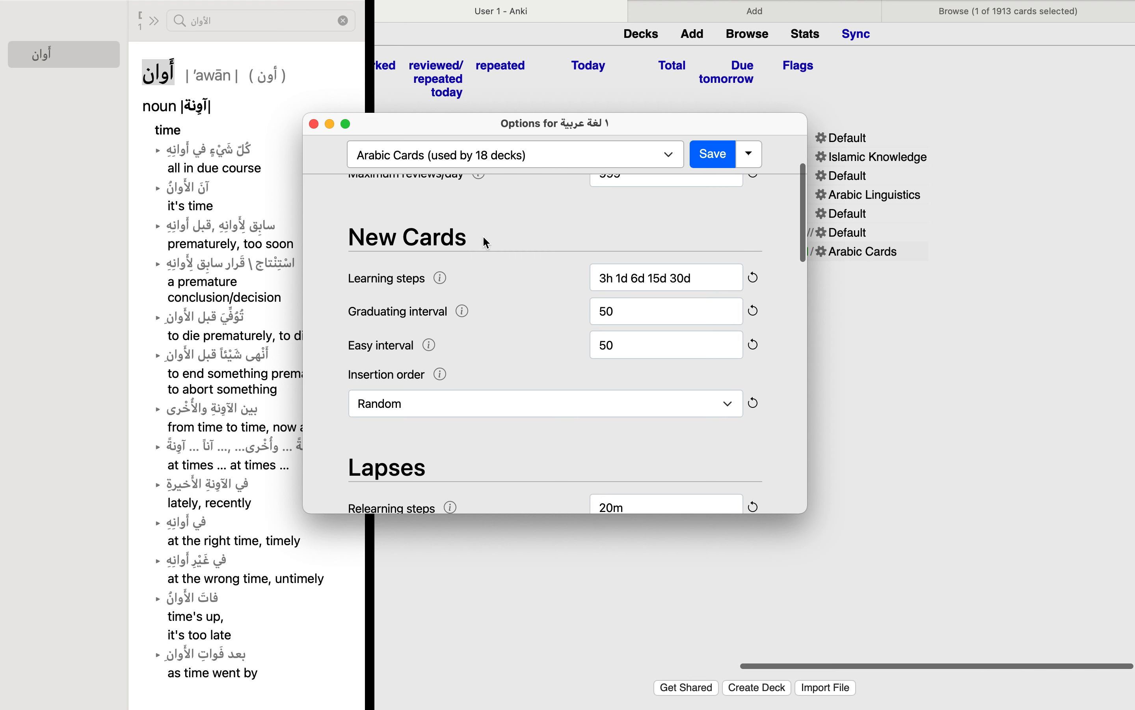
pyautogui.moveTo(471, 284)
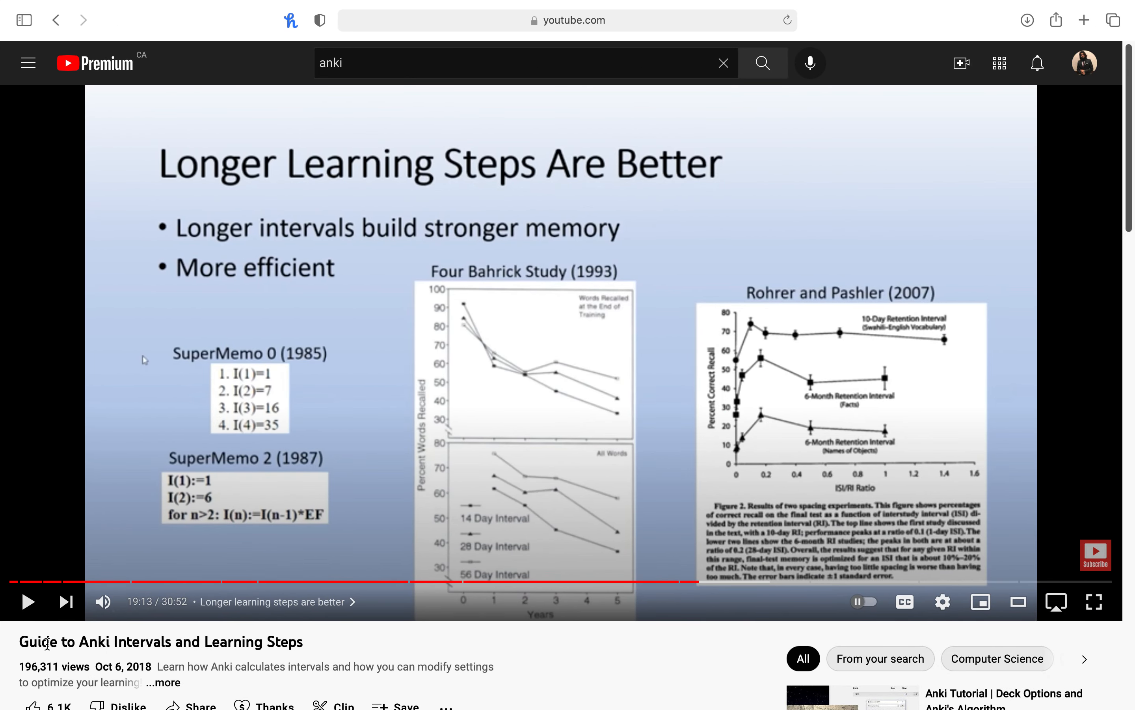
# Step: Highlight part of the YouTube tutorial title on the 'Longer Learning Steps' slide
pyautogui.moveTo(40, 643); pyautogui.dragTo(275, 643)
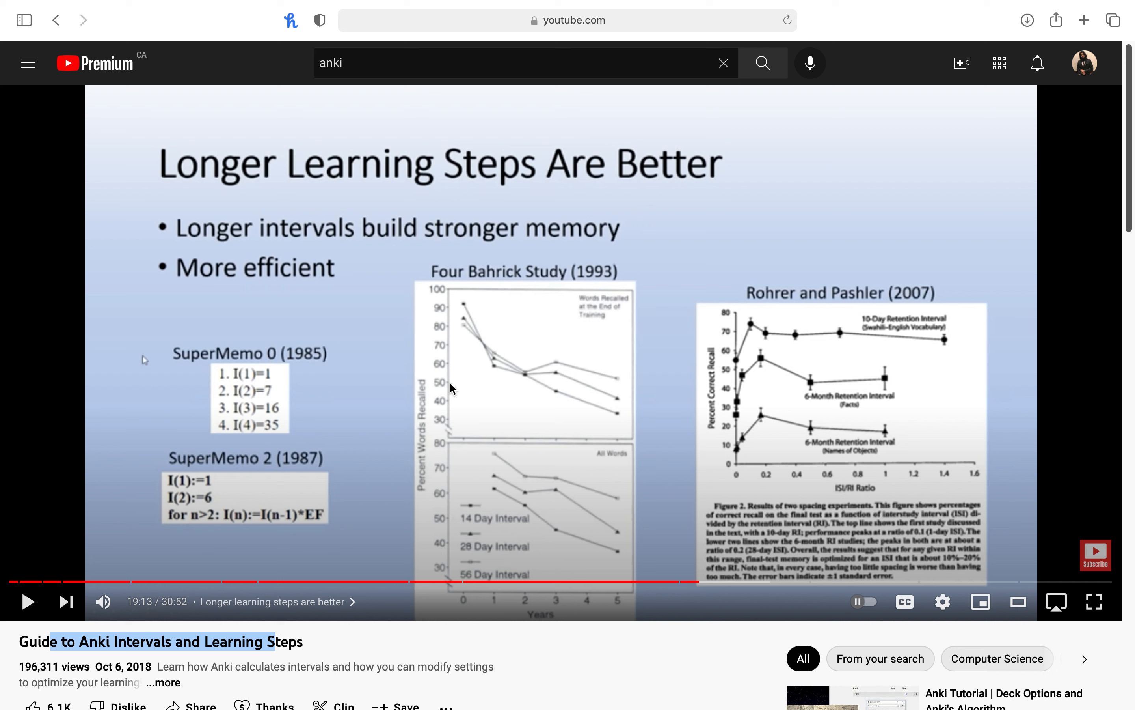
pyautogui.moveTo(314, 601)
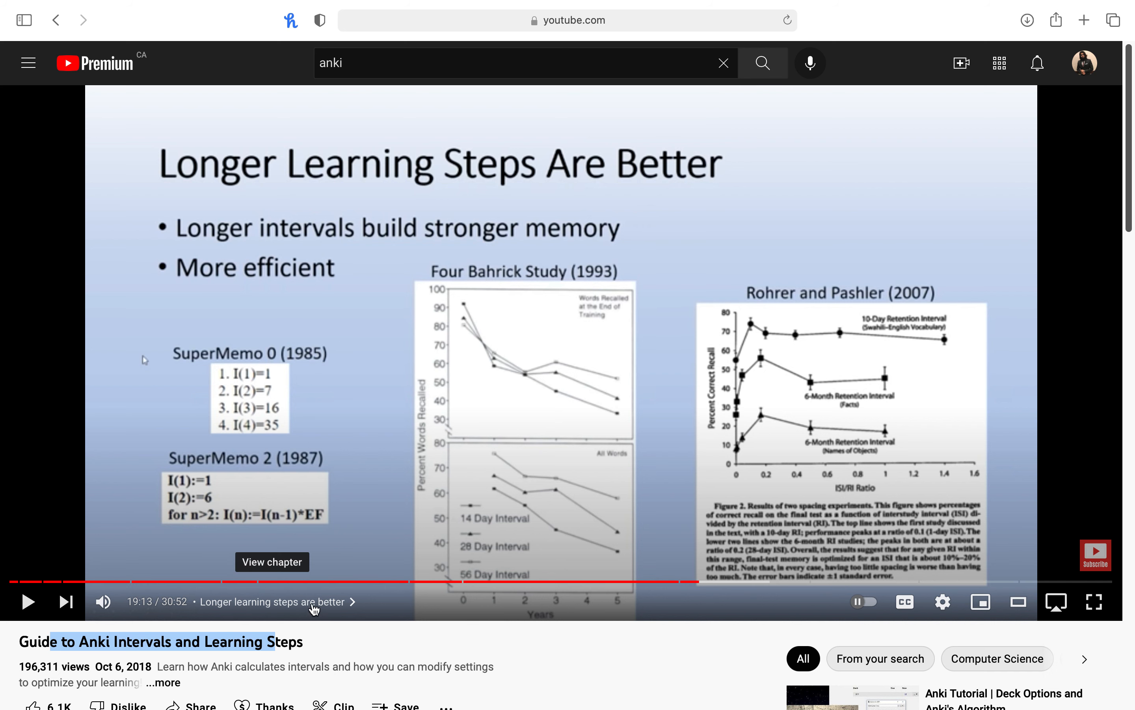
pyautogui.moveTo(142, 417)
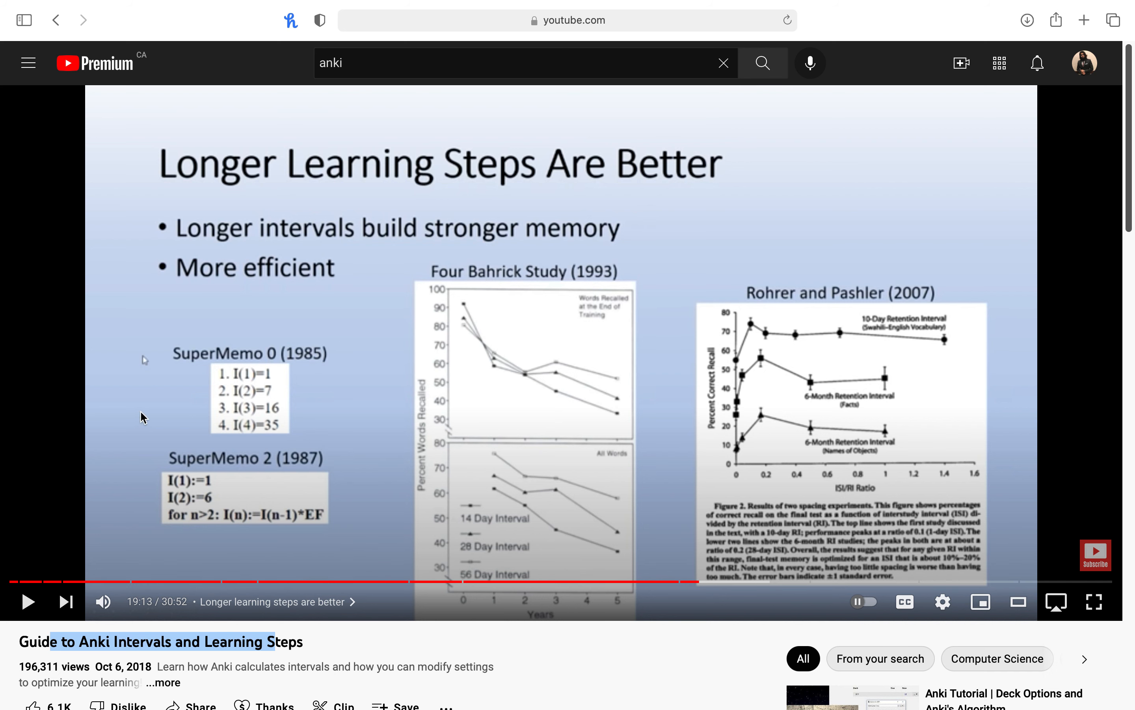
pyautogui.moveTo(187, 458)
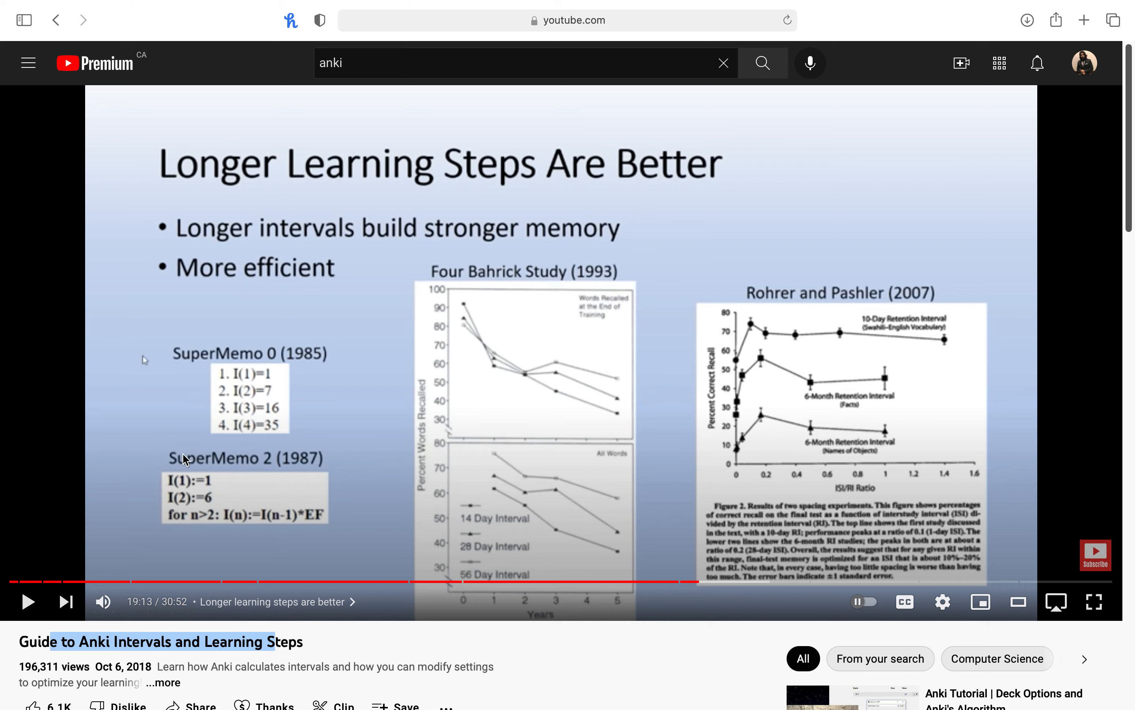
pyautogui.moveTo(261, 455)
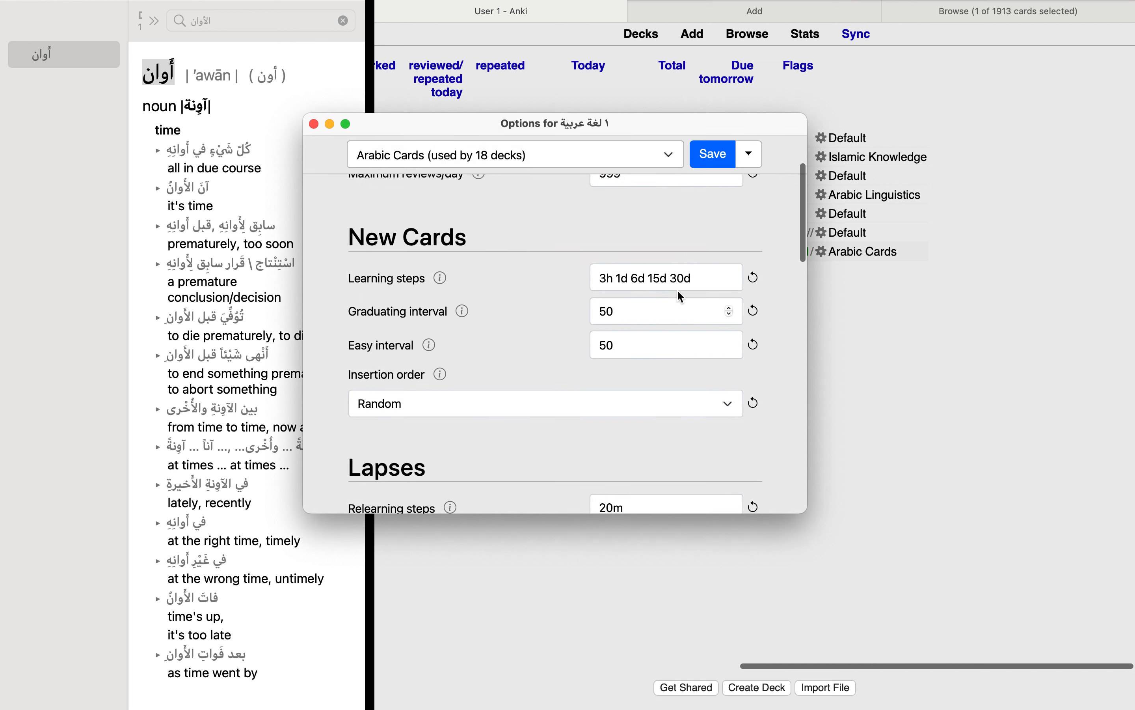
# Step: Select the Arabic Cards learning steps value 3h 1d 6d 15d 30d to check it
pyautogui.click(665, 276)
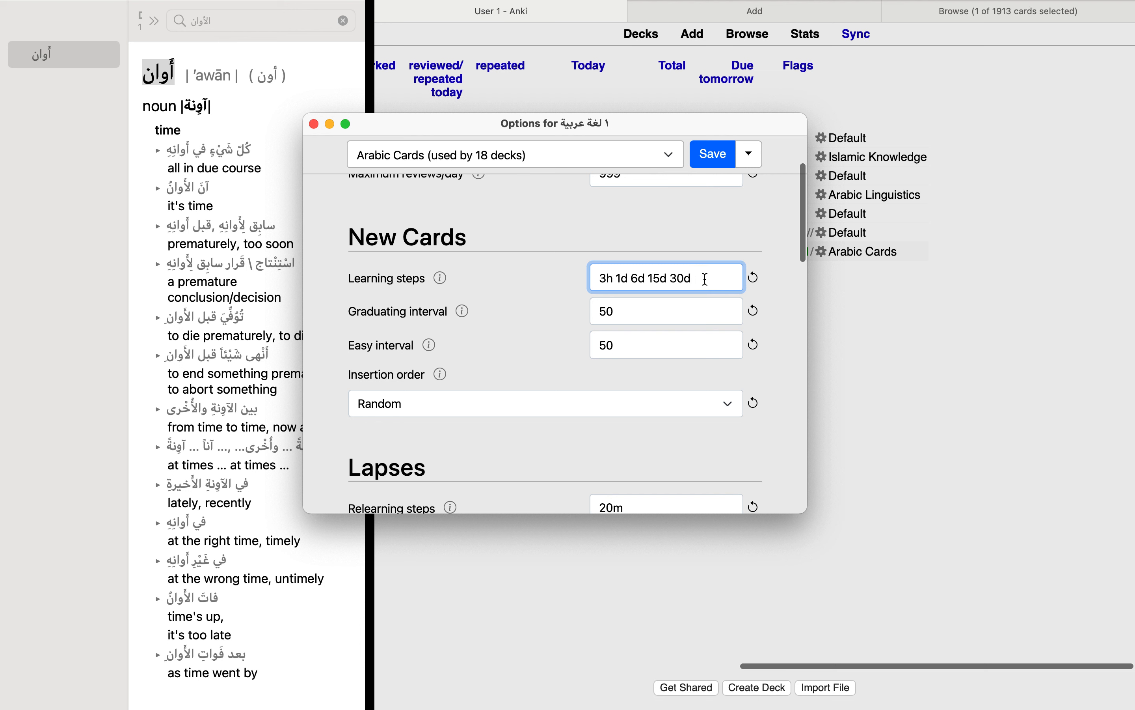
pyautogui.tripleClick(643, 277)
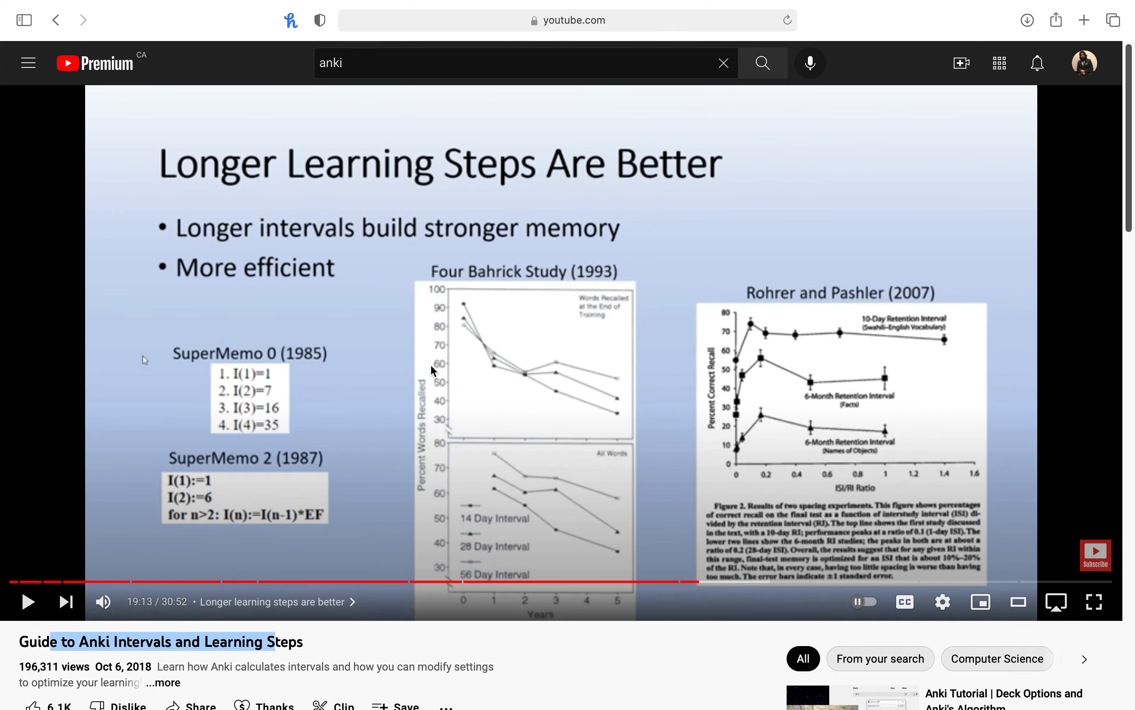
pyautogui.moveTo(423, 377)
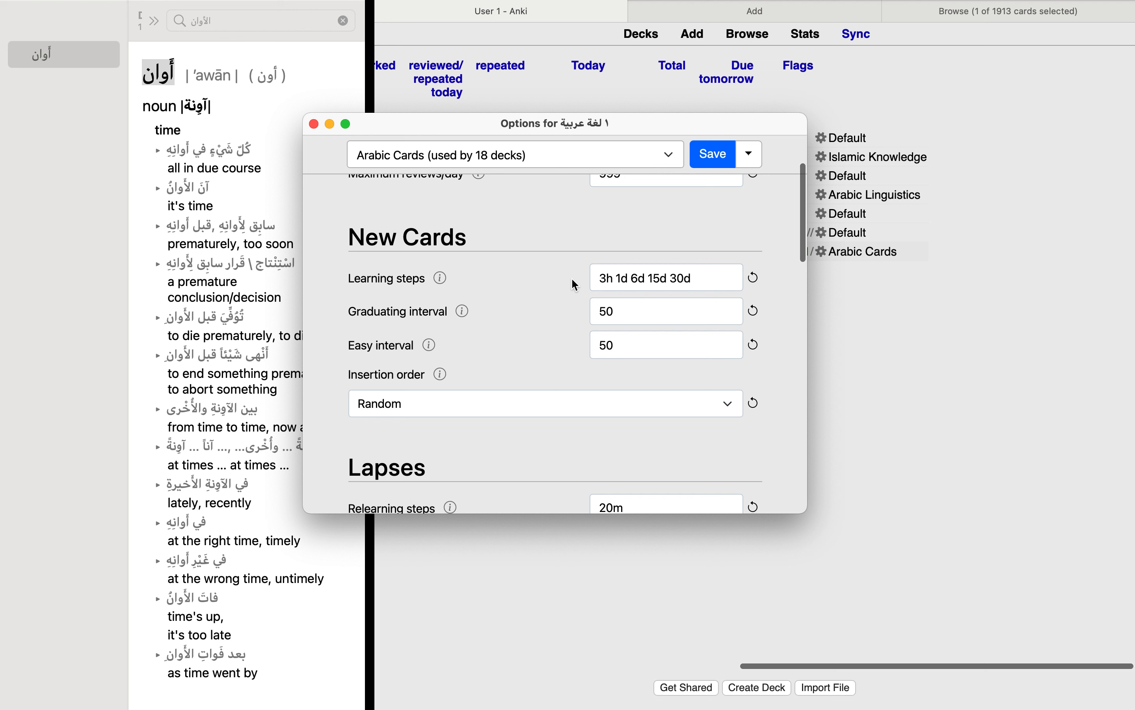
pyautogui.moveTo(584, 282)
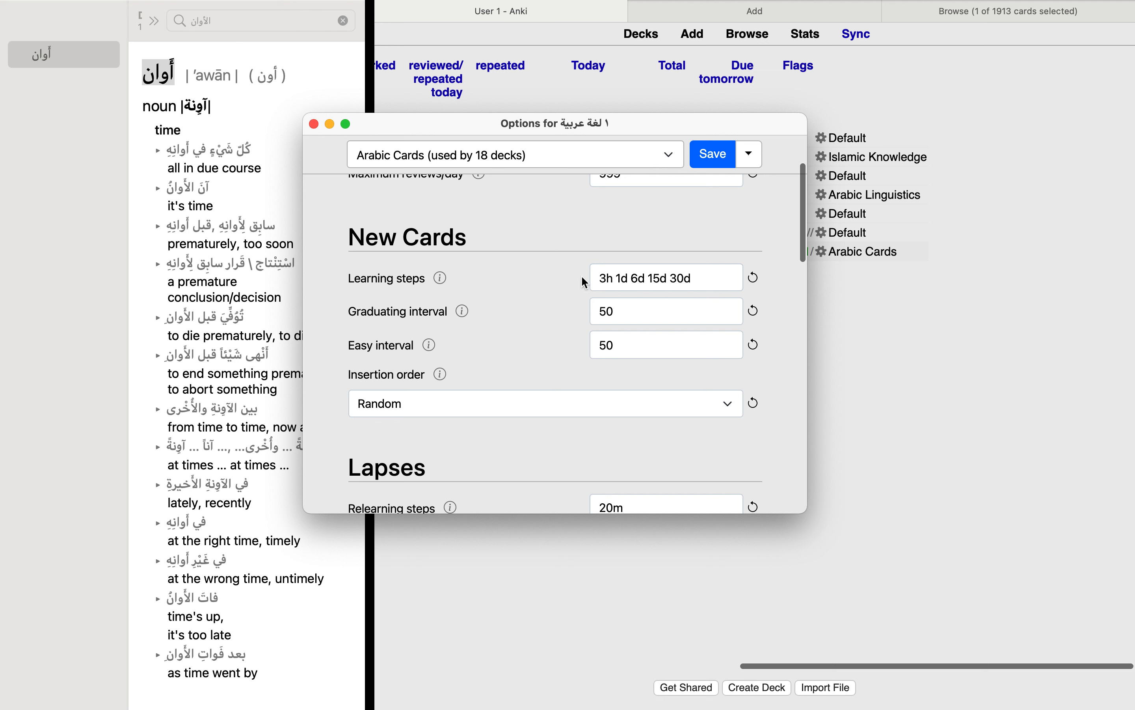
# Step: Review the learning steps field 3h 1d 6d 15d 30d without changing it
pyautogui.doubleClick(655, 277)
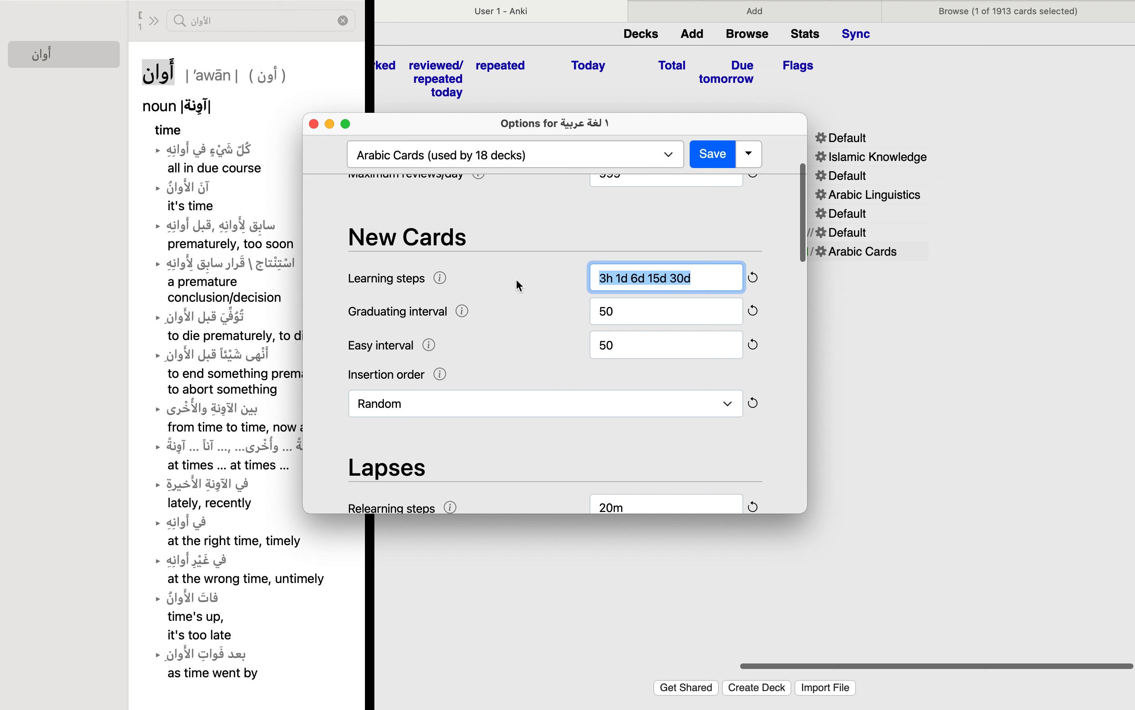
pyautogui.click(665, 311)
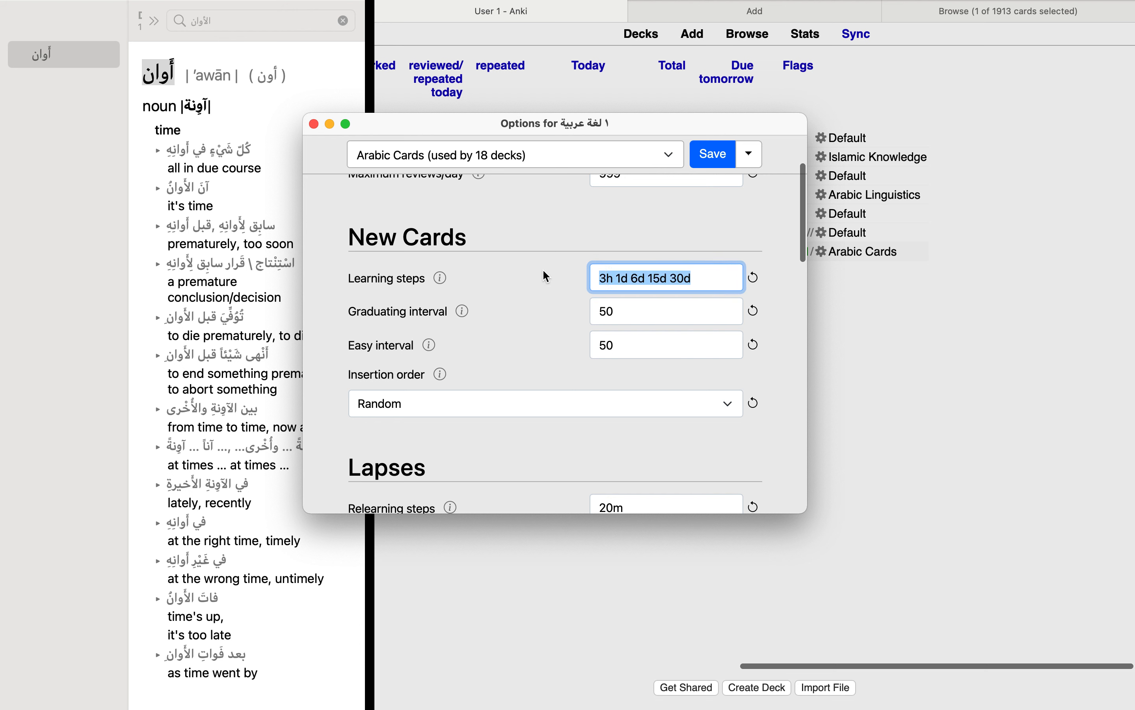
pyautogui.click(662, 277)
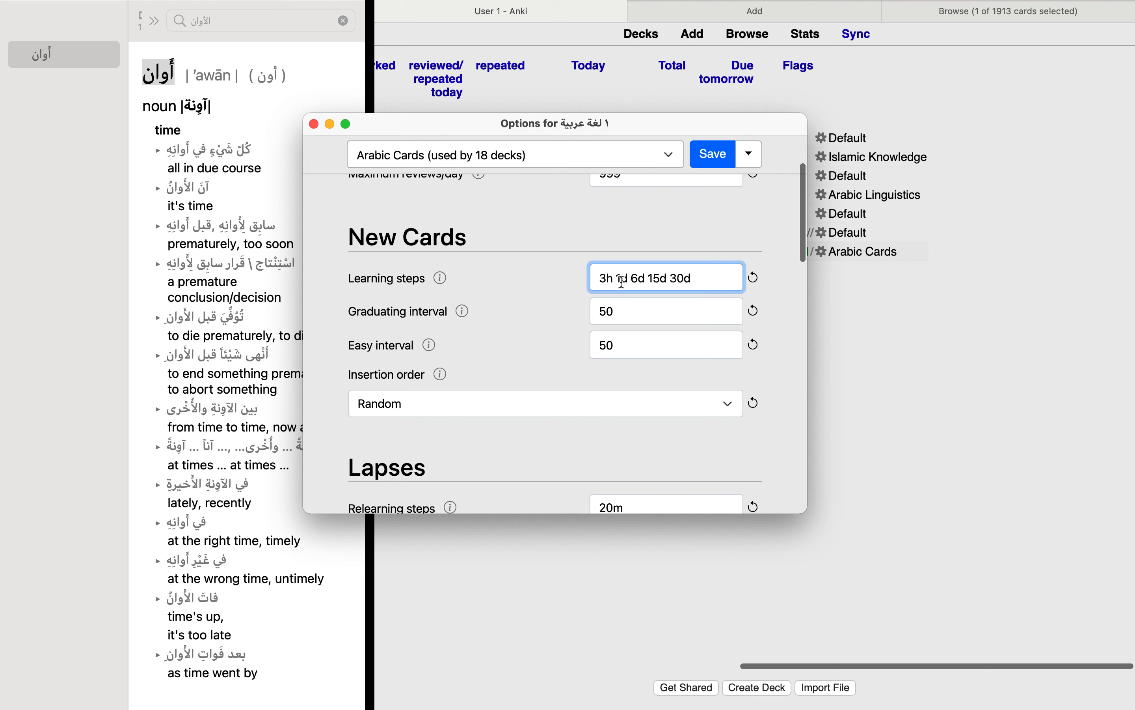
# Step: Scroll through the options to Advanced, then save the Arabic Cards preset and return to the decks
pyautogui.scroll(-3)
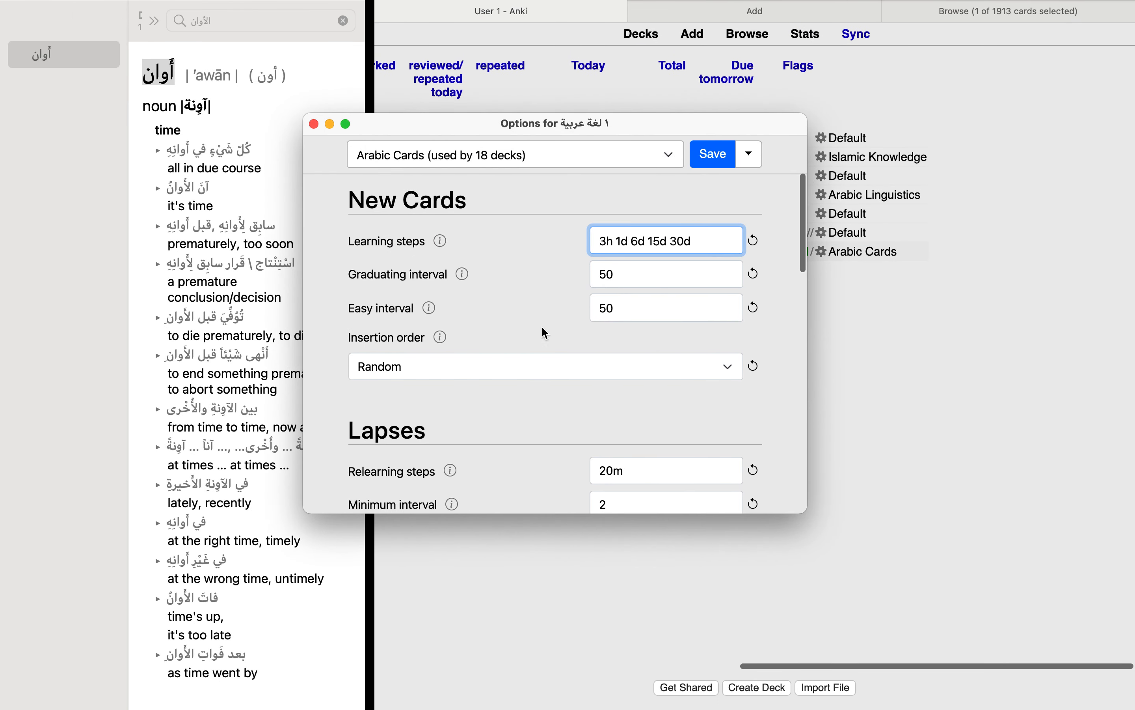
pyautogui.scroll(-3)
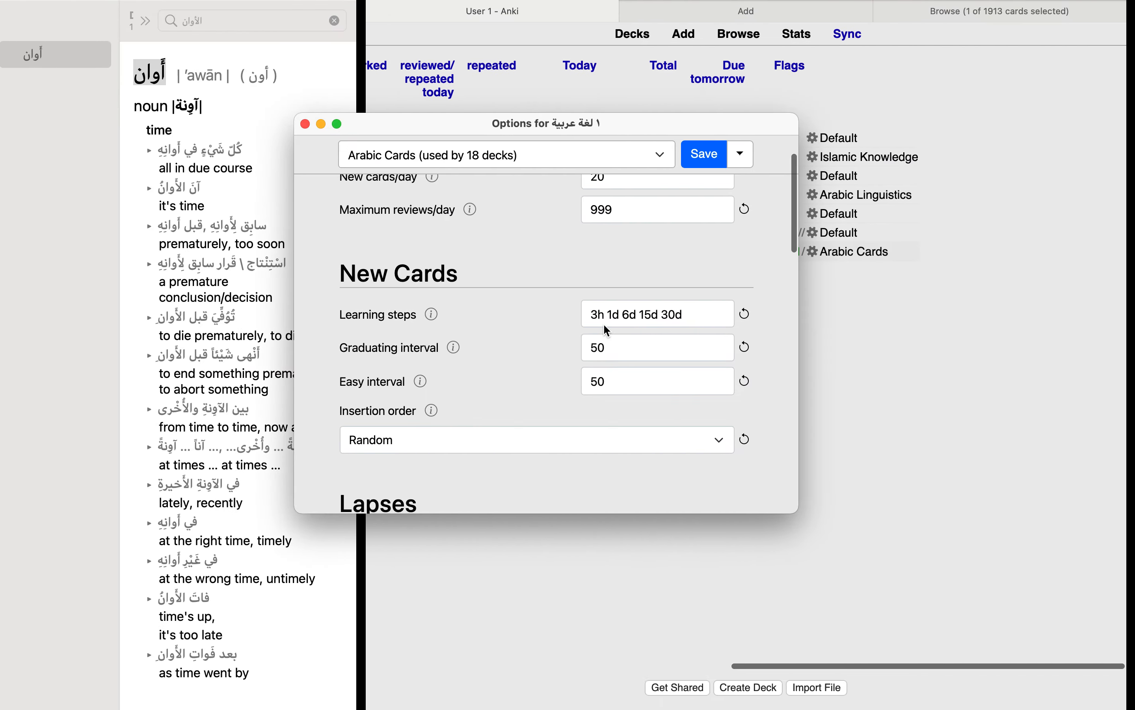
pyautogui.scroll(-3)
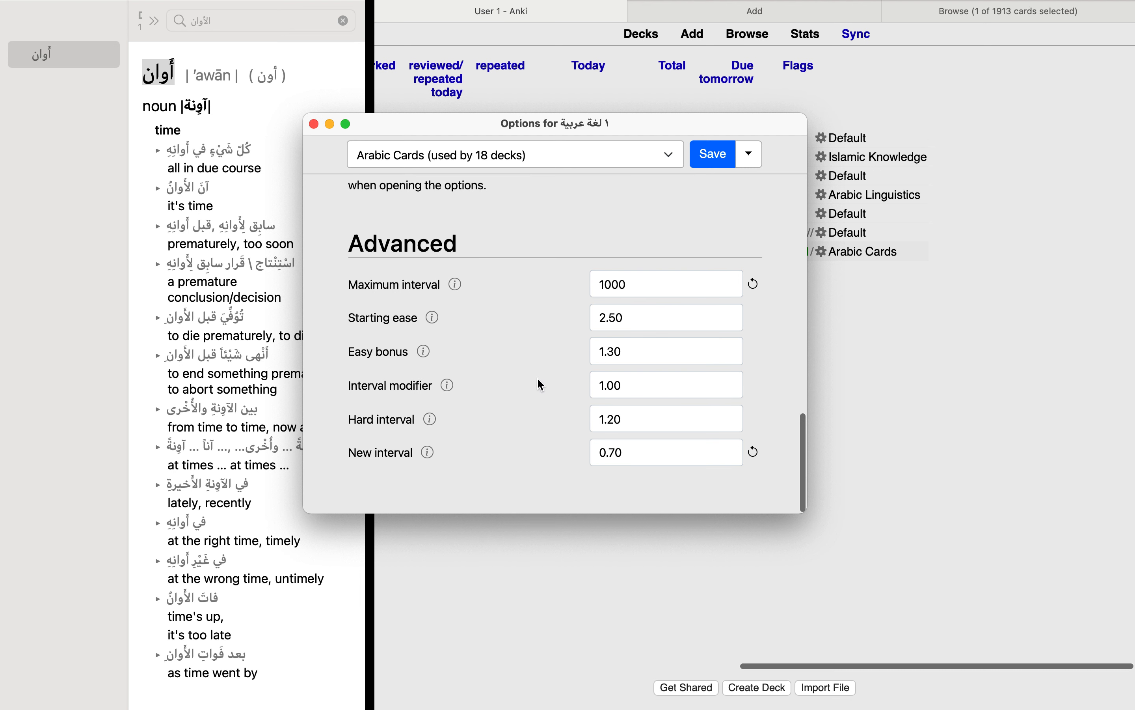
pyautogui.scroll(-3)
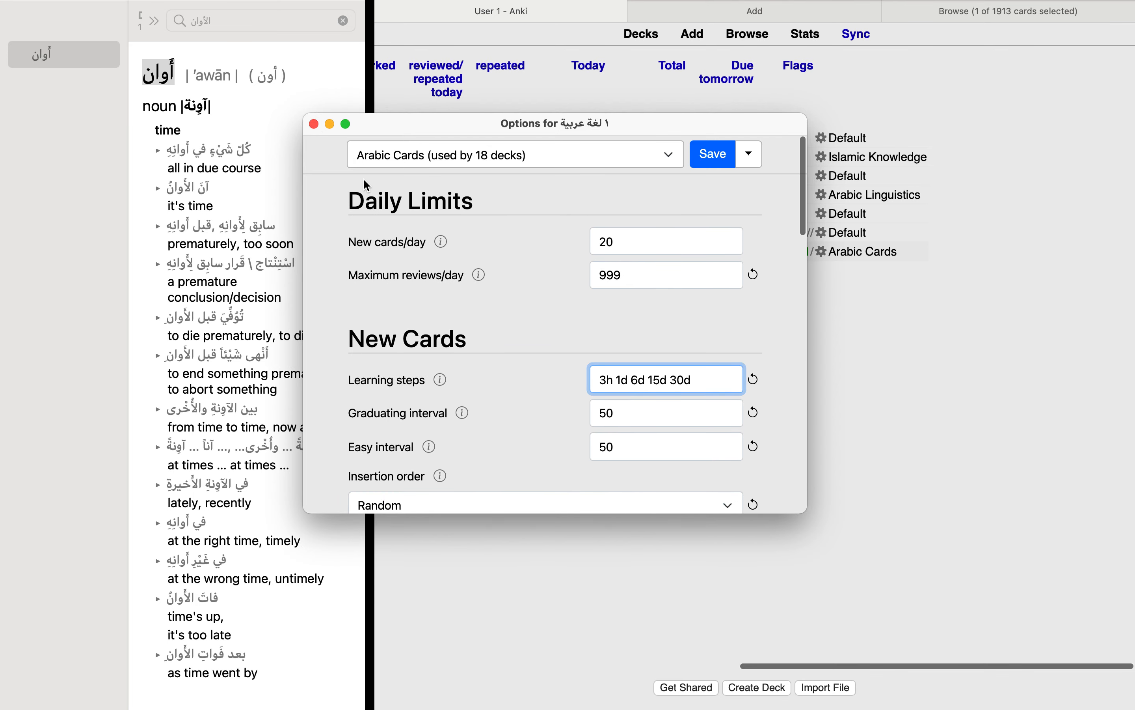
pyautogui.scroll(-3)
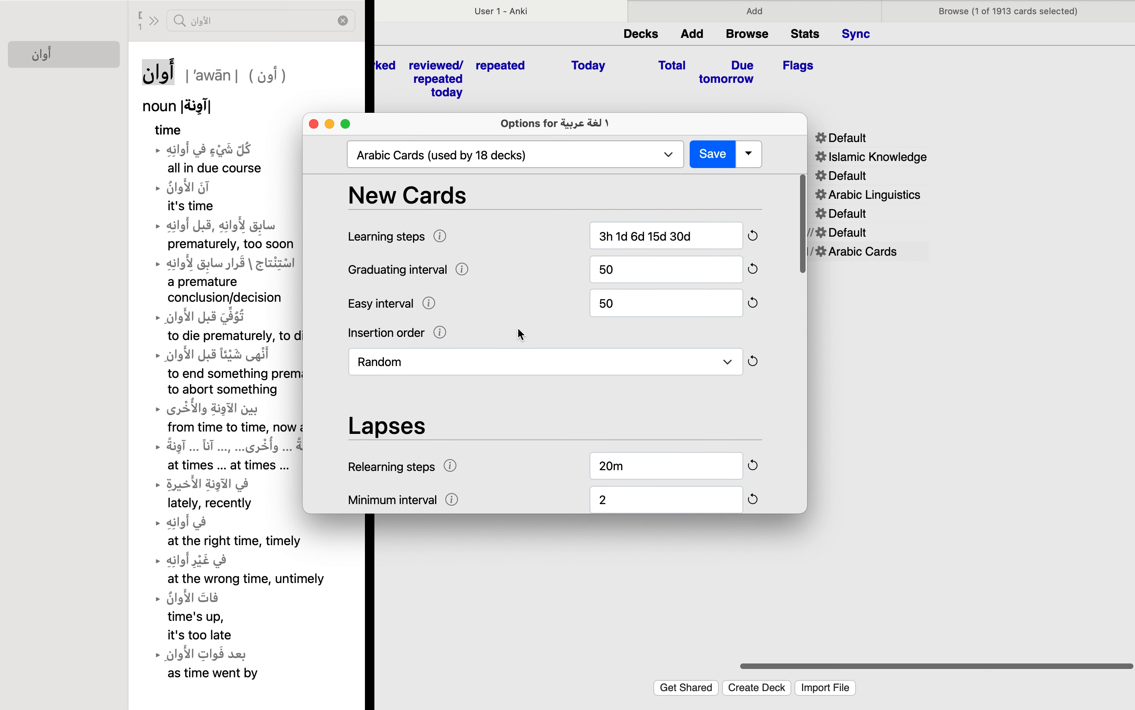
pyautogui.click(712, 155)
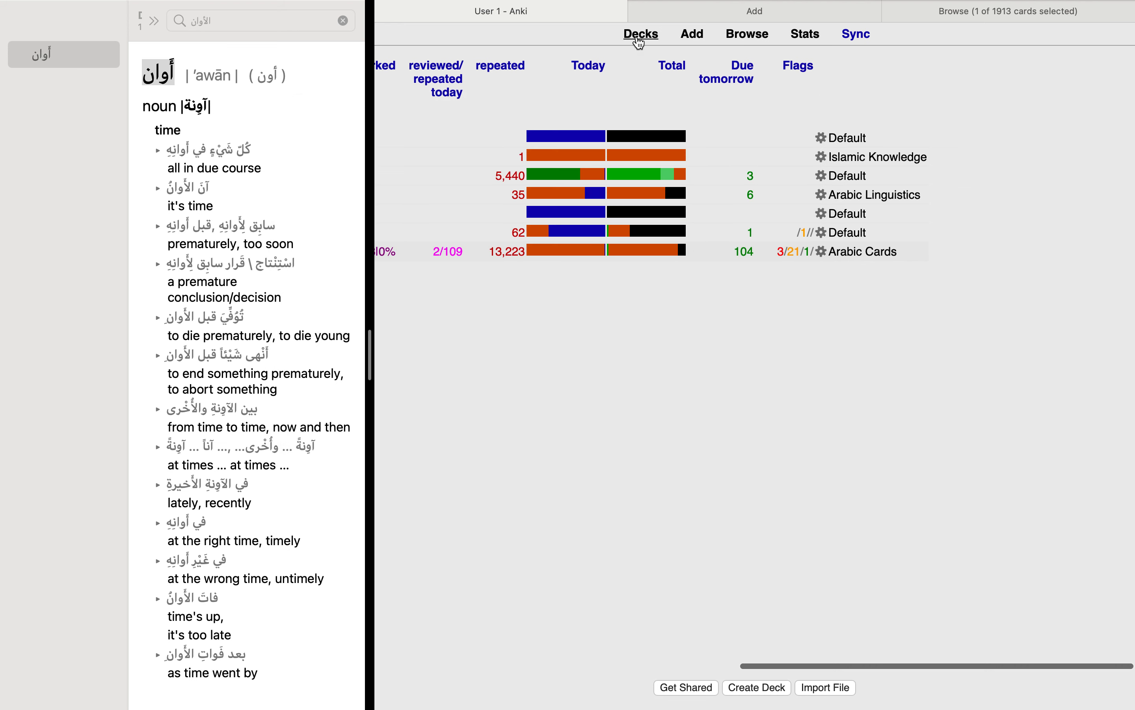
pyautogui.click(640, 34)
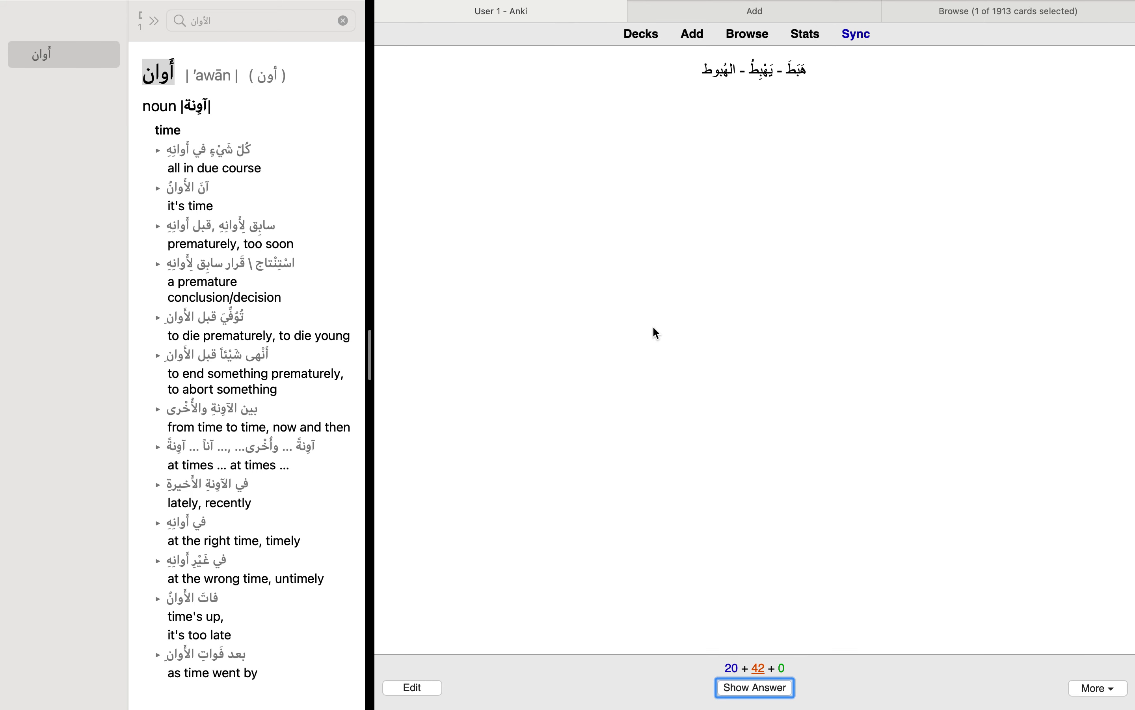
pyautogui.moveTo(806, 110)
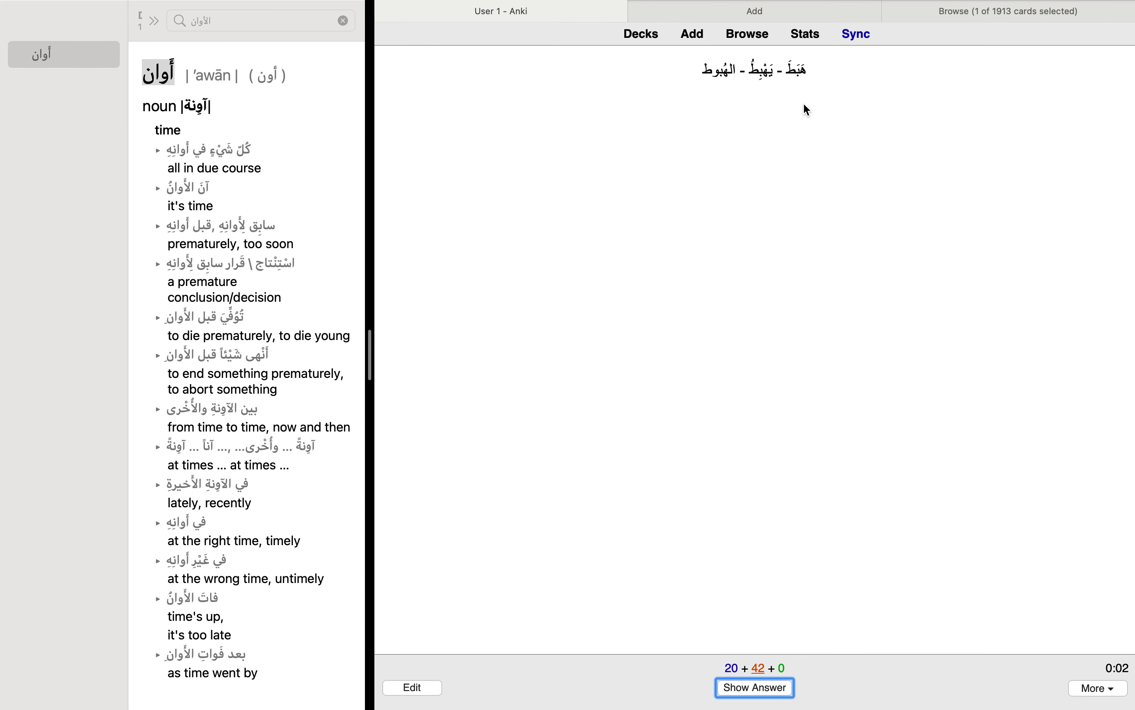
pyautogui.moveTo(808, 88)
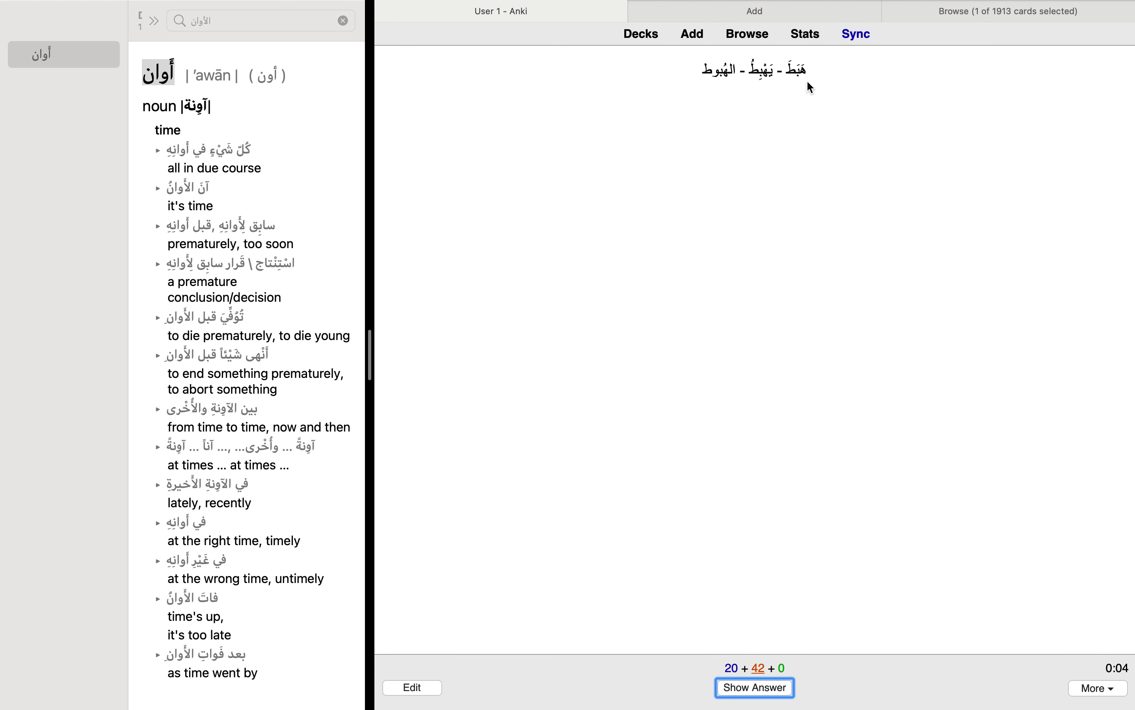
pyautogui.moveTo(755, 102)
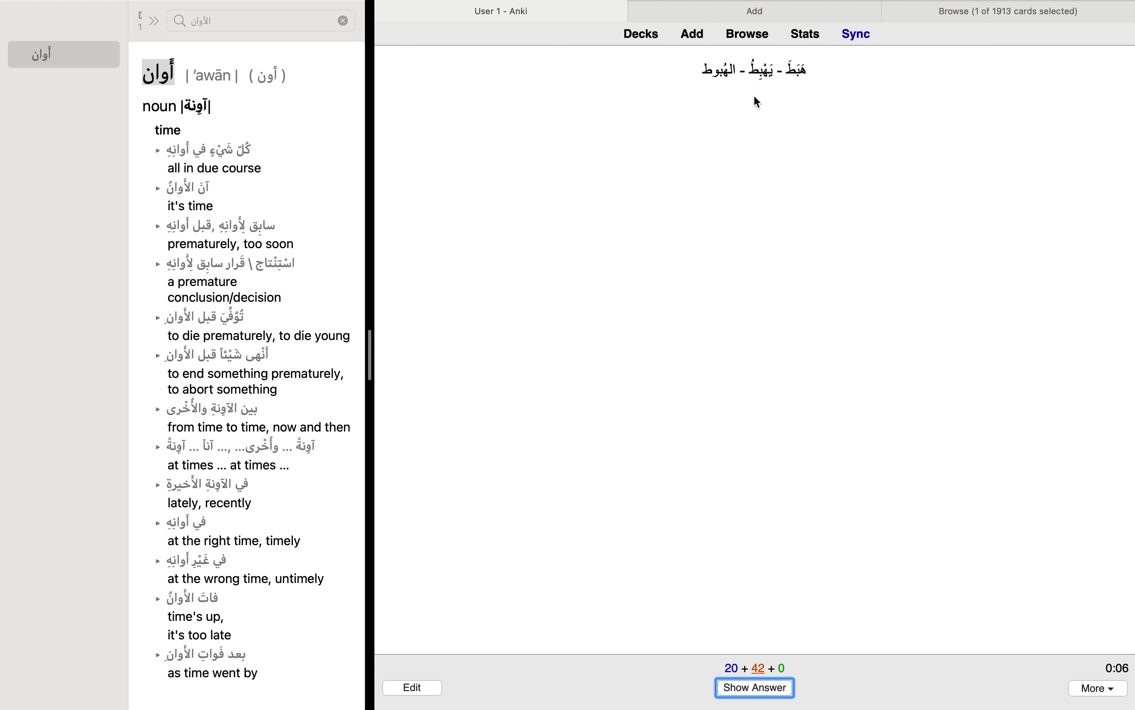
pyautogui.click(754, 687)
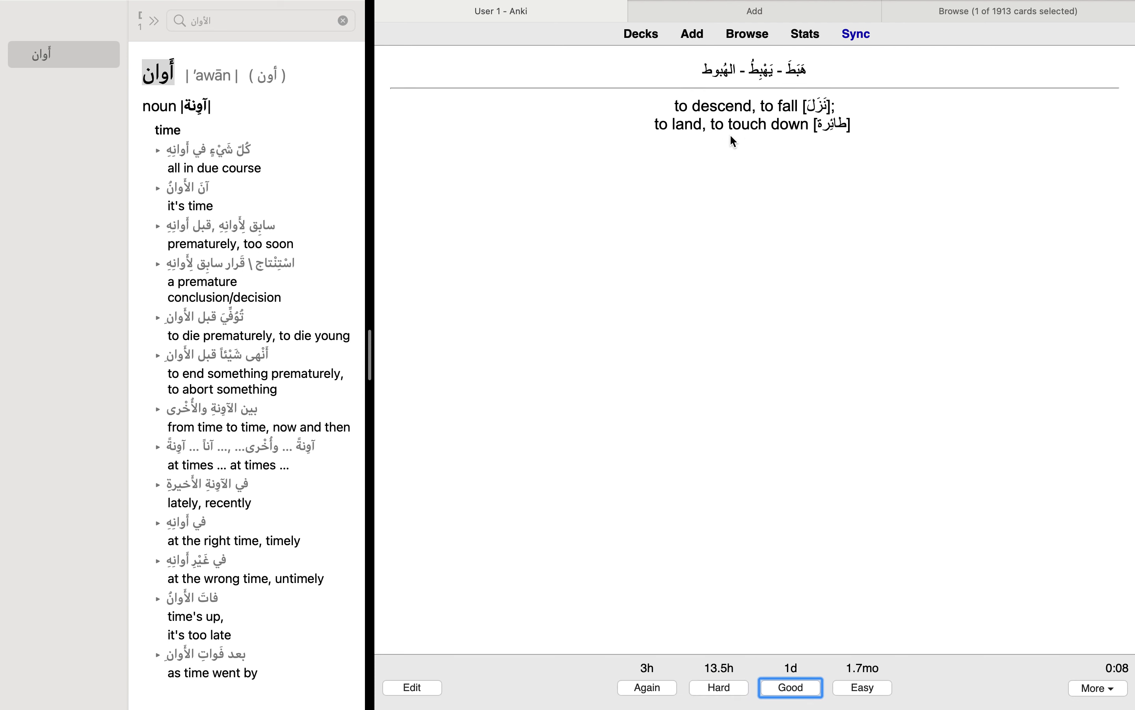
pyautogui.moveTo(671, 106); pyautogui.dragTo(799, 106)
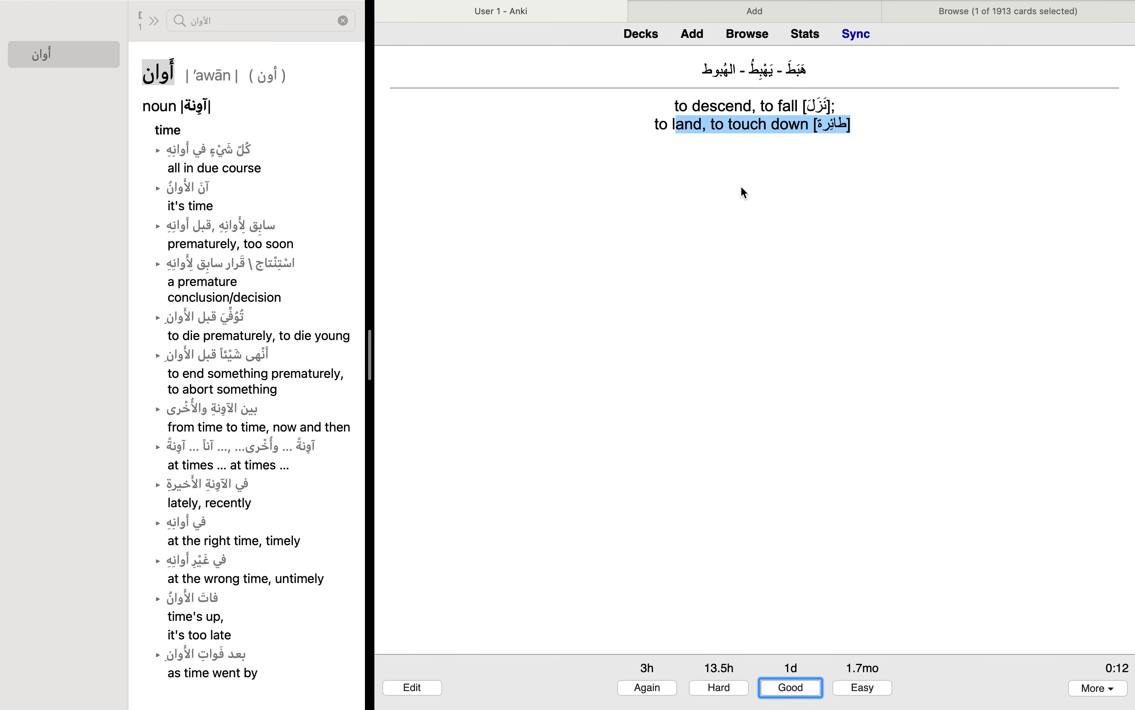
pyautogui.moveTo(644, 681)
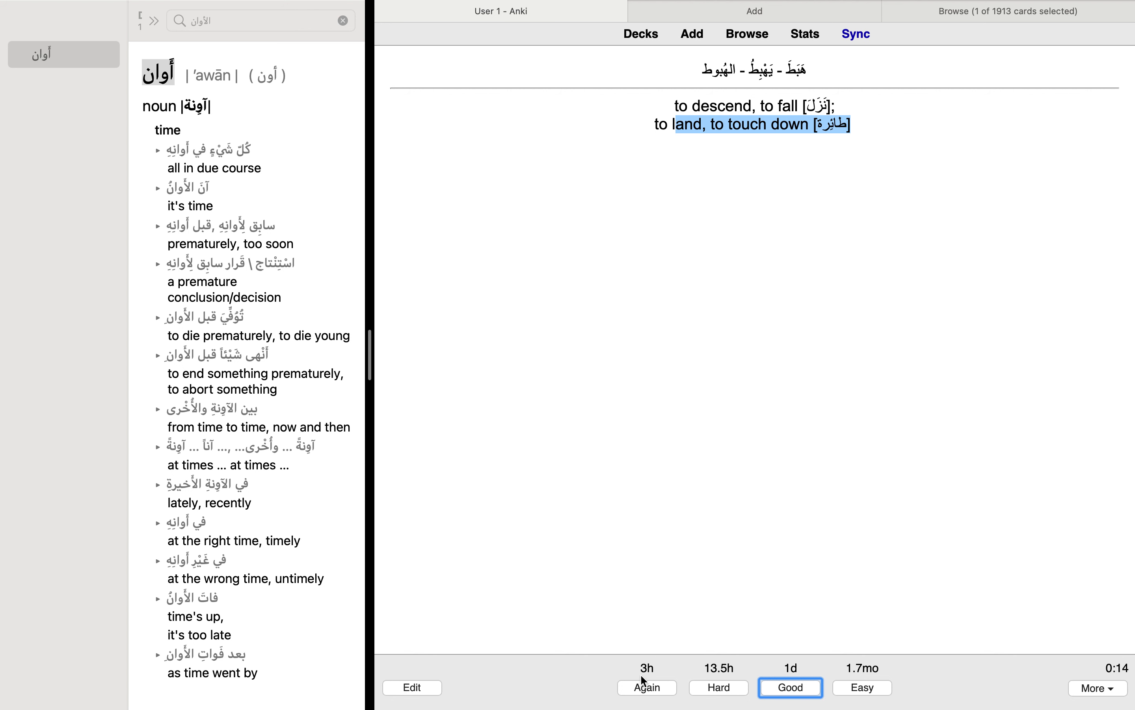
pyautogui.moveTo(661, 674)
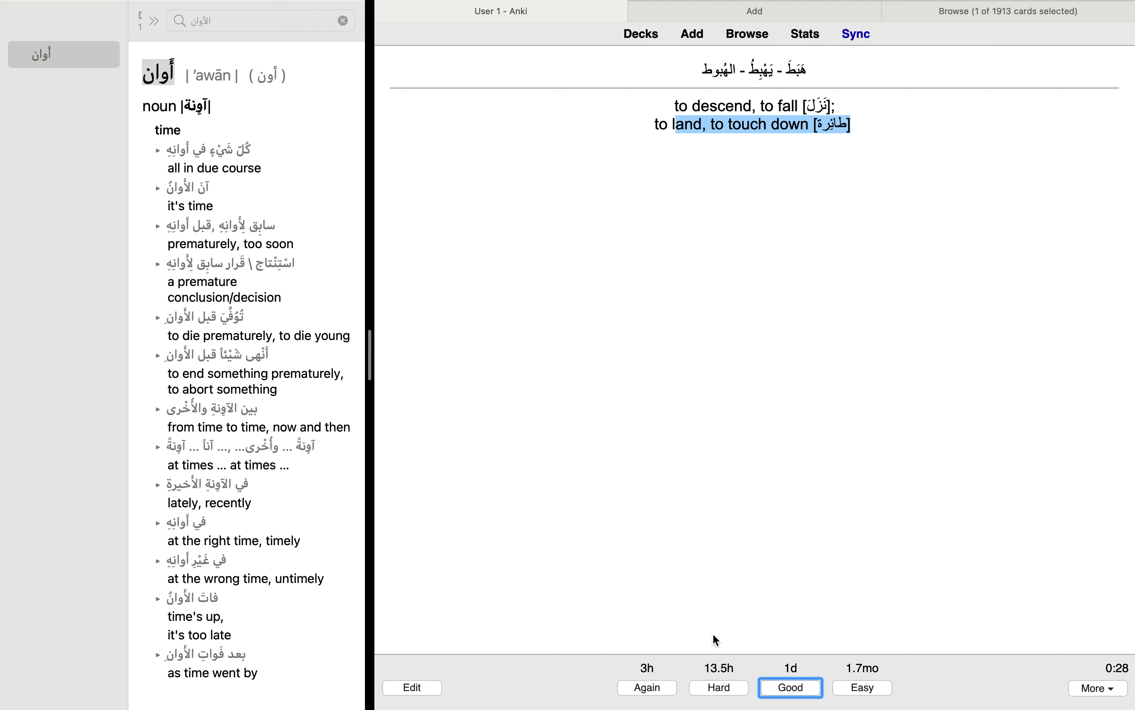
pyautogui.moveTo(925, 672)
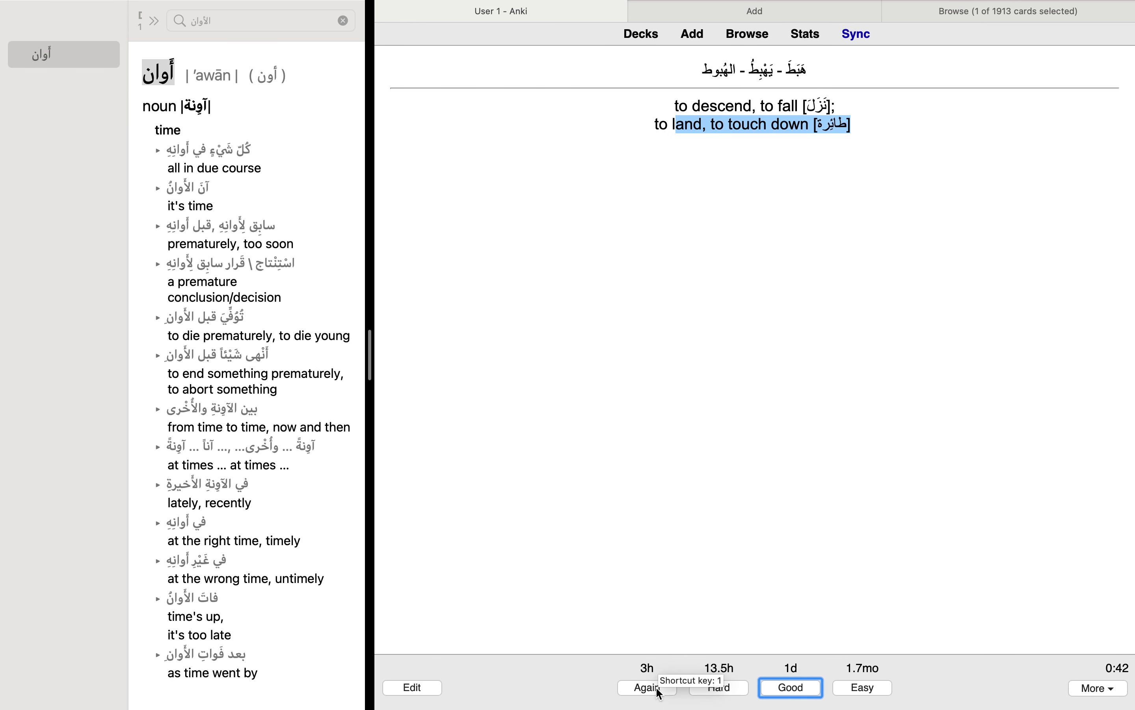
pyautogui.moveTo(824, 527)
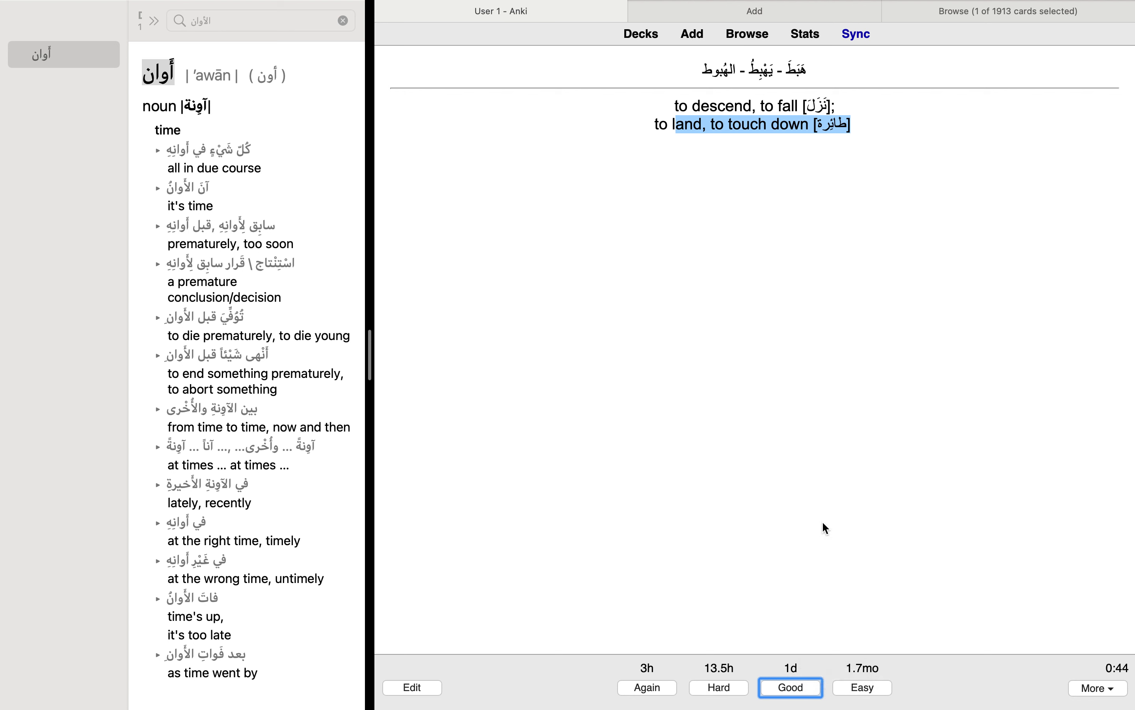
pyautogui.moveTo(726, 145)
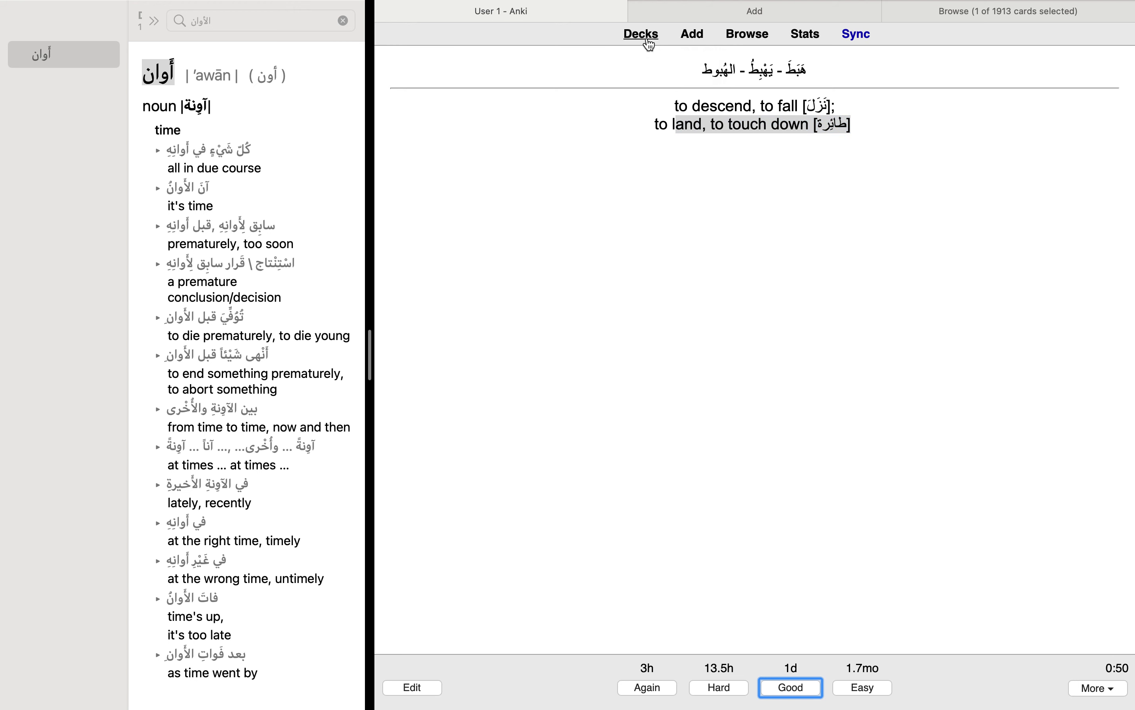
# Step: Confirm in Preferences that new cards stay set to show after reviews, then return to the deck overview
pyautogui.click(640, 33)
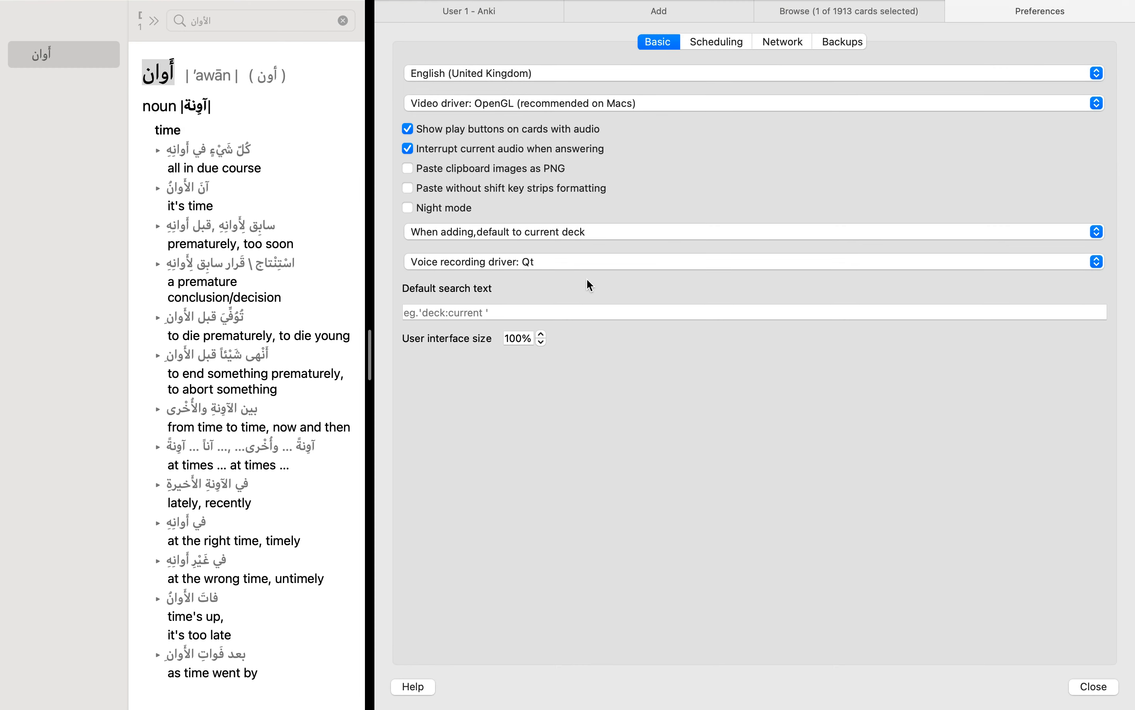
pyautogui.moveTo(613, 308)
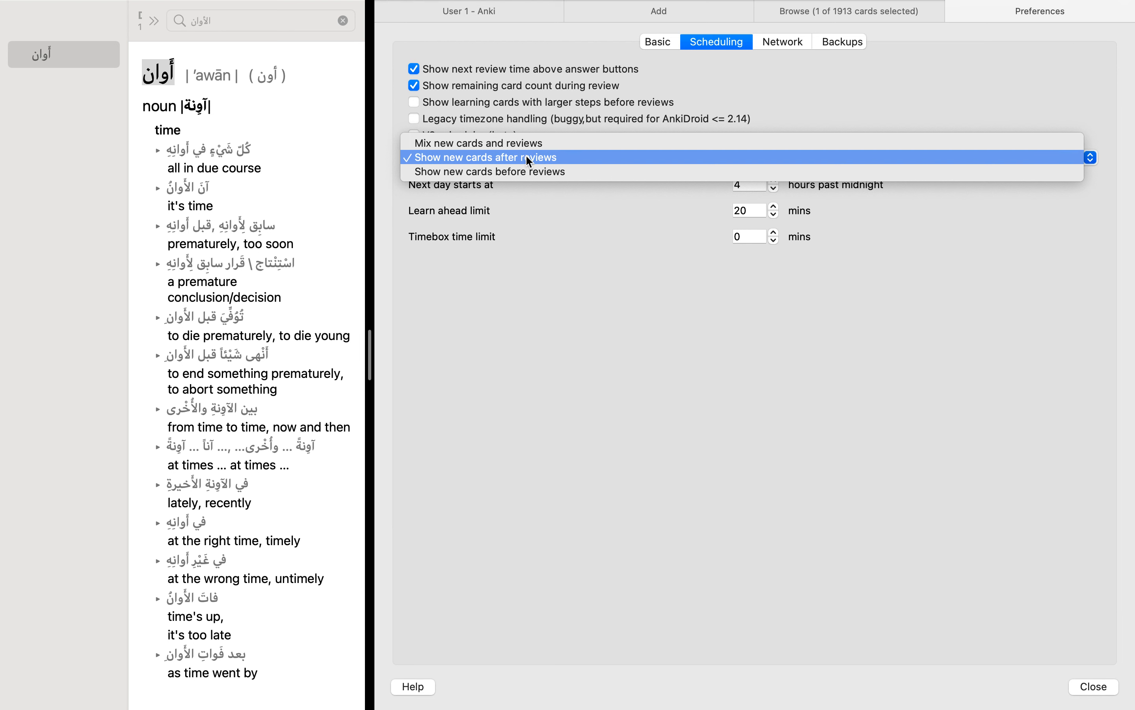
pyautogui.moveTo(492, 172)
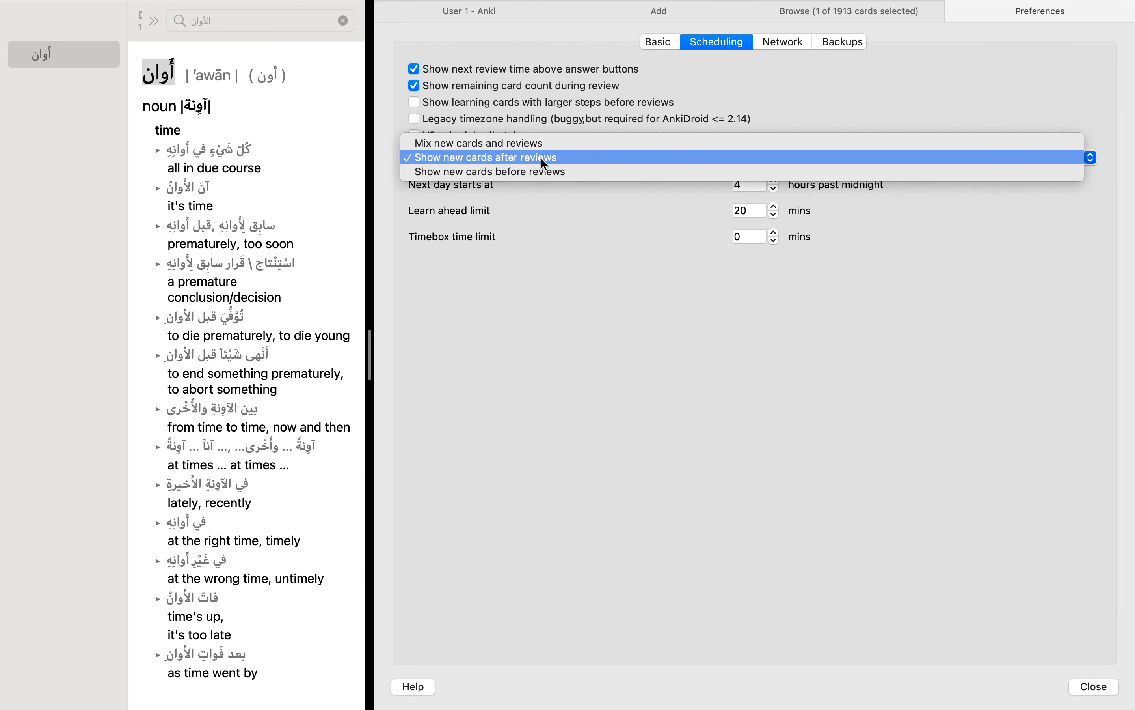
pyautogui.moveTo(478, 142)
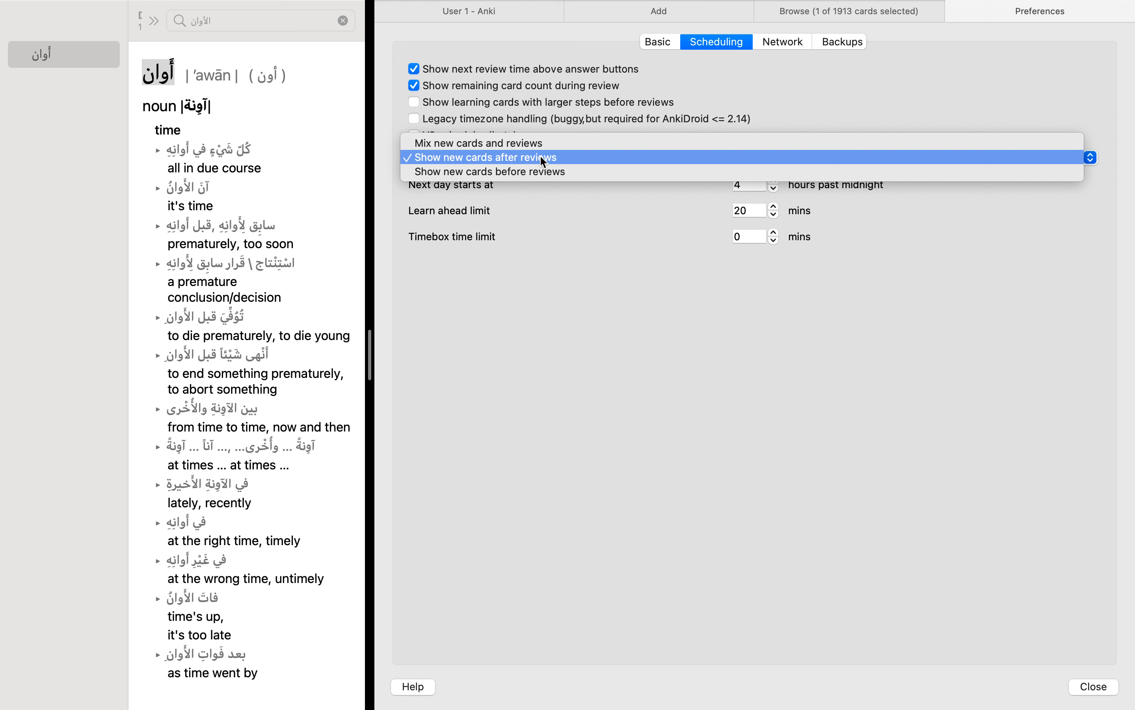
pyautogui.click(483, 157)
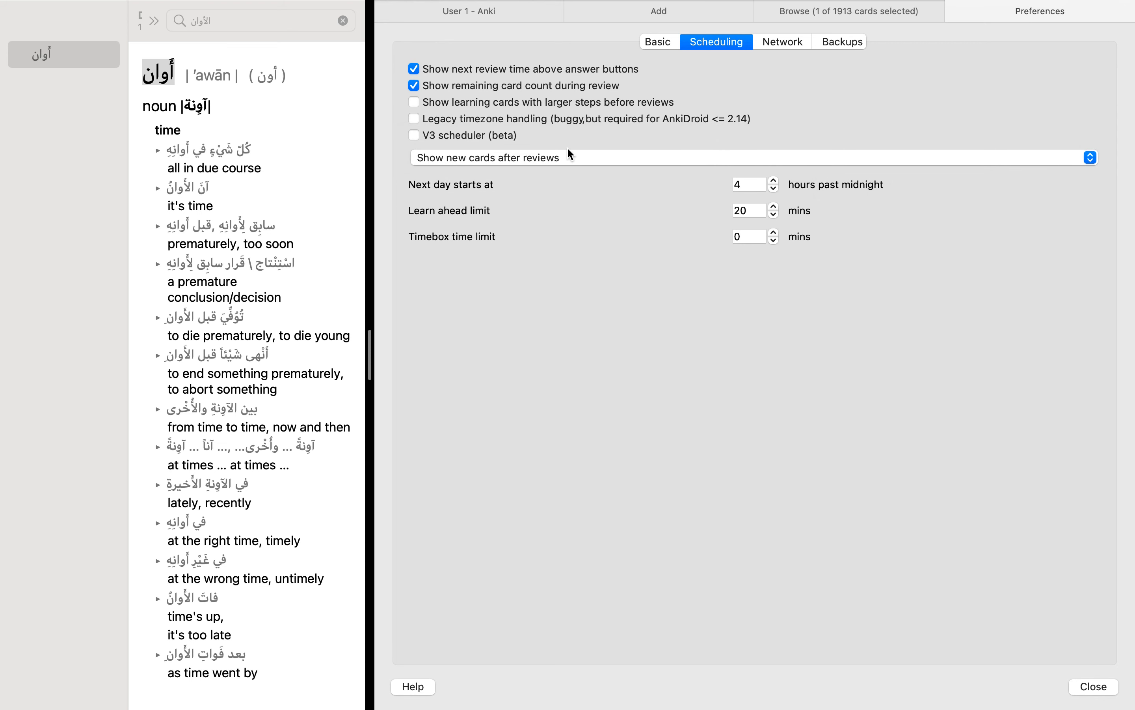
pyautogui.click(751, 157)
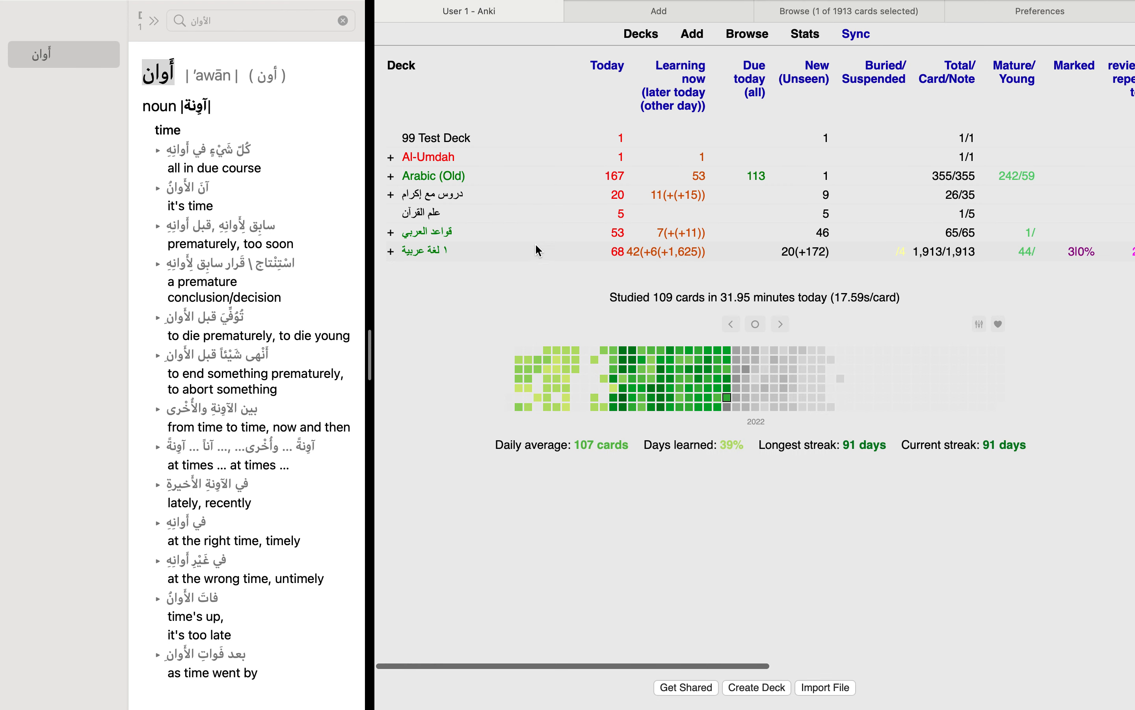
pyautogui.moveTo(631, 183)
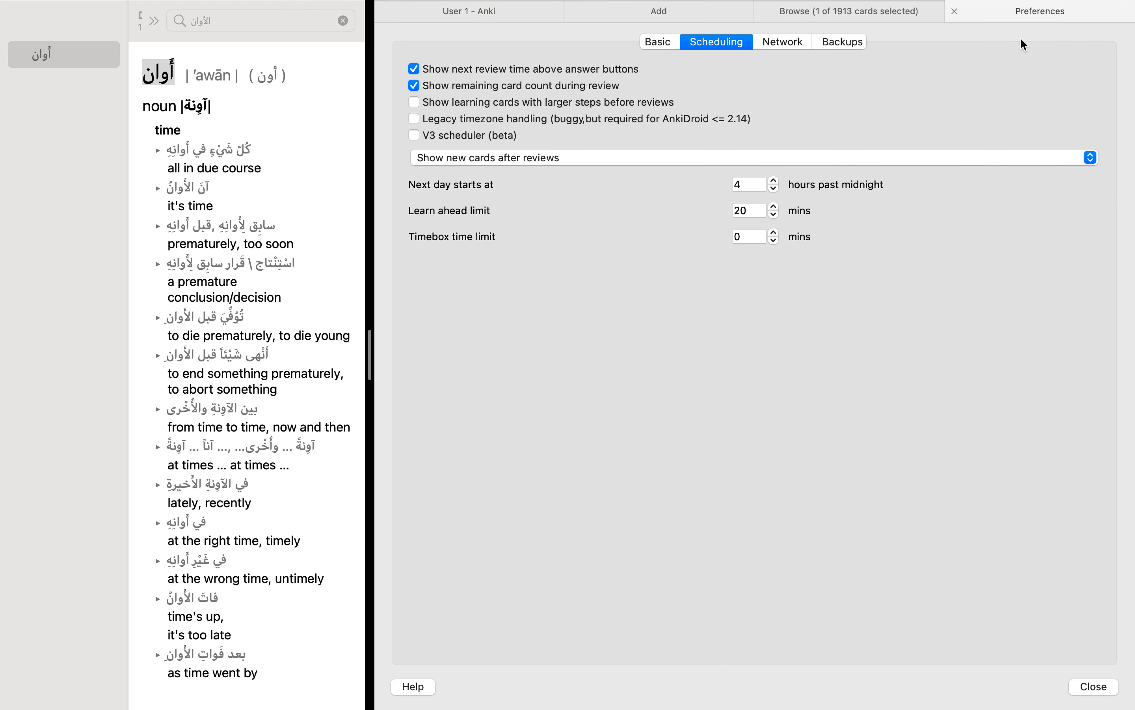
pyautogui.click(1093, 686)
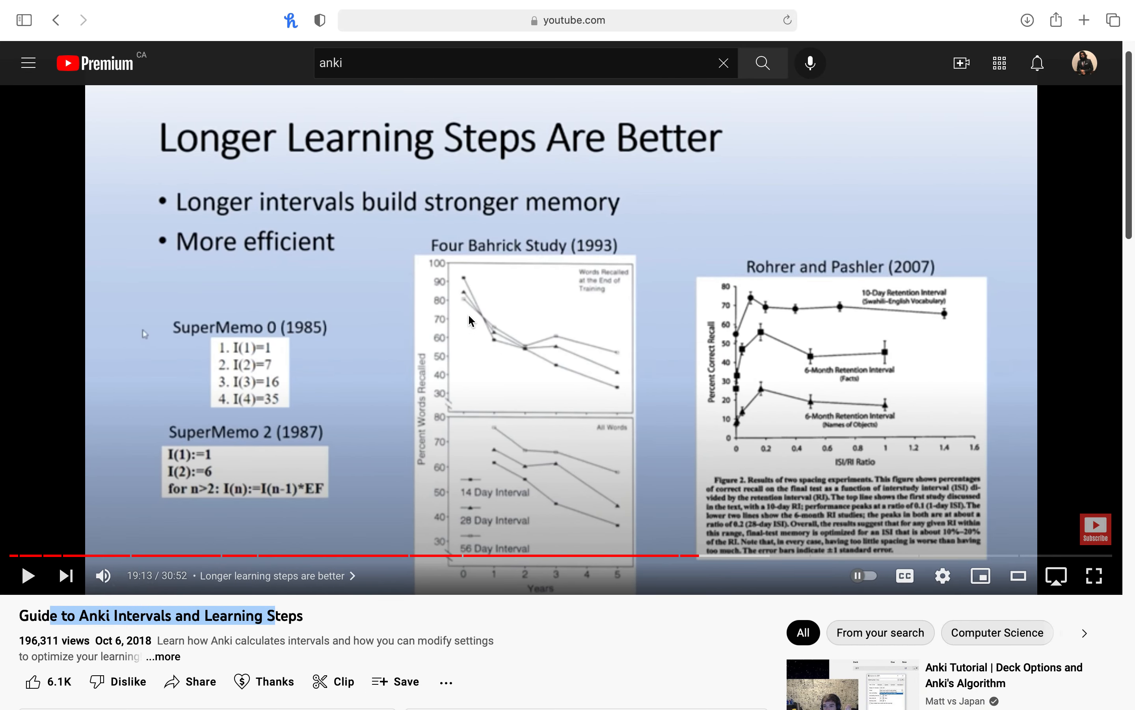
# Step: Scroll the paused intervals guide down to its creator details and 589-comment section
pyautogui.scroll(-3)
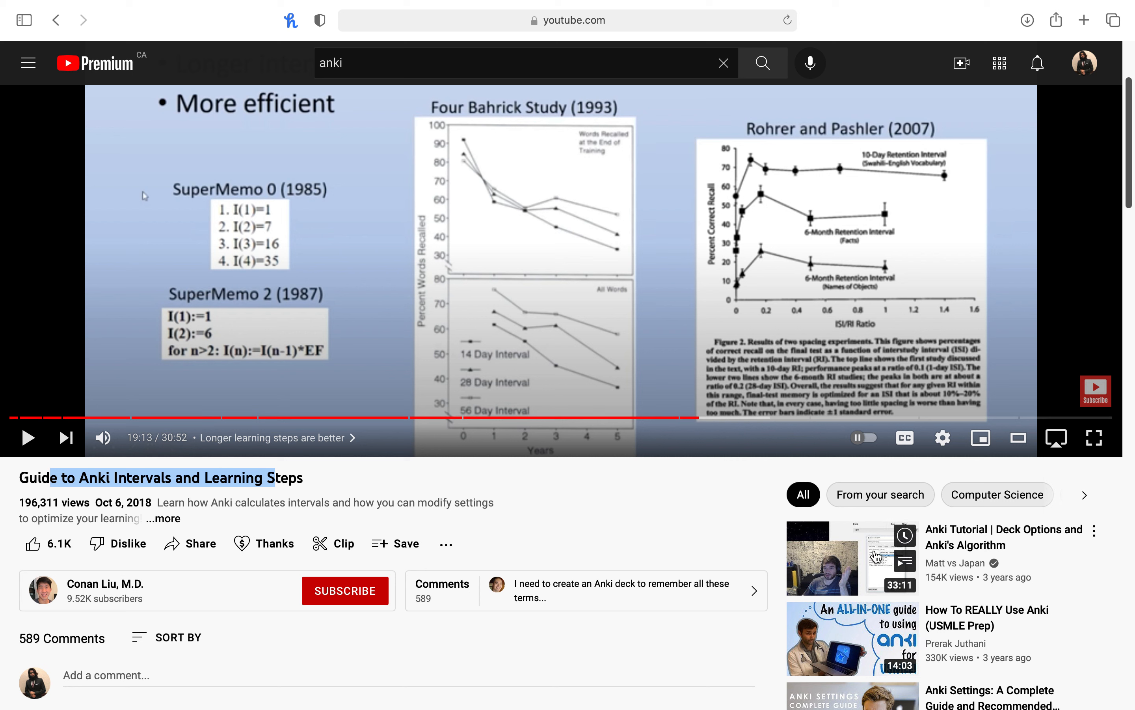
pyautogui.moveTo(840, 600)
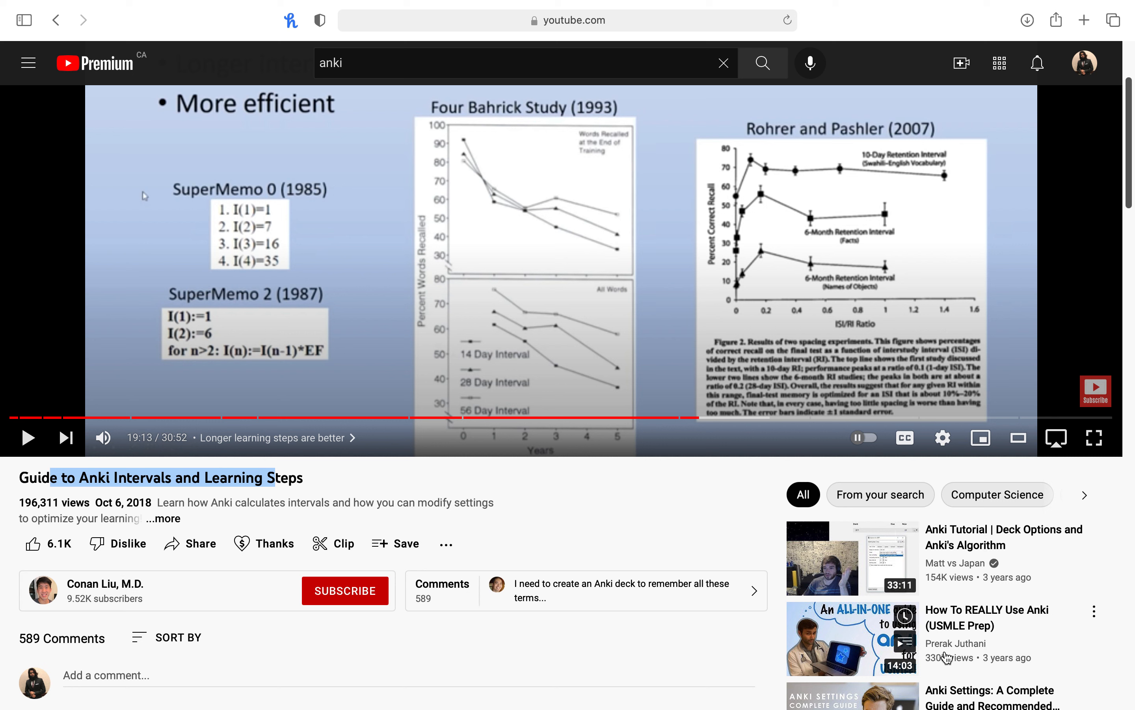
pyautogui.moveTo(946, 653)
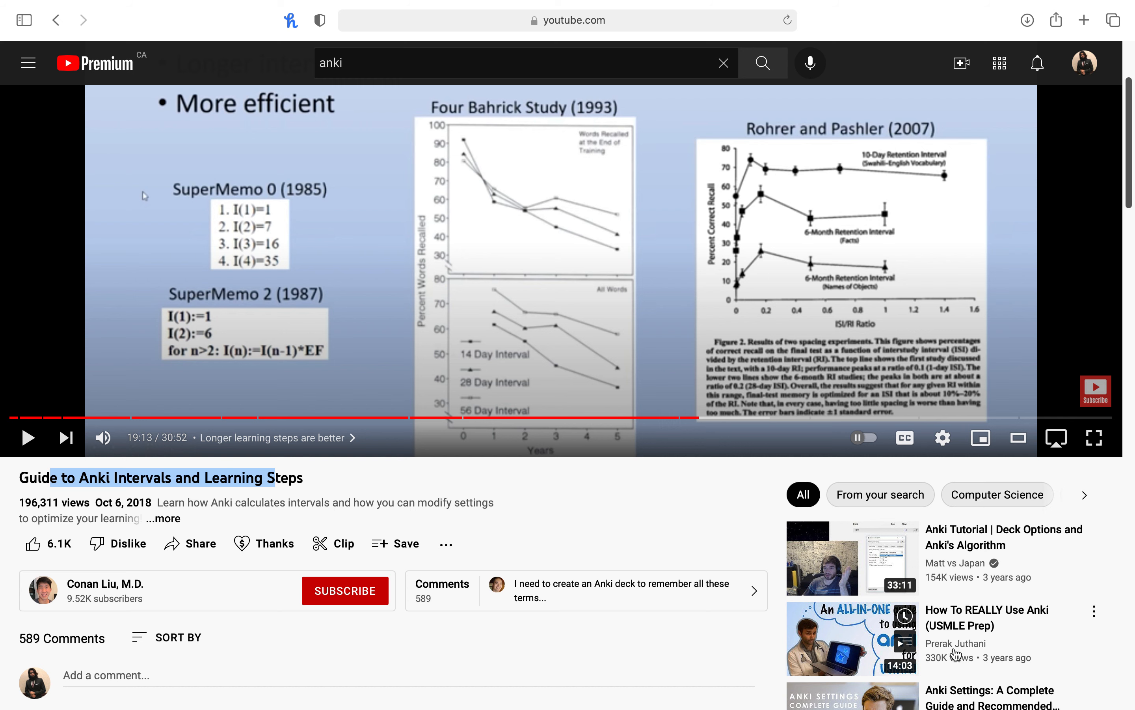
pyautogui.moveTo(954, 652)
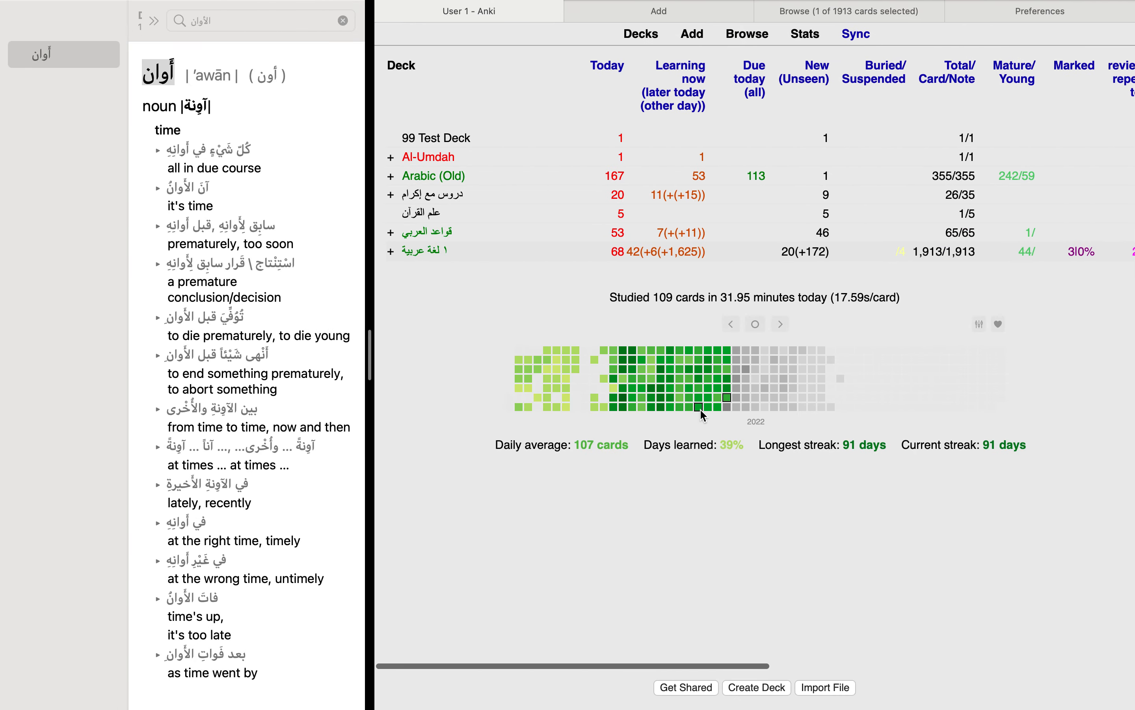
pyautogui.click(164, 10)
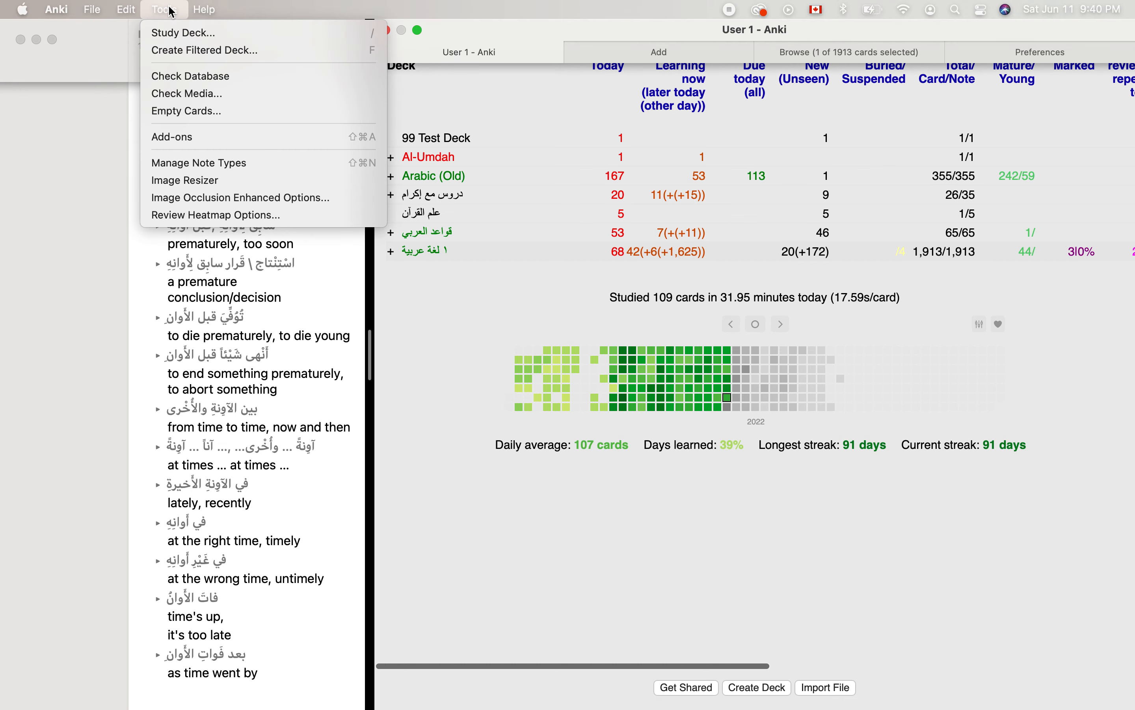
pyautogui.moveTo(206, 180)
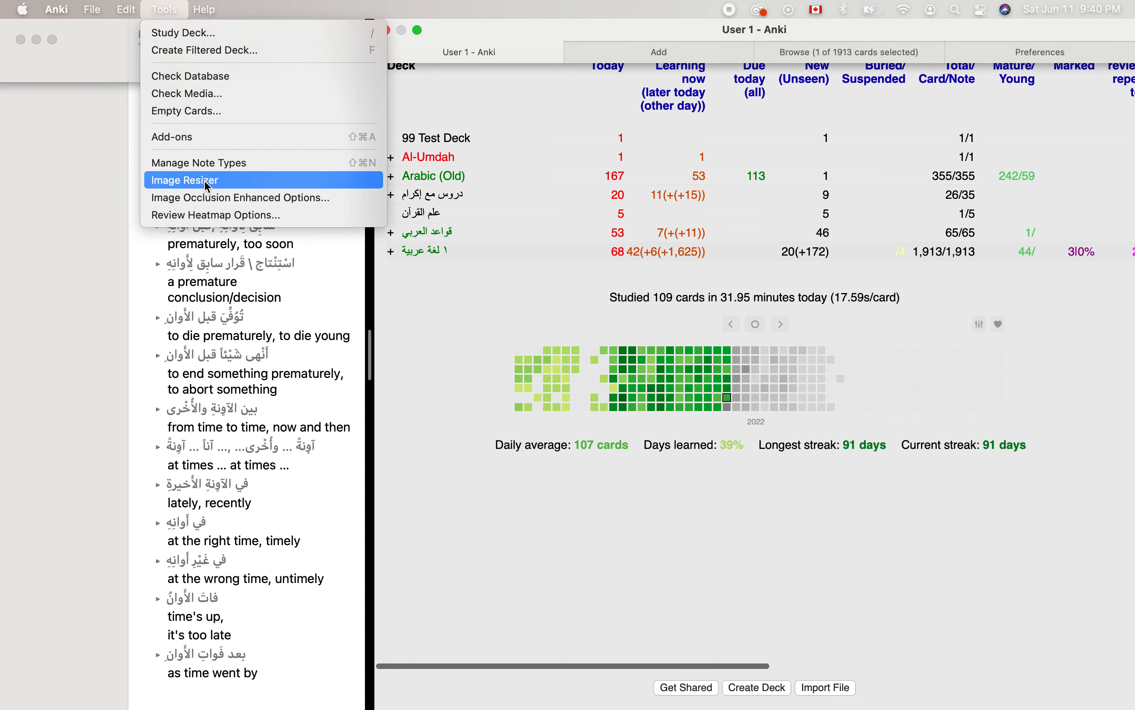
pyautogui.moveTo(218, 162)
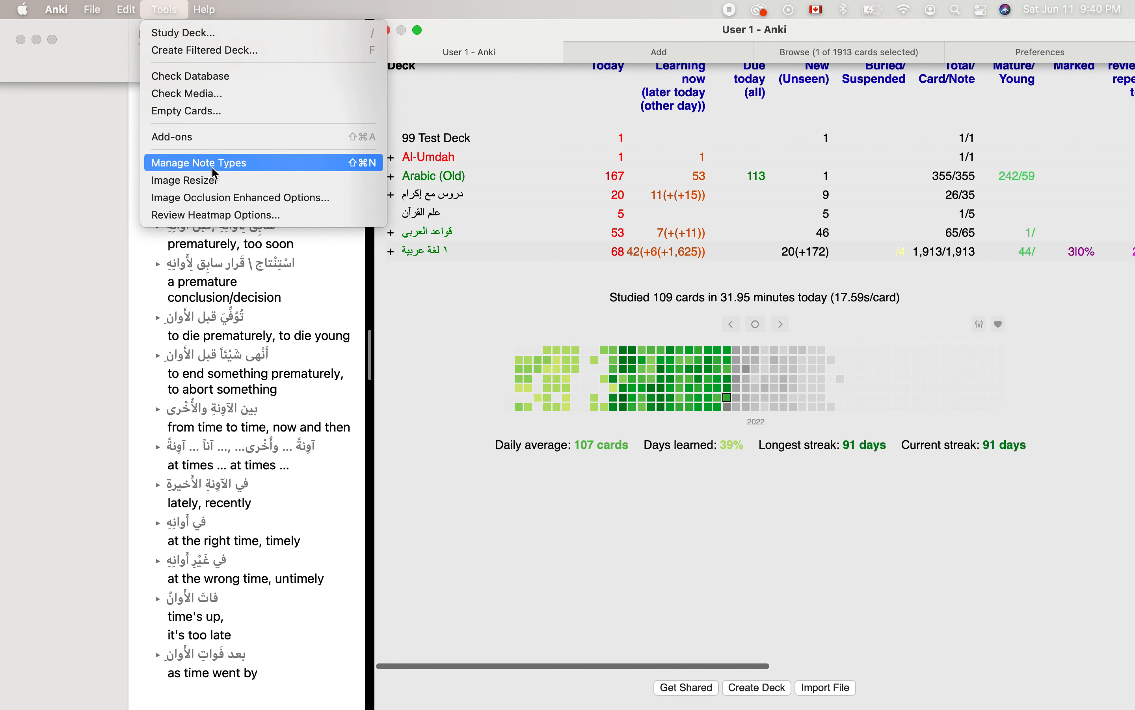
pyautogui.click(172, 137)
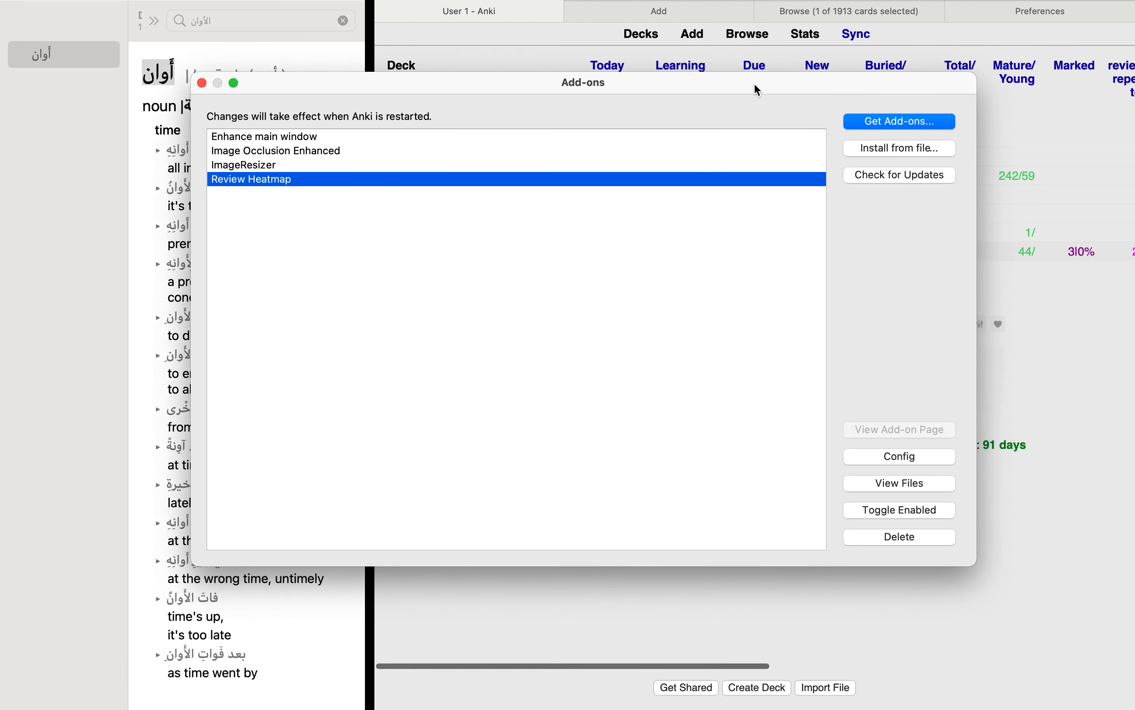
pyautogui.click(244, 165)
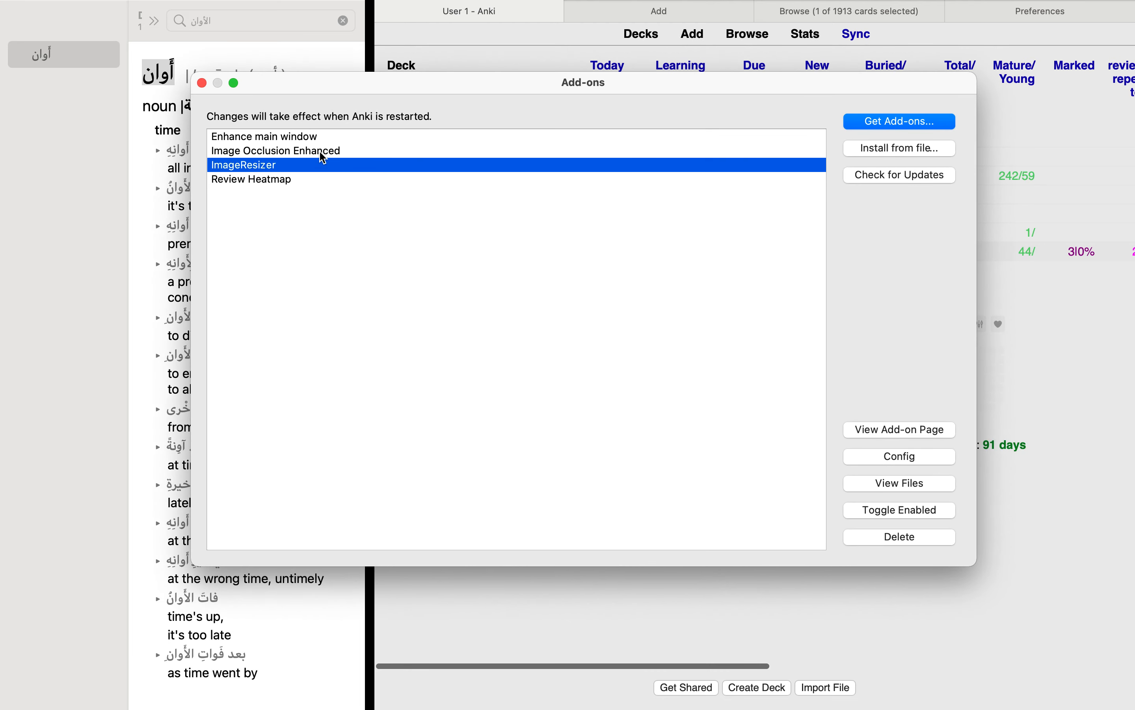
pyautogui.click(274, 151)
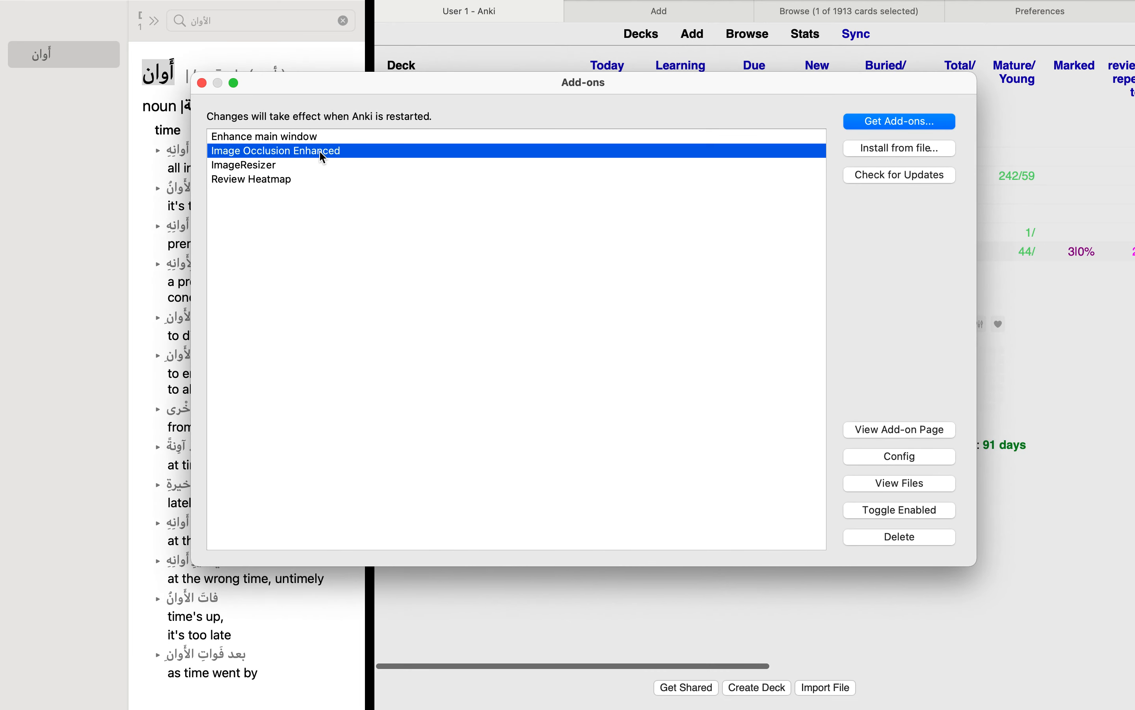
pyautogui.click(202, 83)
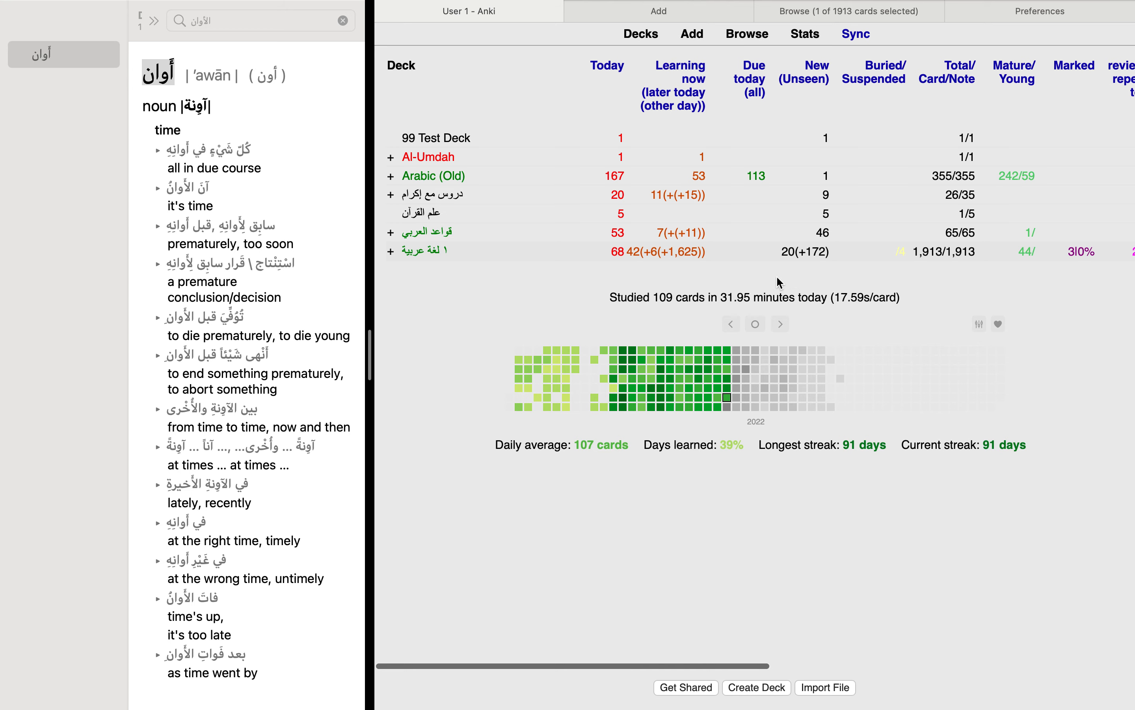